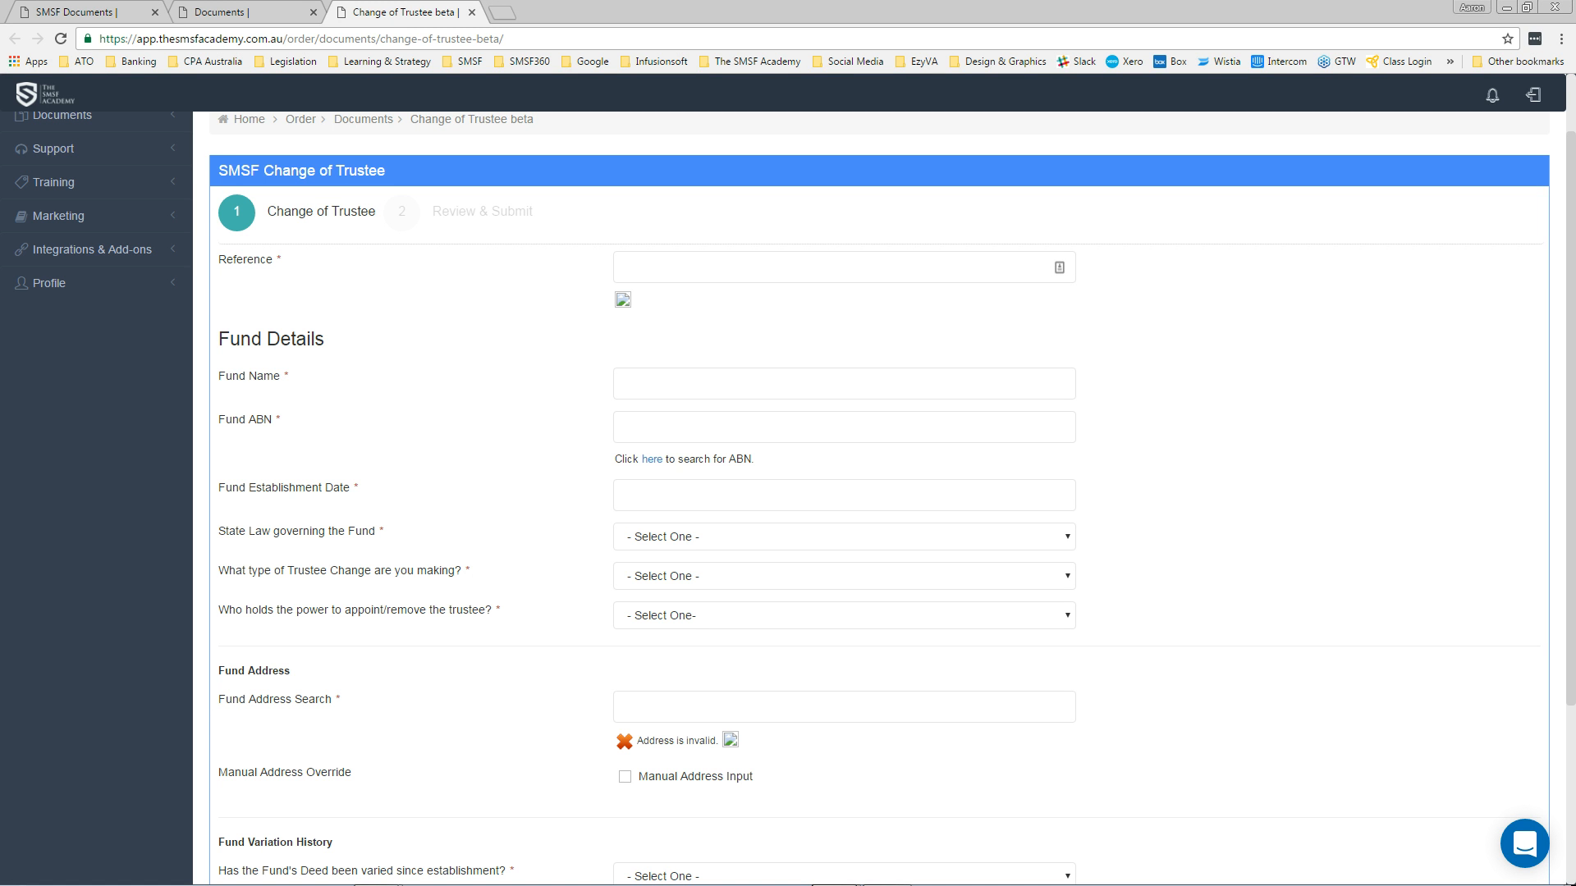
Step: Enter ABC123 as the Change of Trustee order reference
left_click(844, 267)
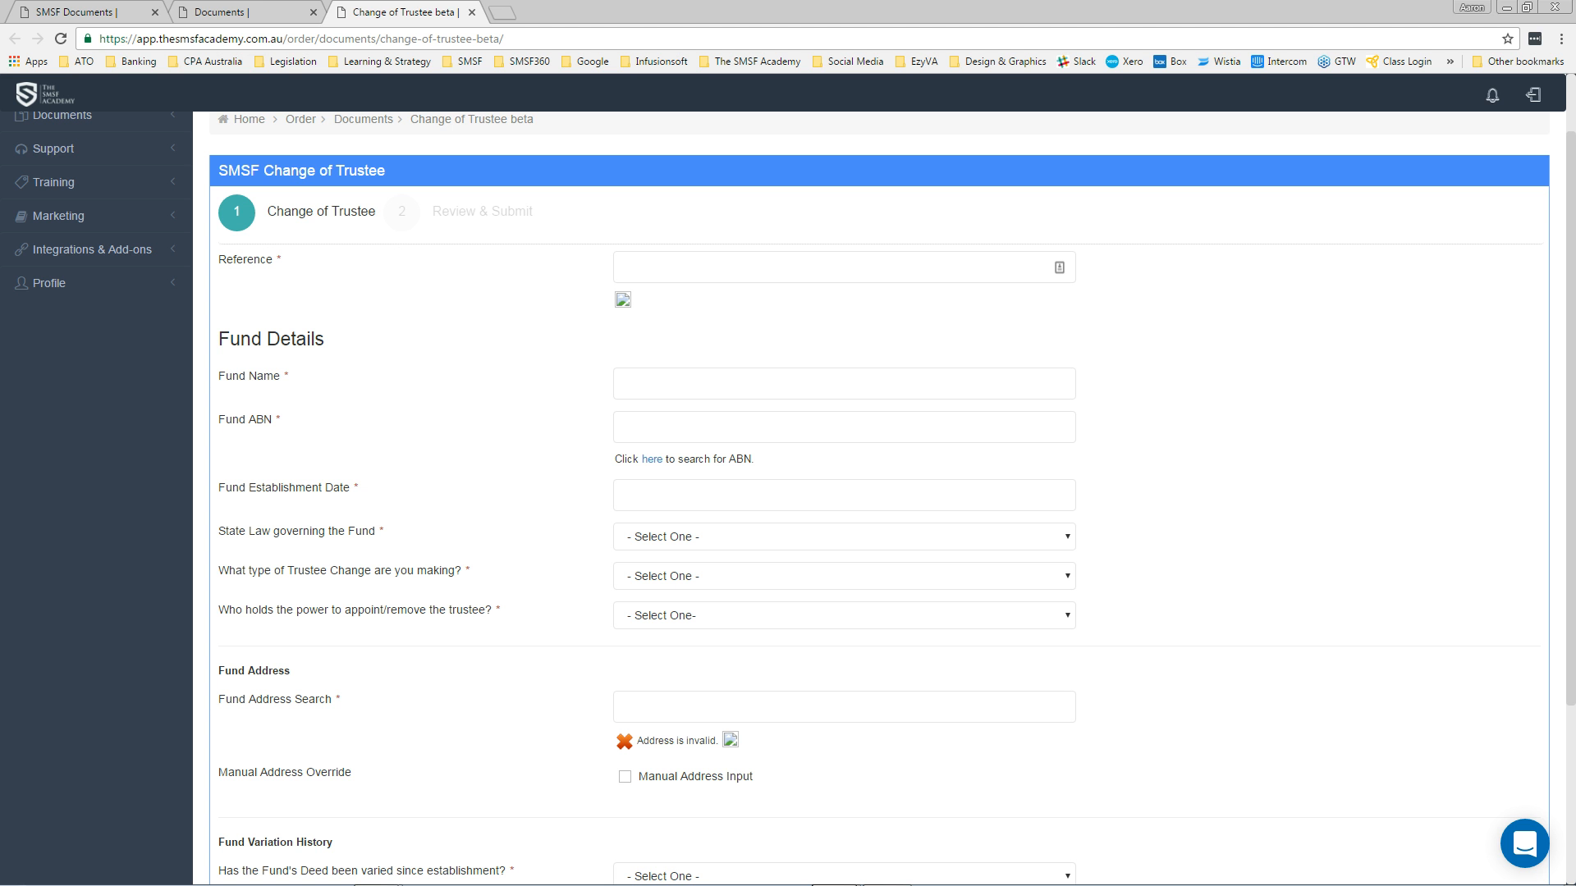
type("ABC123")
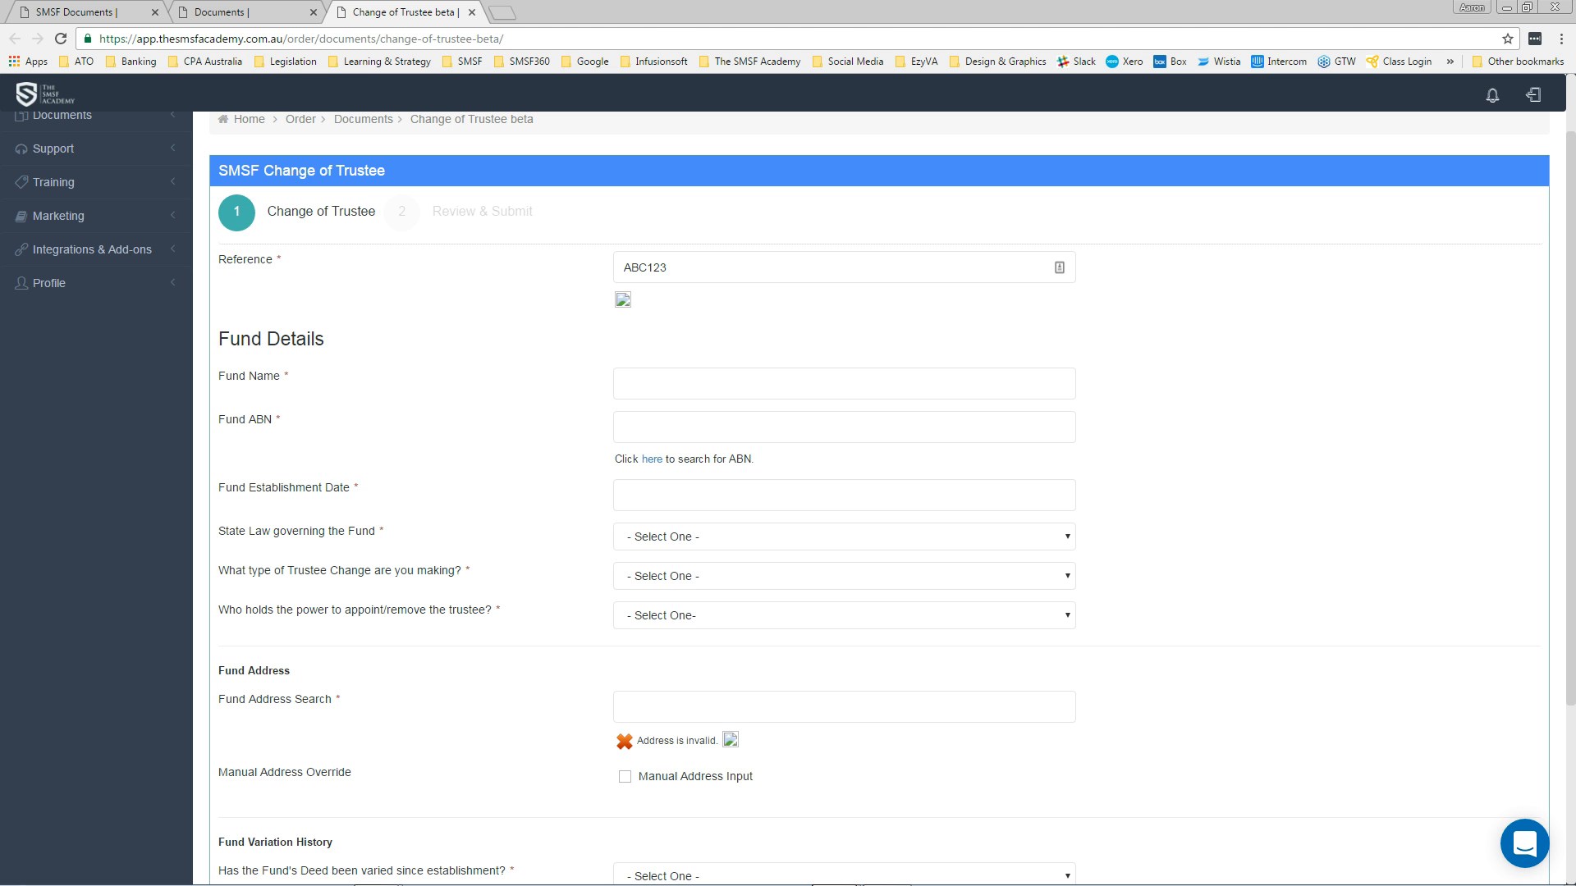
type("ABC SMSF")
type("43-2")
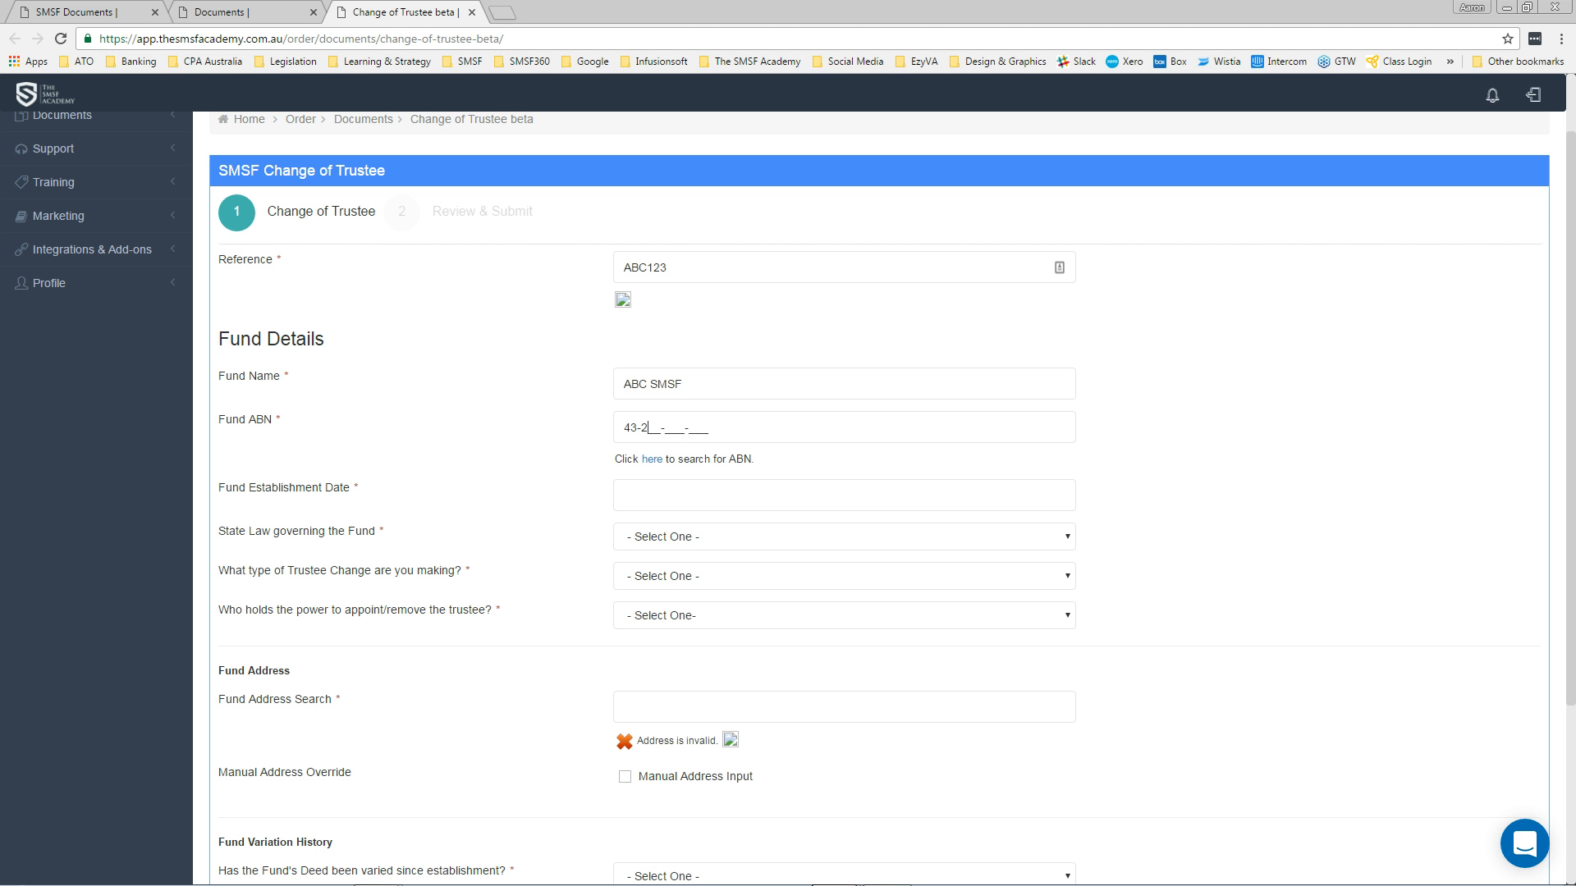
left_click(844, 494)
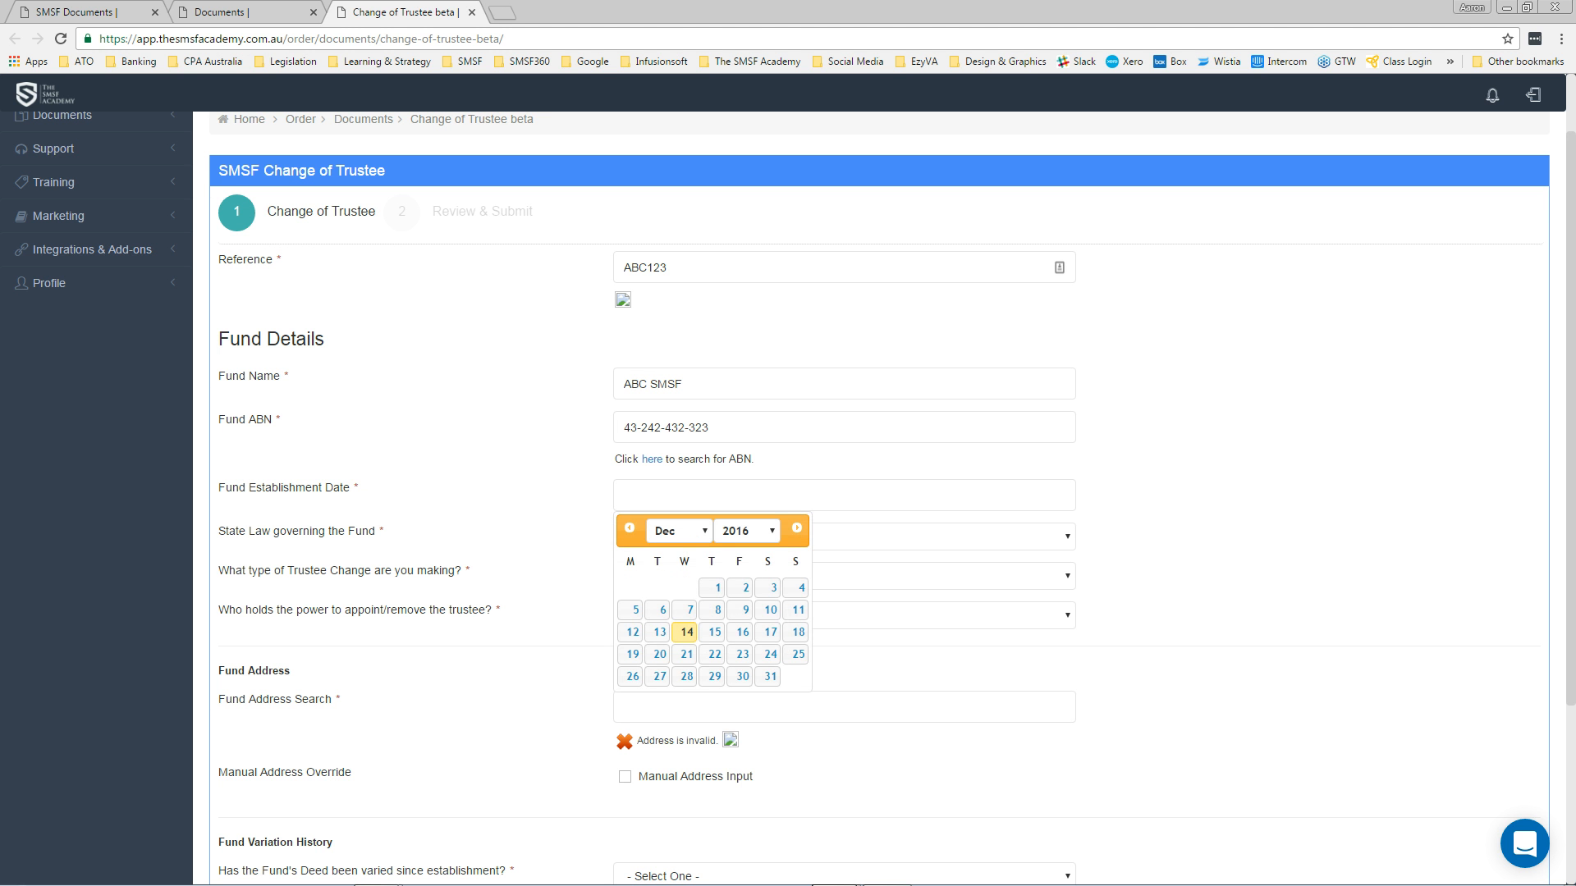
type("01")
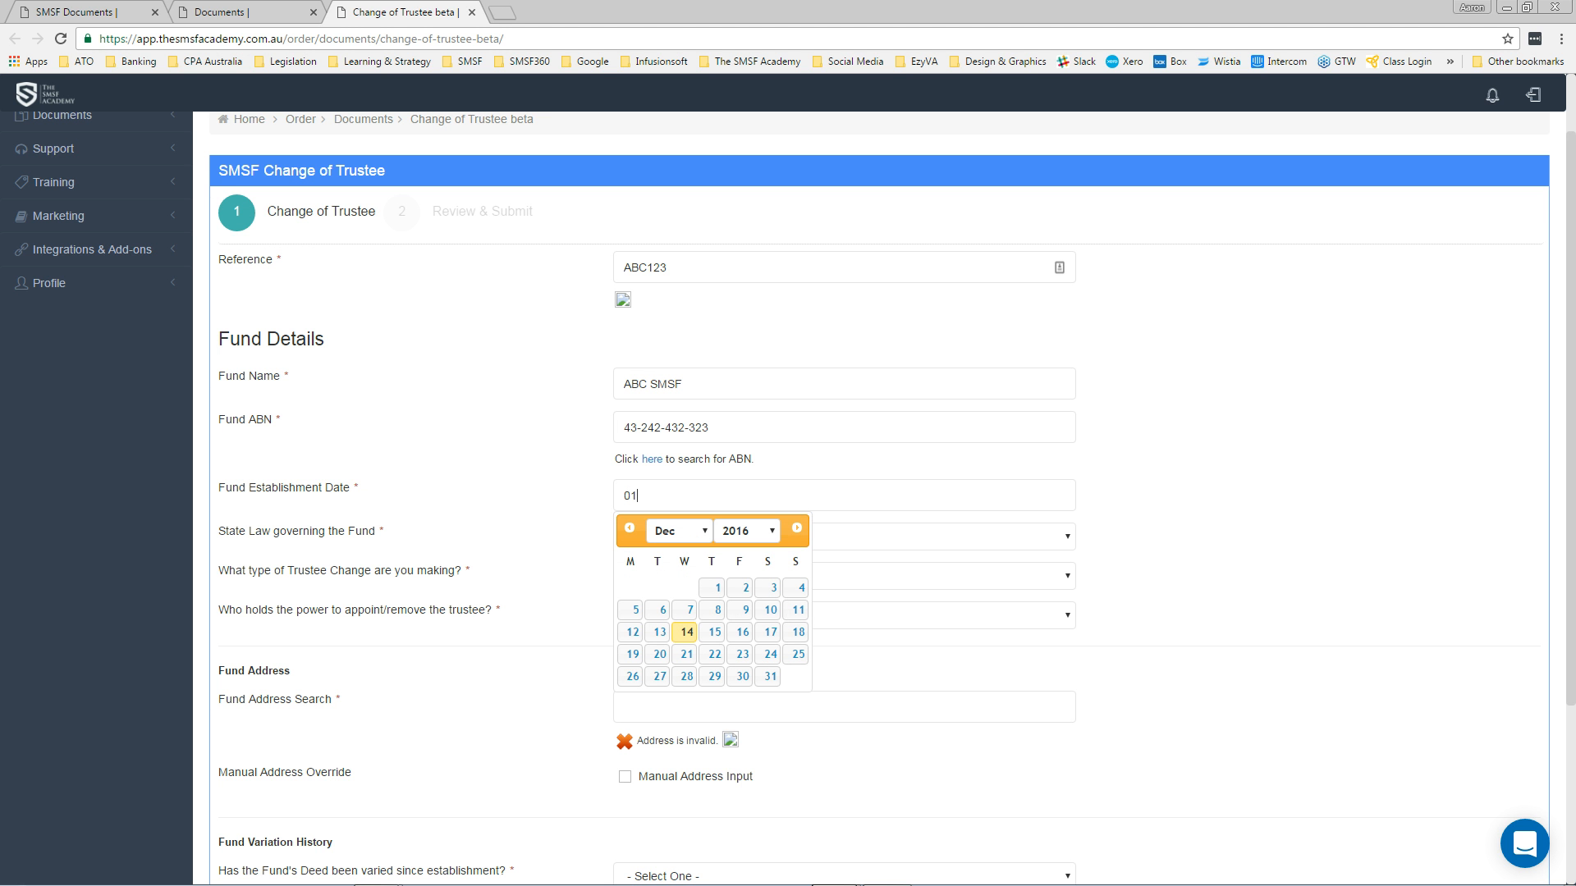
type("/06/2010")
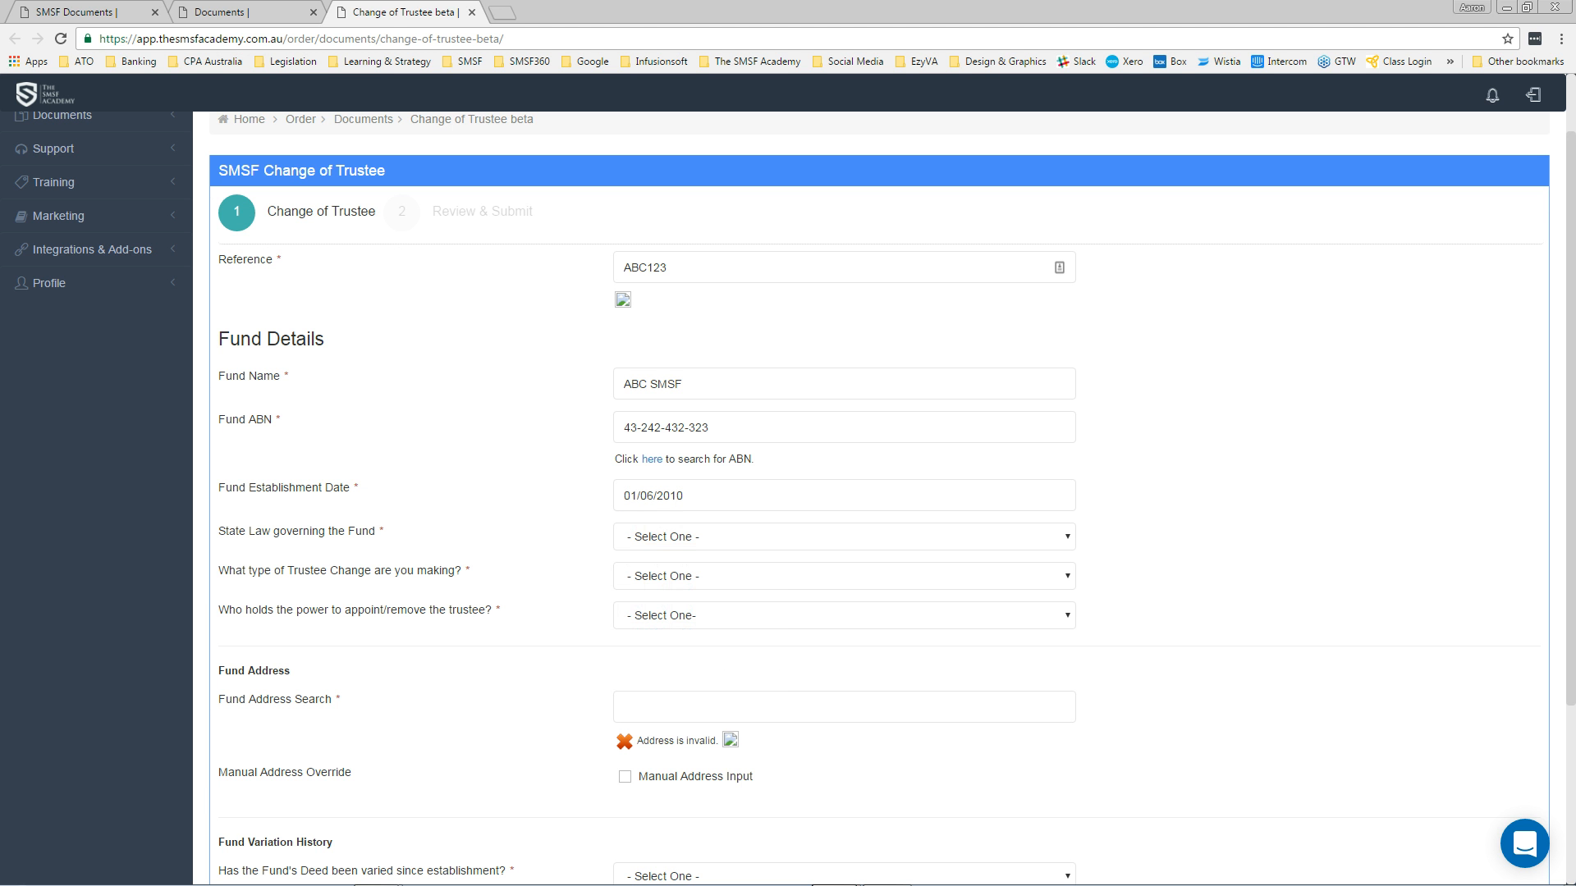
left_click(843, 536)
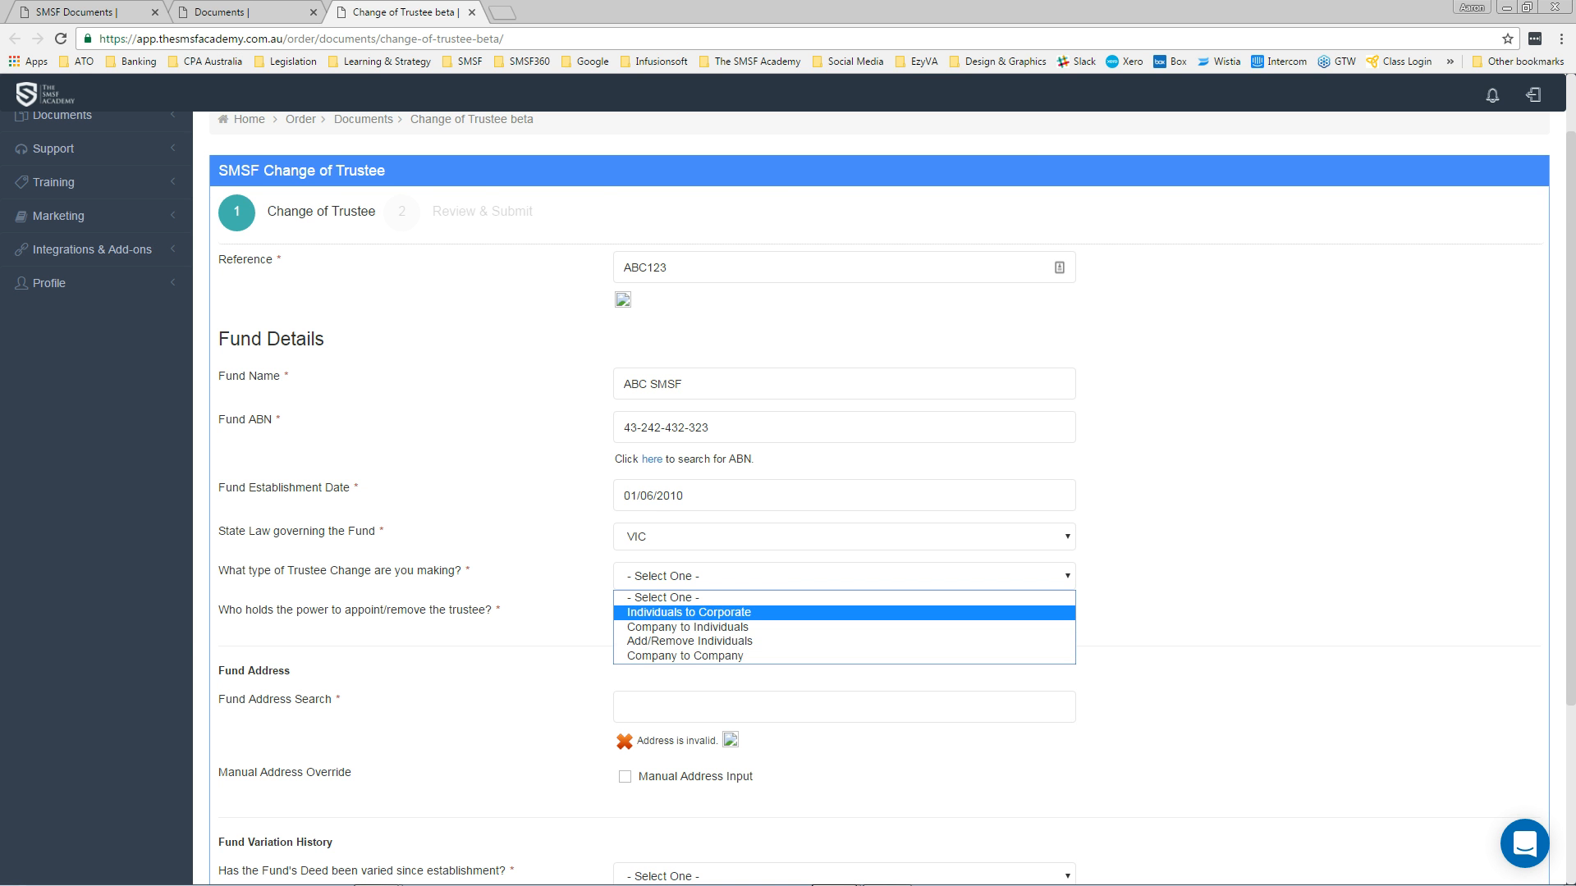
Step: Set the change type to Individuals to Corporate, with The Trustee holding appointment power
left_click(689, 612)
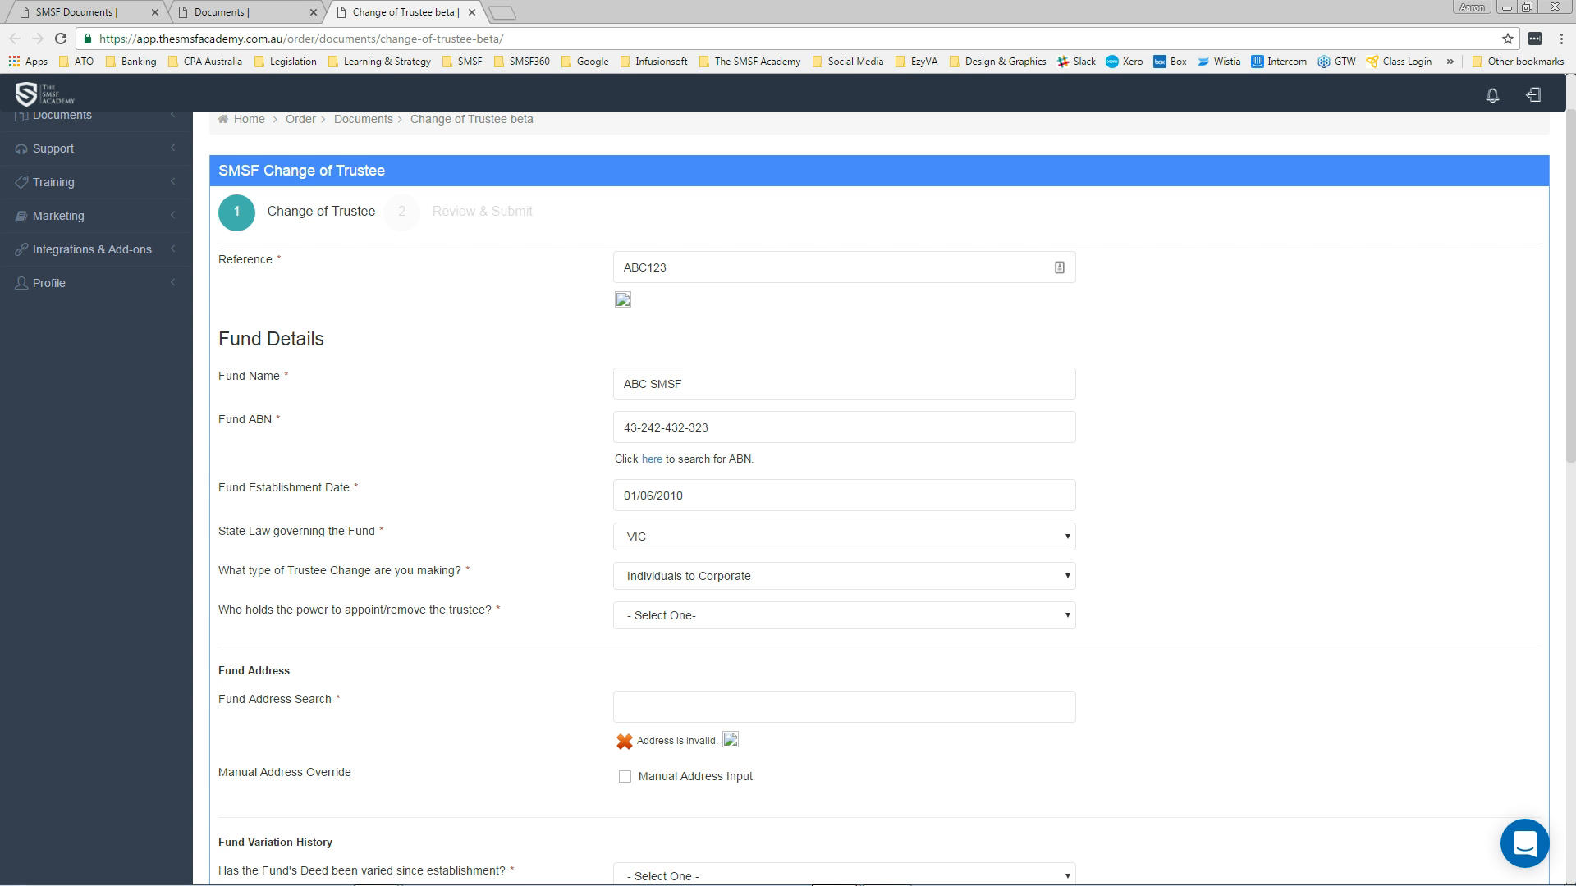
left_click(842, 615)
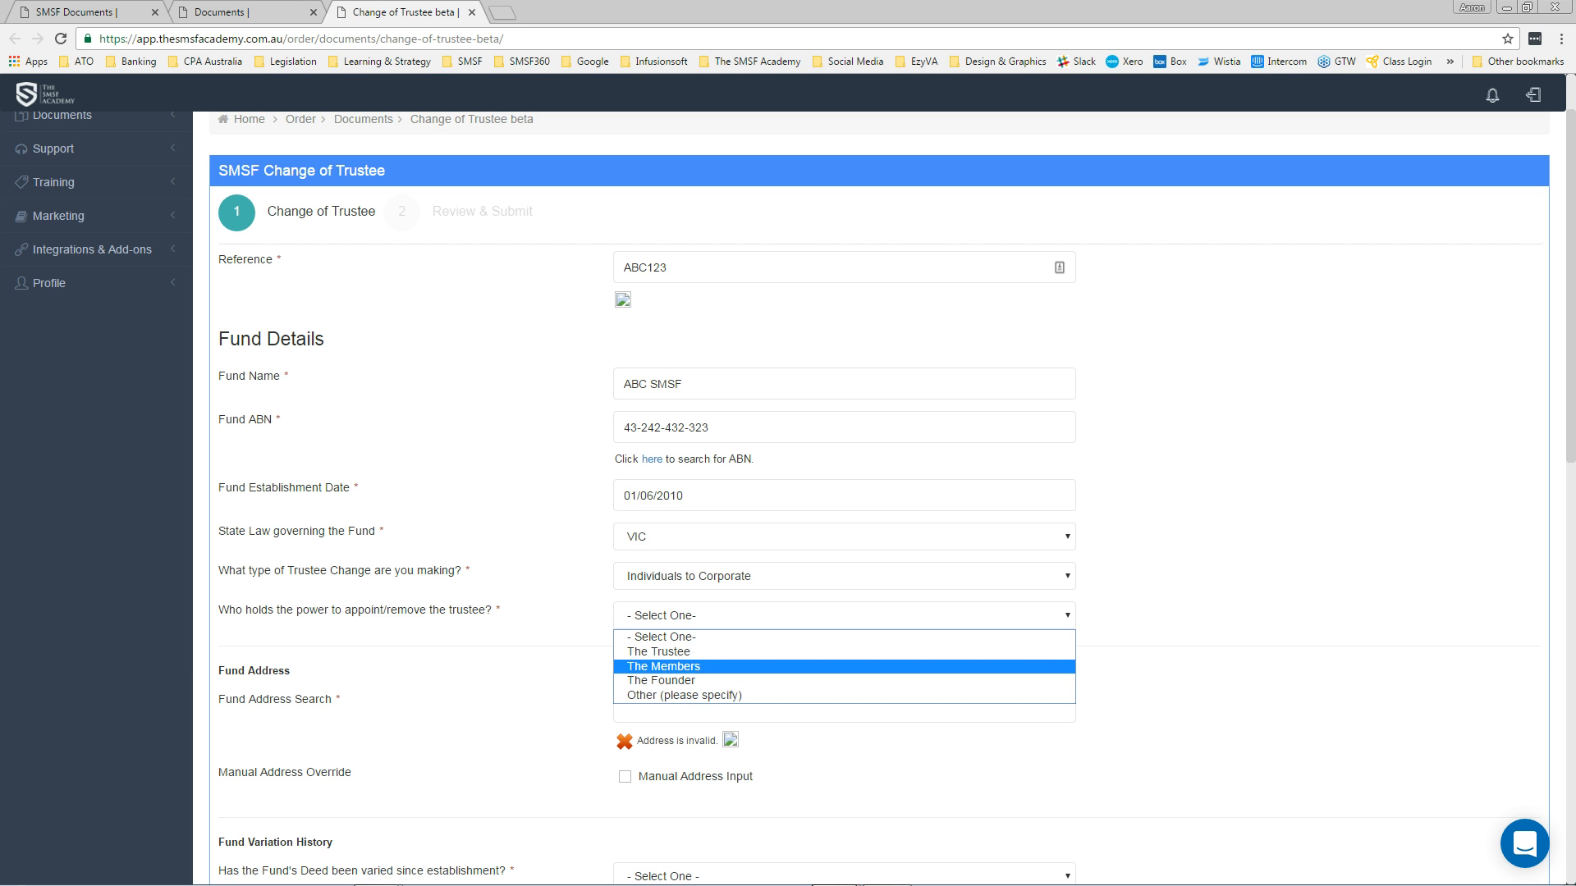
left_click(659, 651)
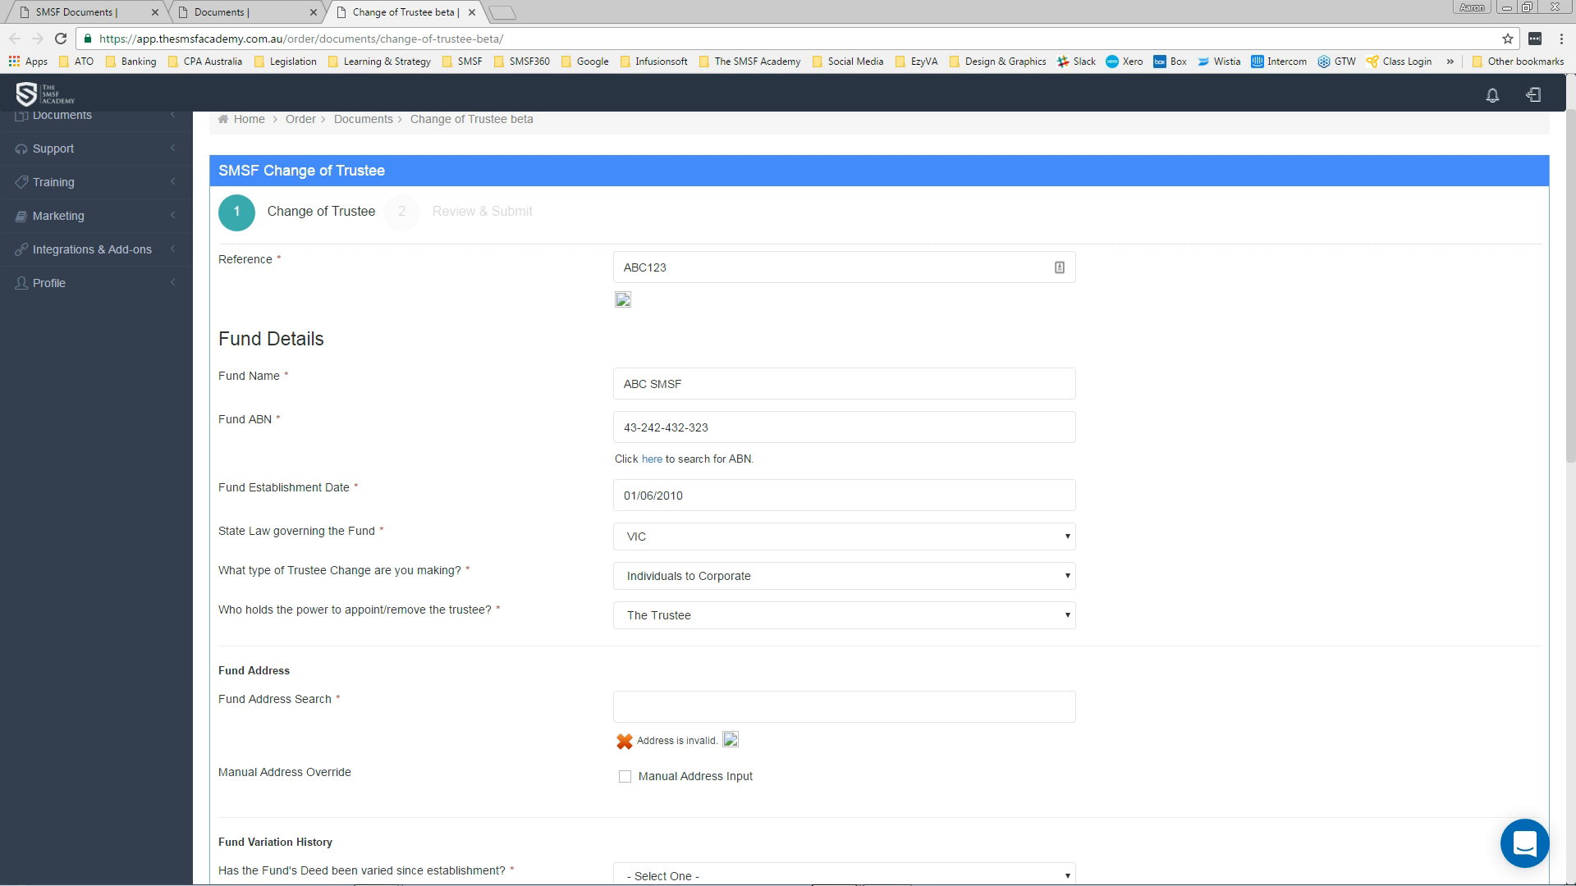
scroll("down", 3)
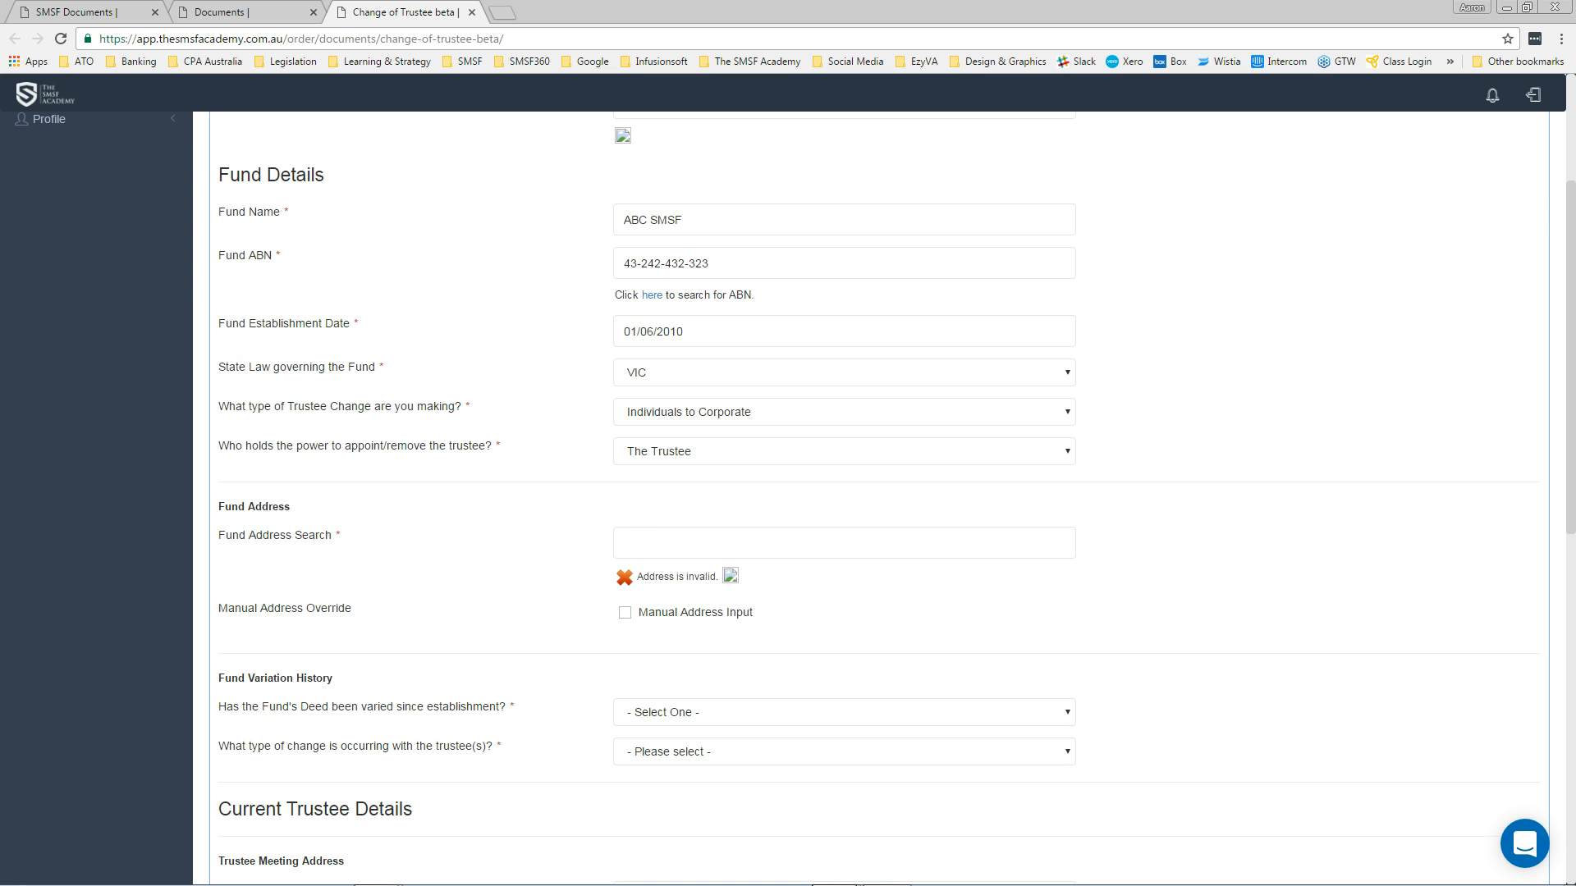
Step: Enter the fund address 100 Main St, Almaden QLD 4871
type("100 Main")
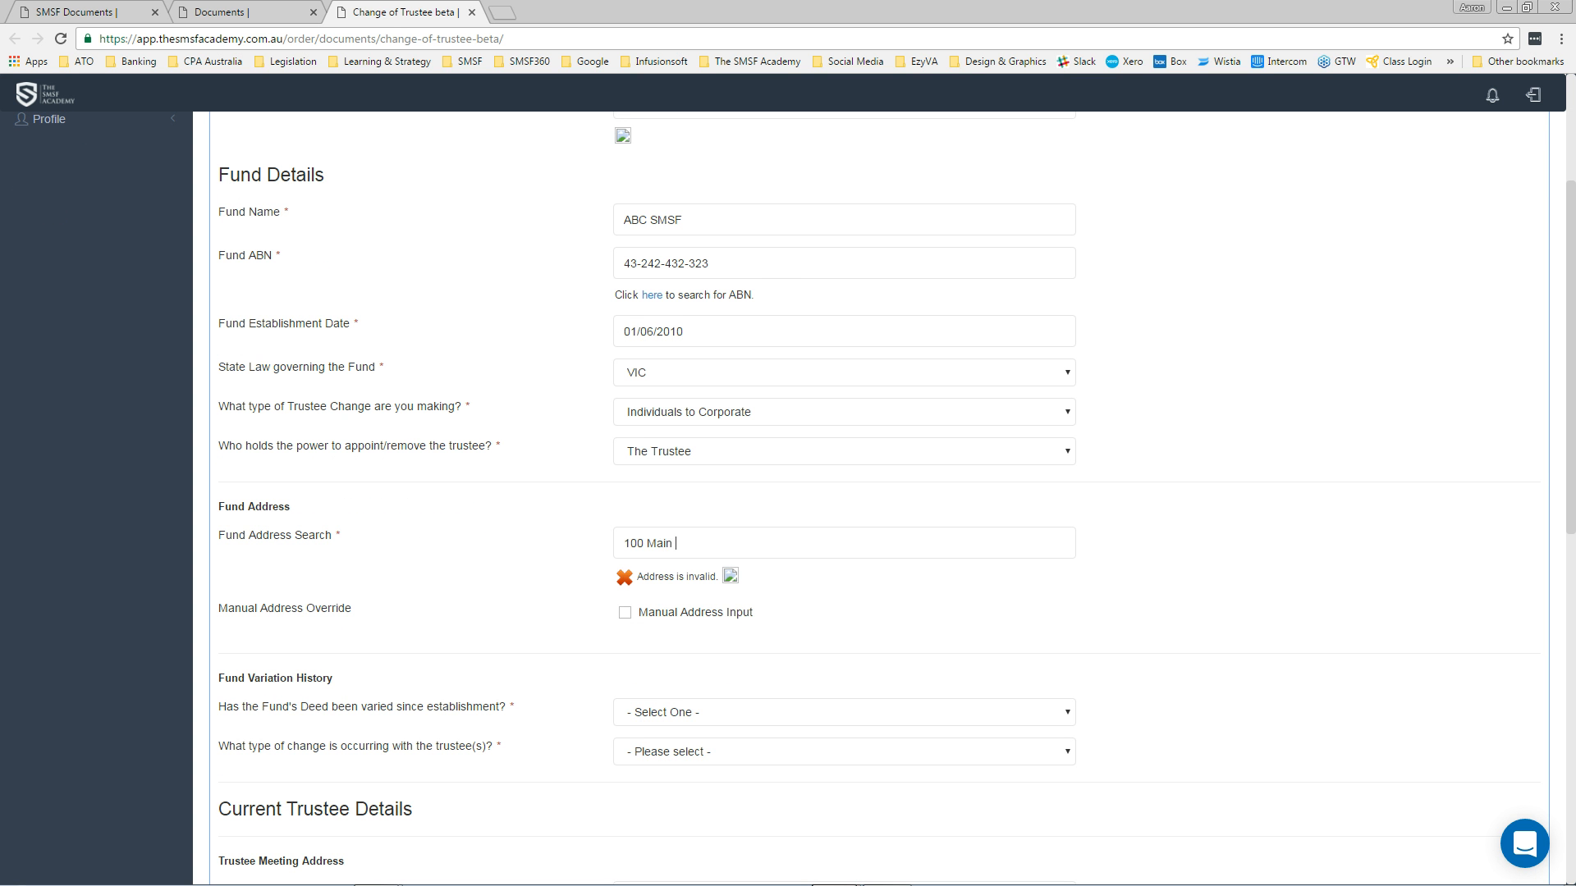
type("St, Almaden QLD 4871")
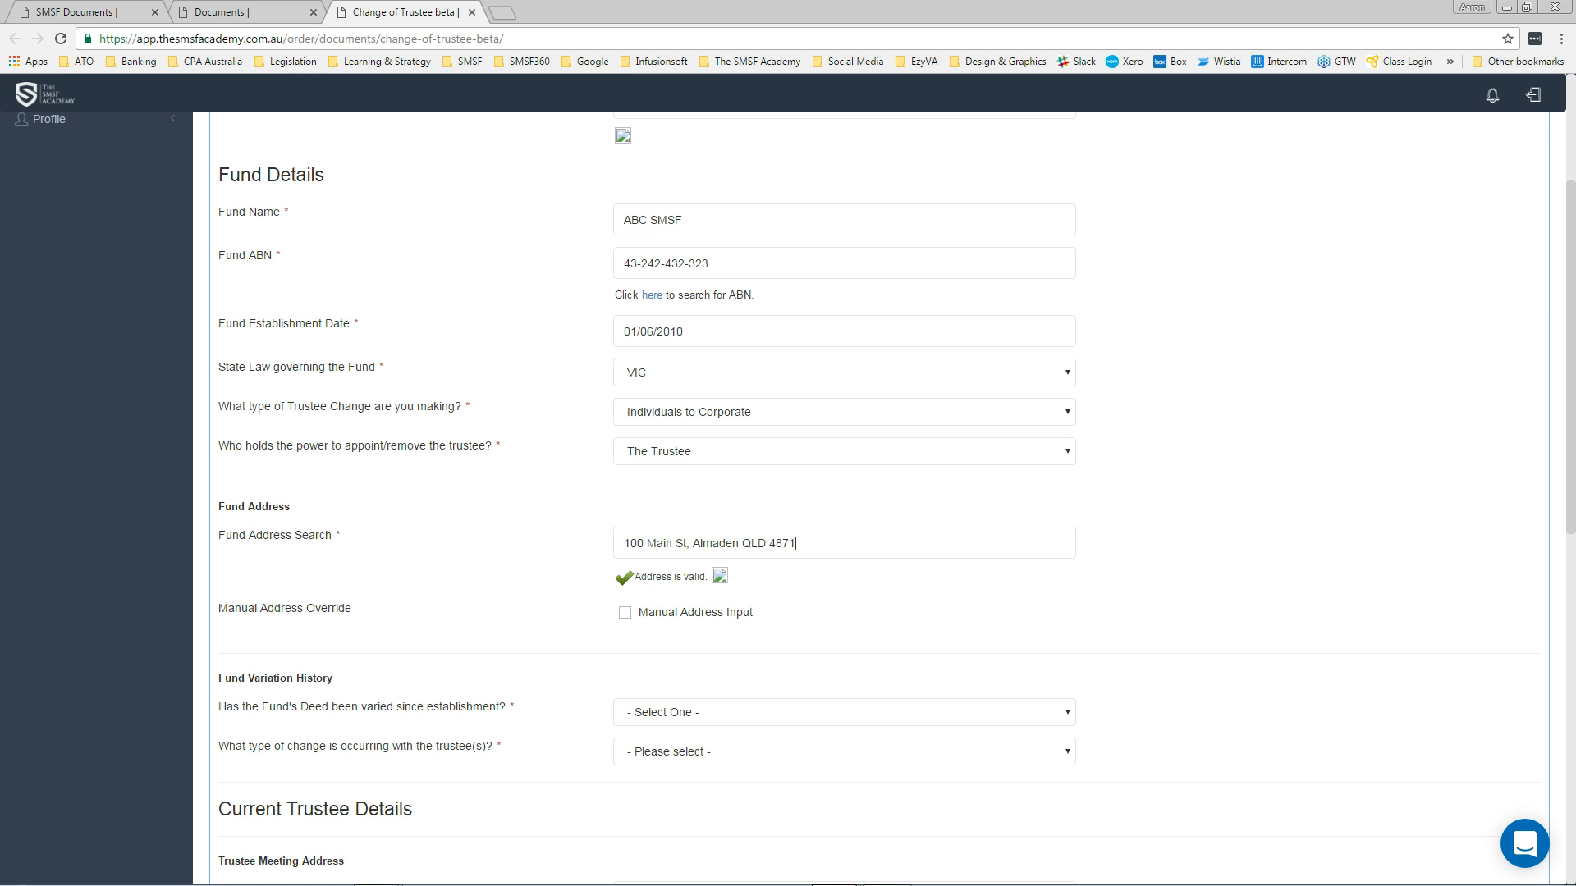
scroll("down", 3)
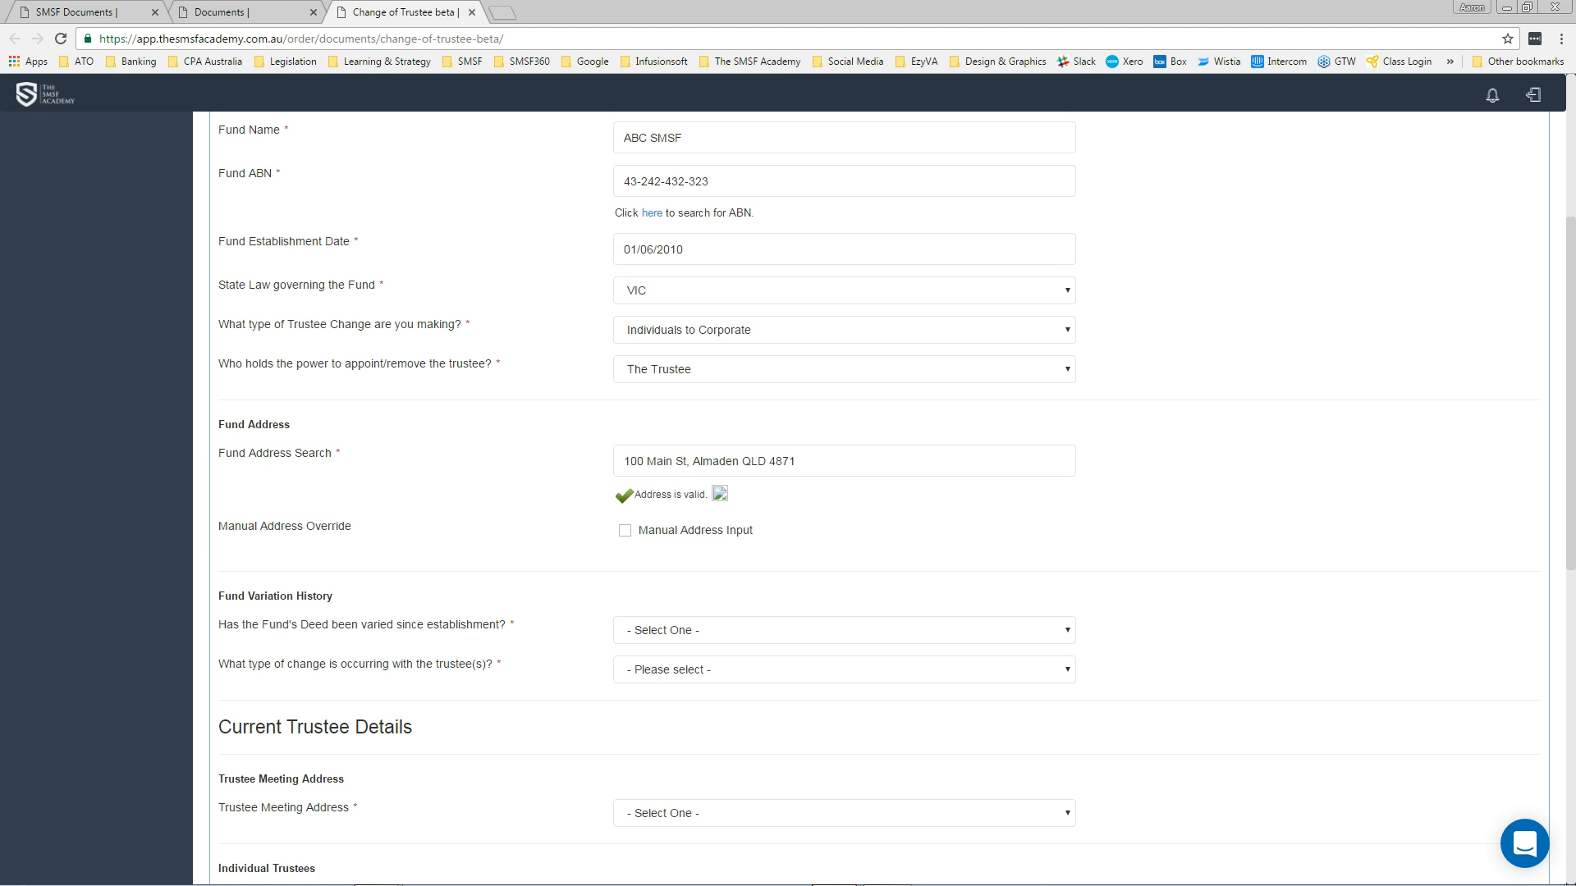
Step: Answer No to whether the fund deed has been varied
left_click(842, 630)
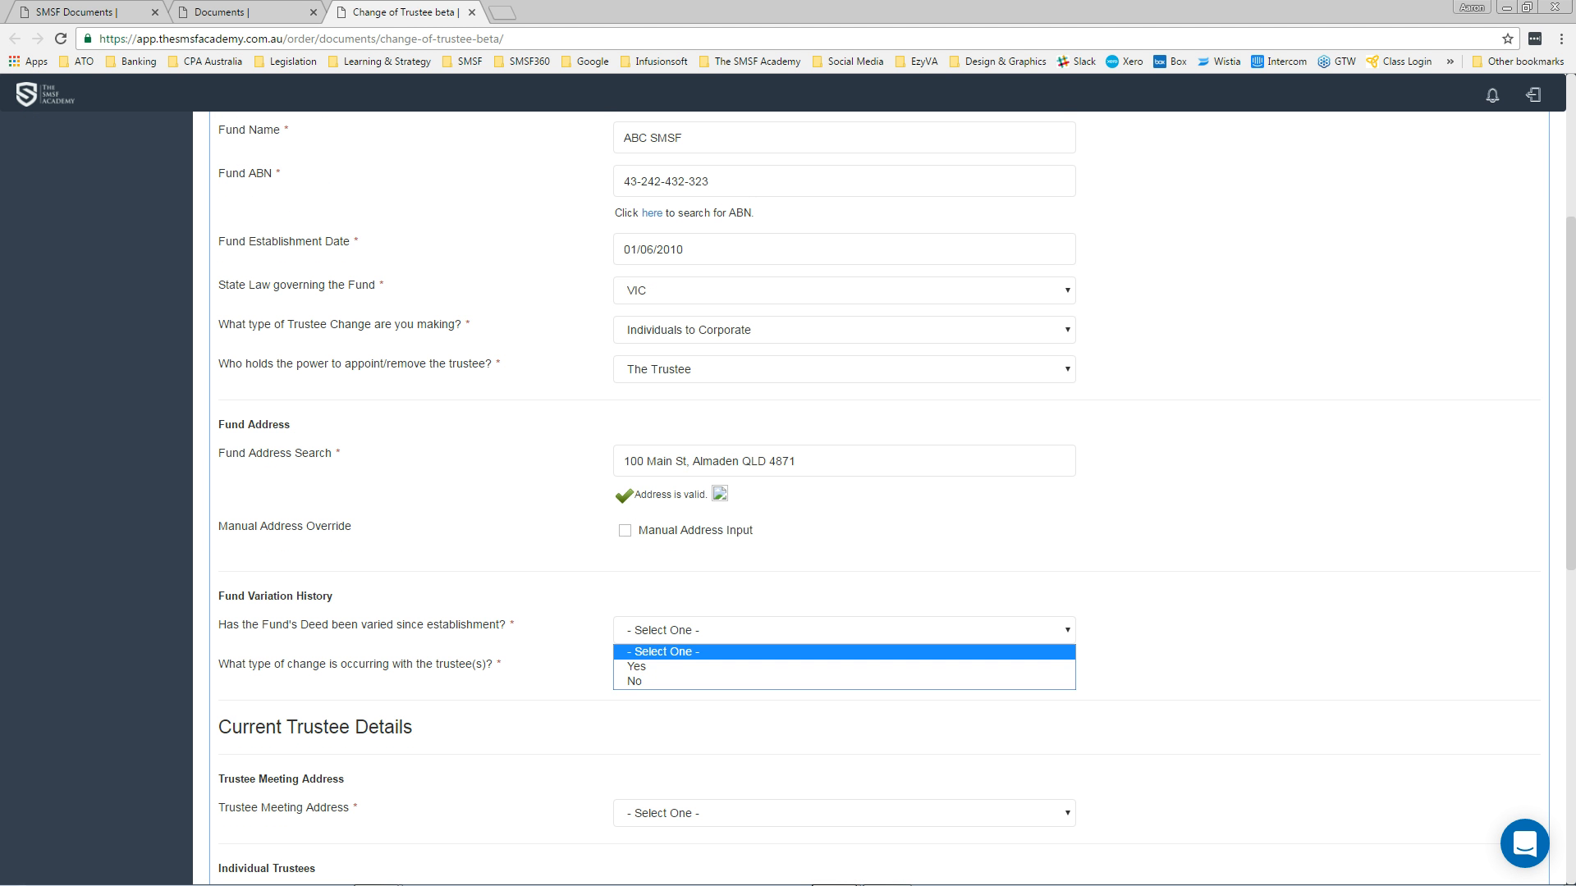
left_click(636, 666)
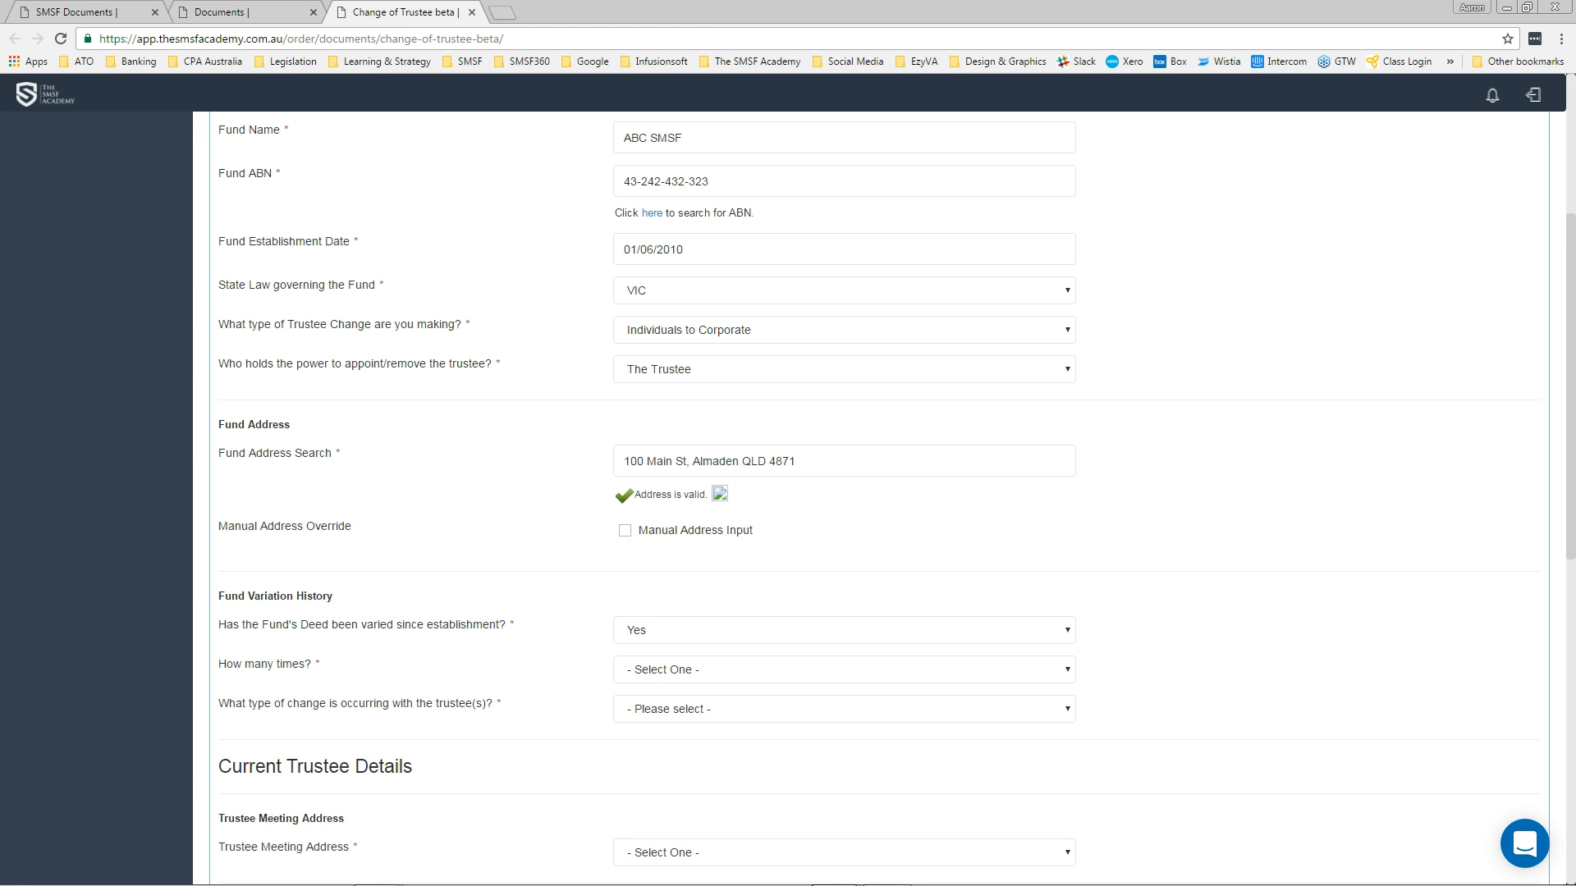
left_click(843, 670)
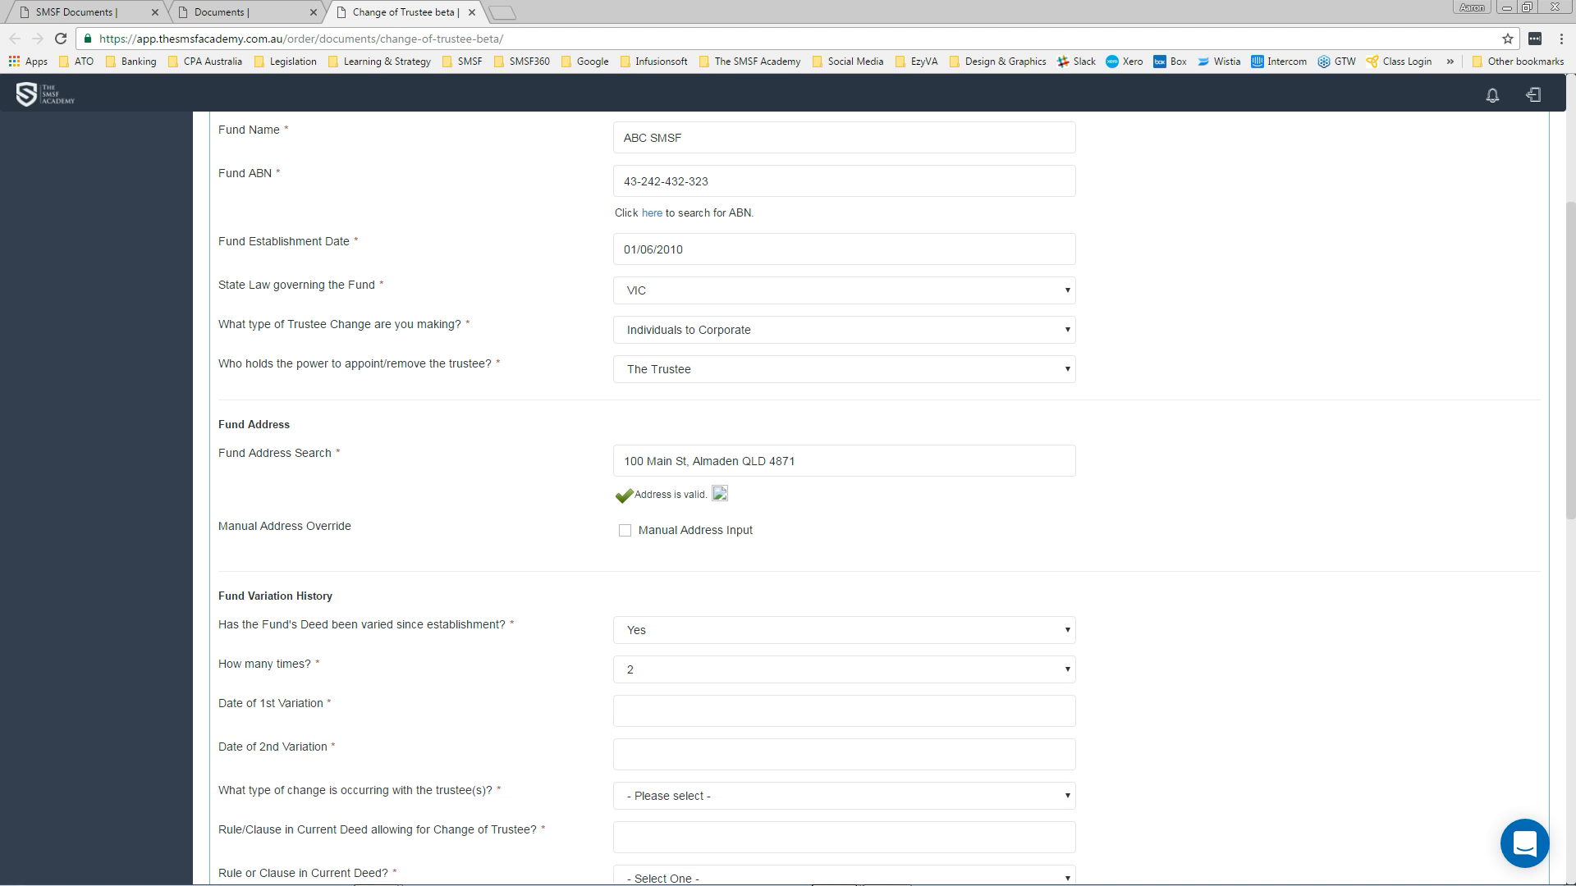
left_click(842, 630)
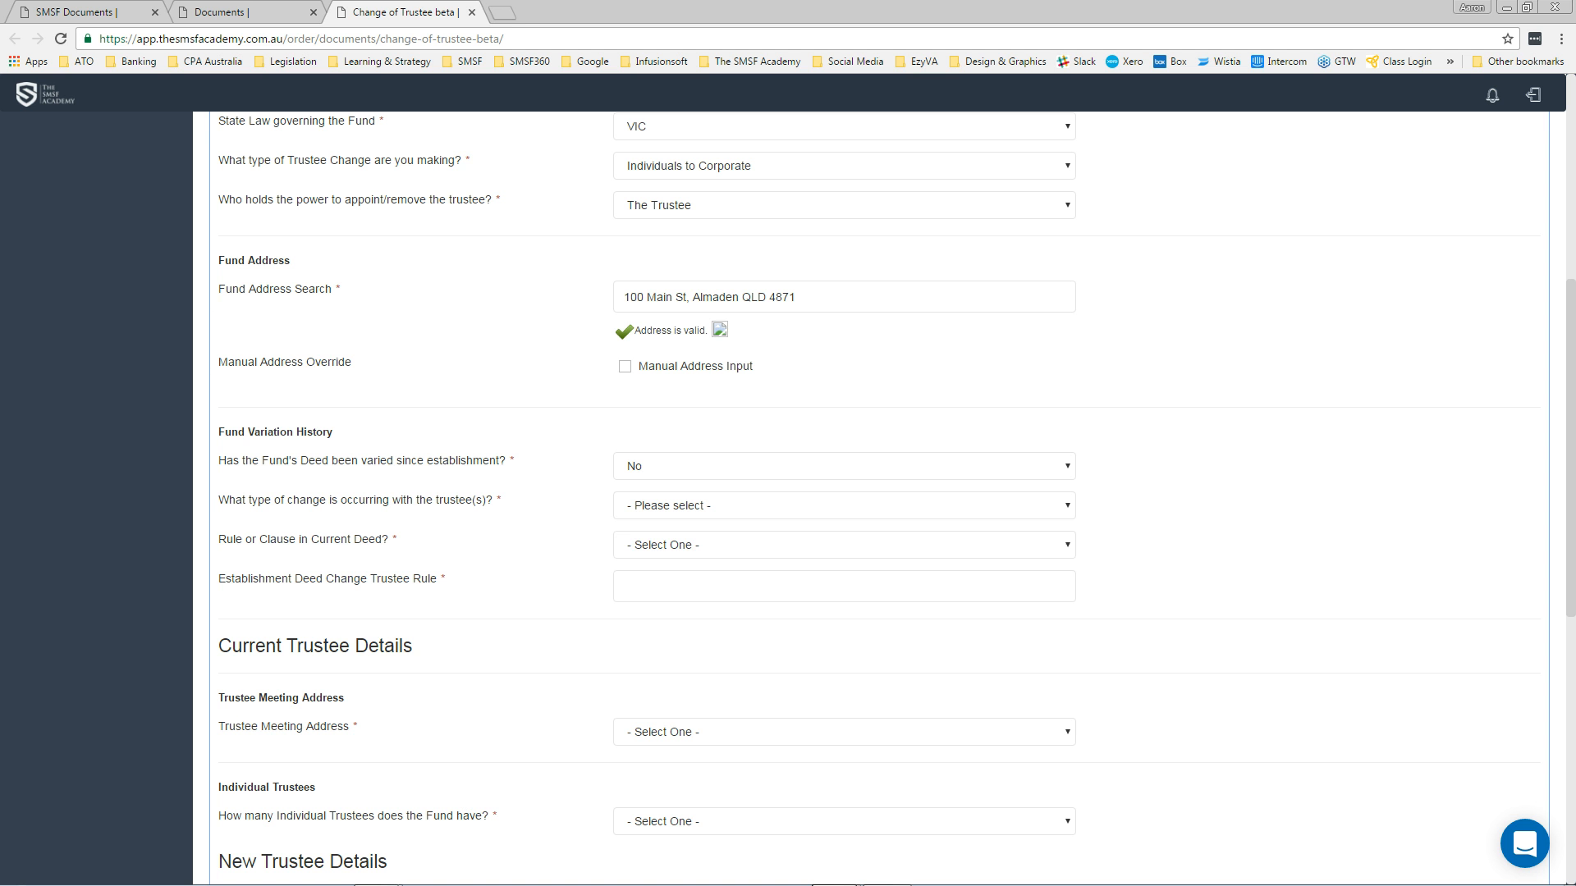
Step: Record retiring trustees, deed Rule 10, the meeting address, and two individual trustees
left_click(842, 505)
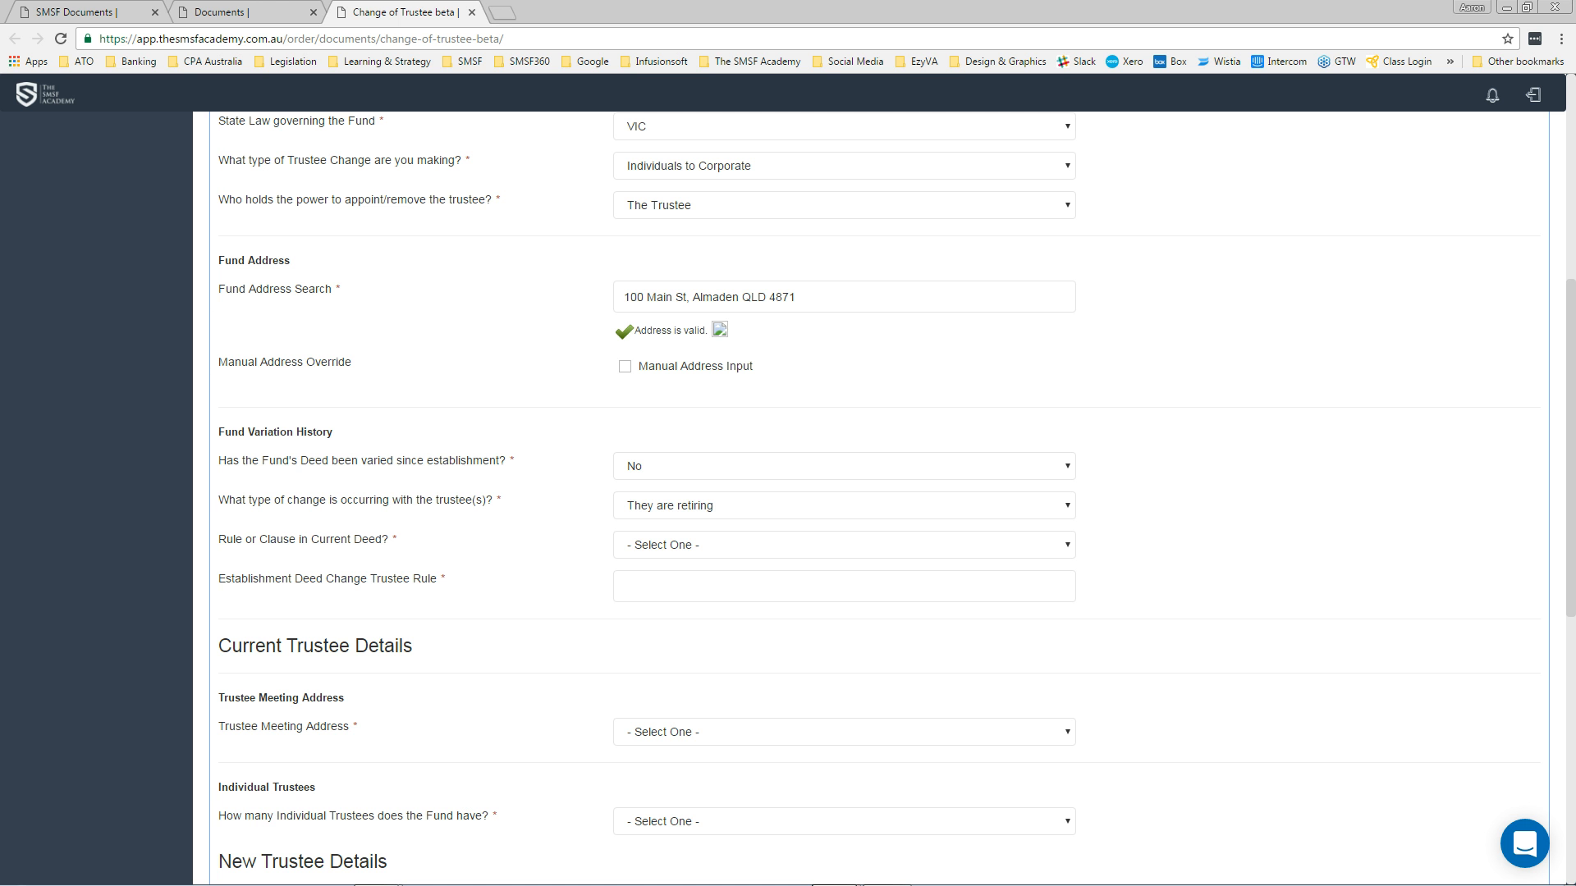
left_click(842, 545)
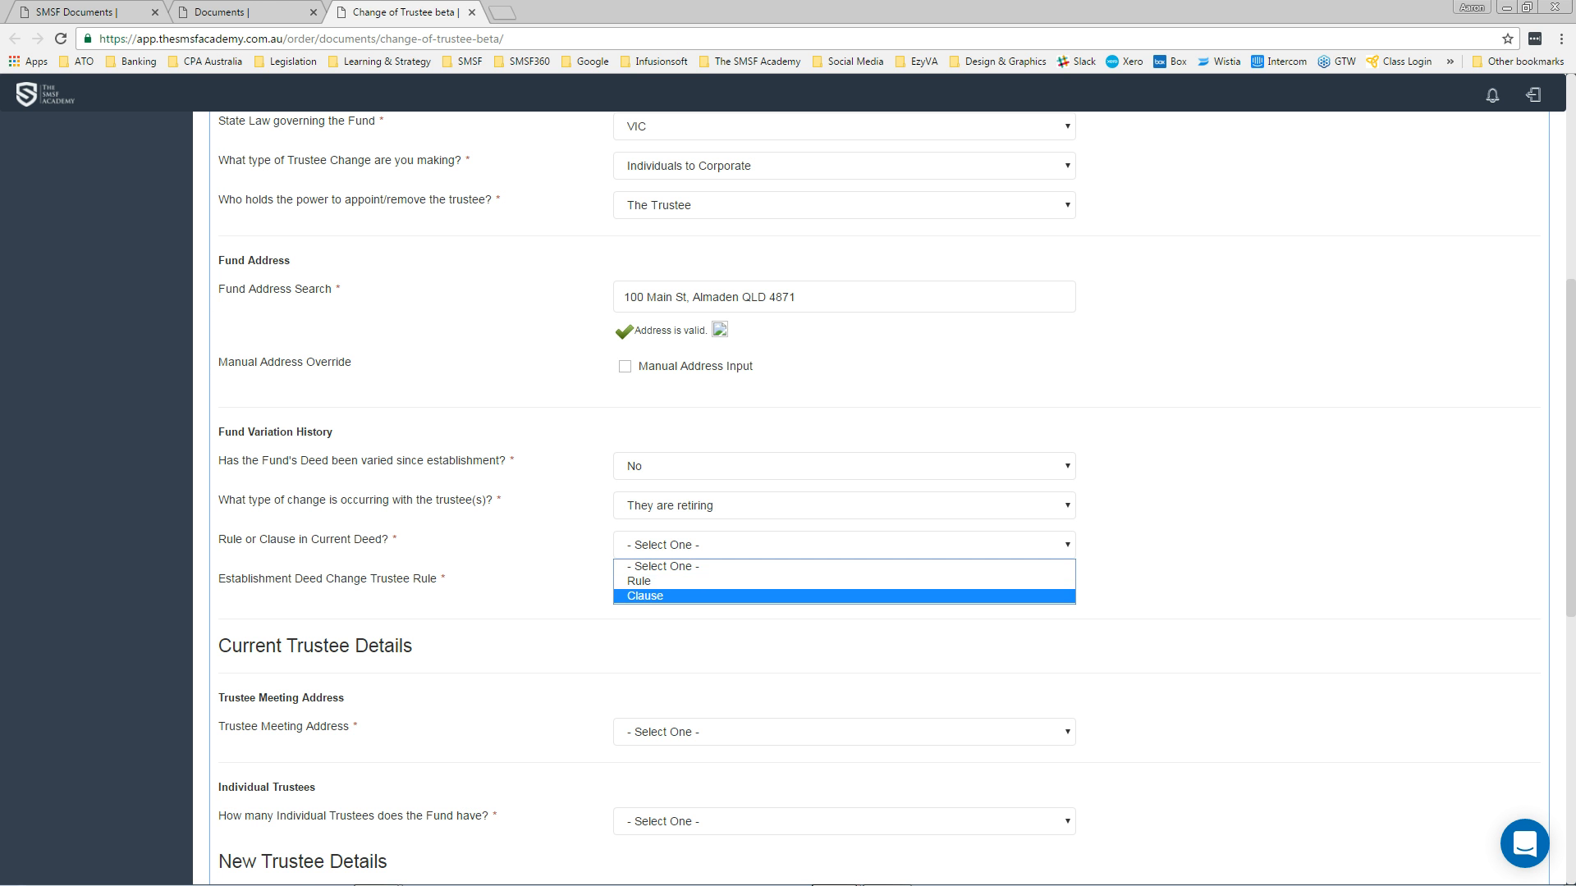
left_click(639, 581)
type("10")
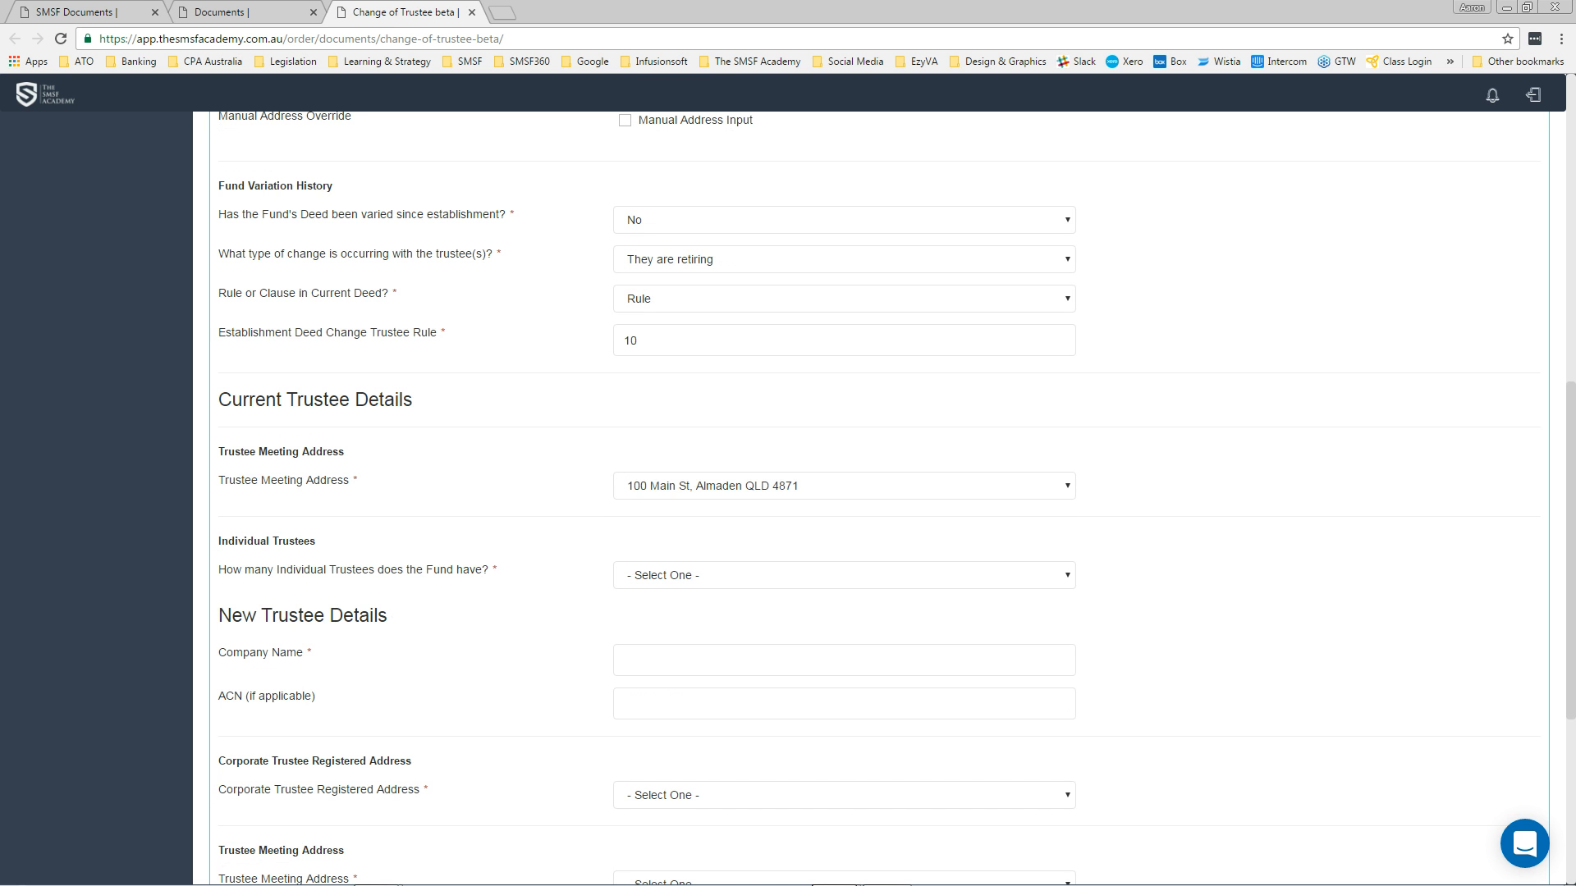
left_click(842, 575)
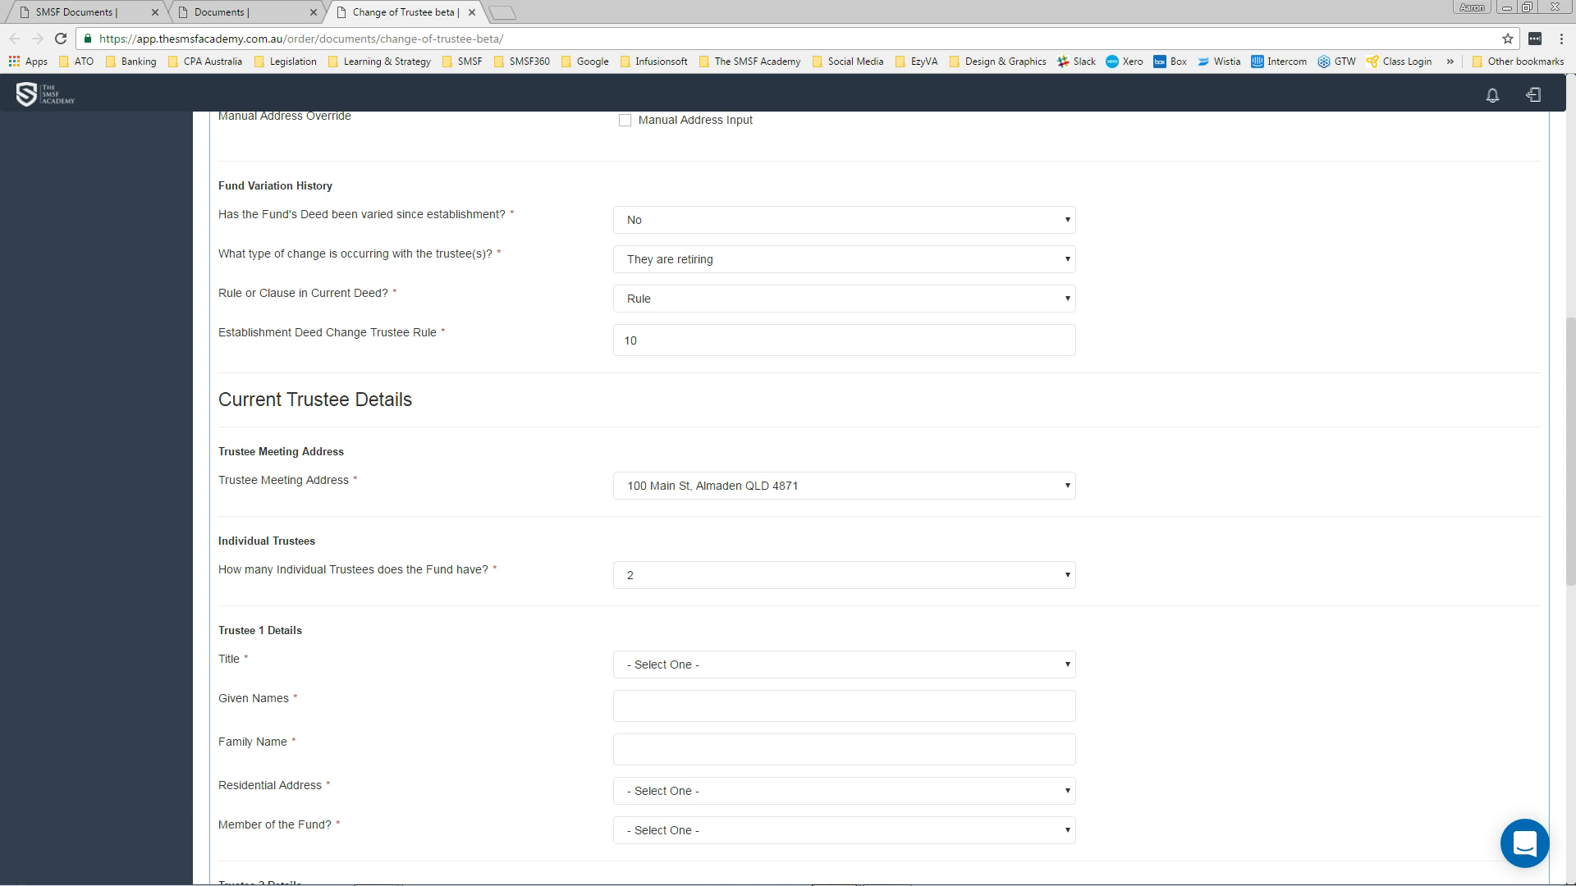
Step: Set Trustee 1's title to Mr and enter Mrs Jane Smith as Trustee 2
left_click(842, 664)
type("John")
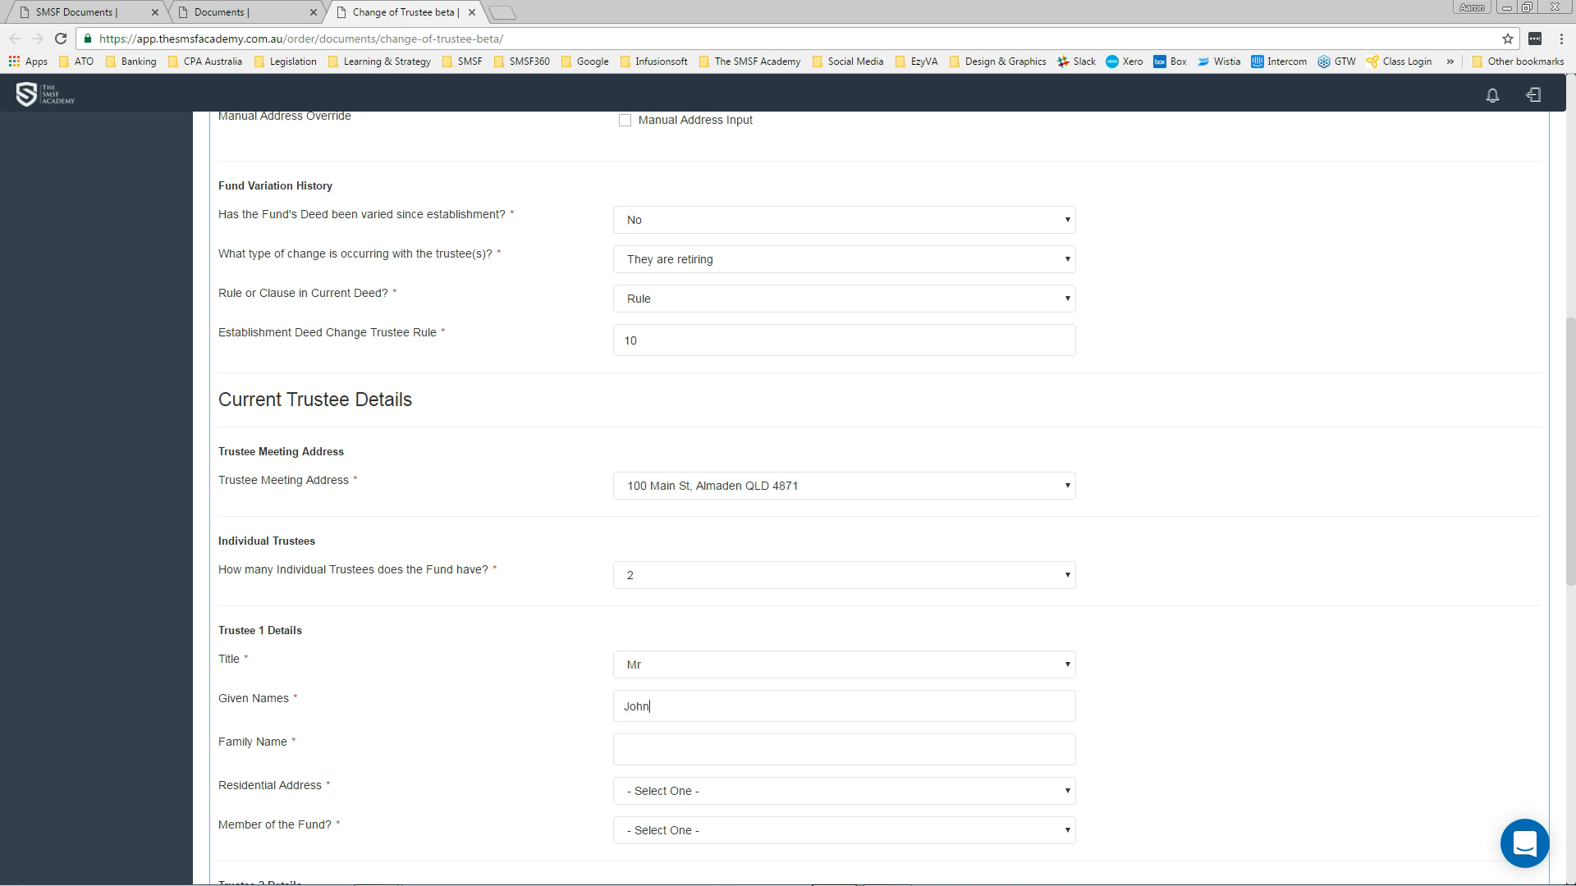
scroll("up", 3)
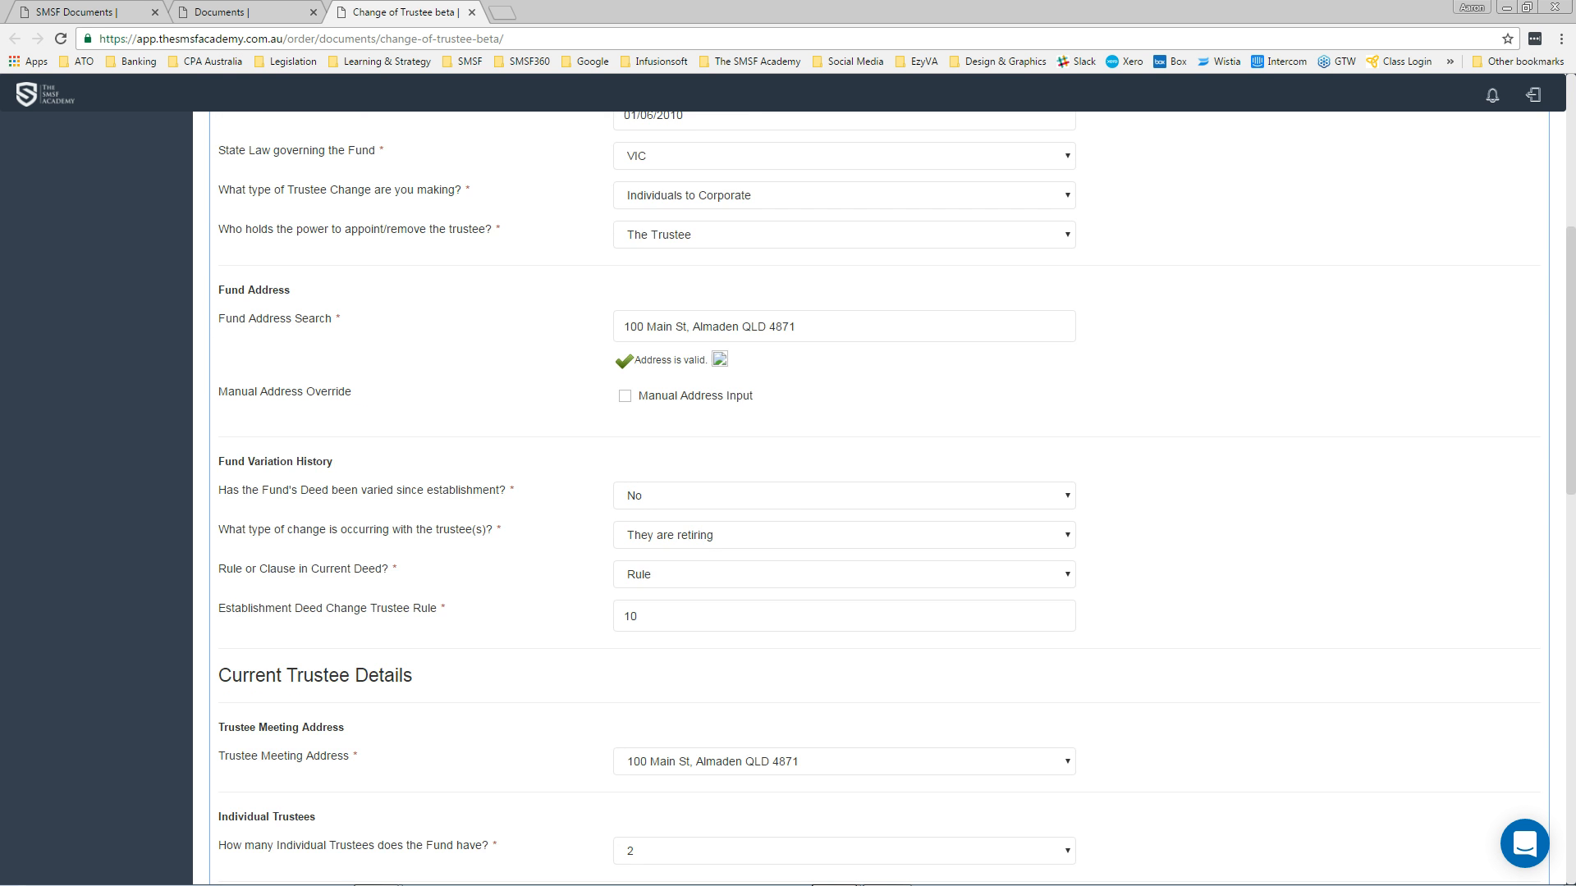
scroll("up", 3)
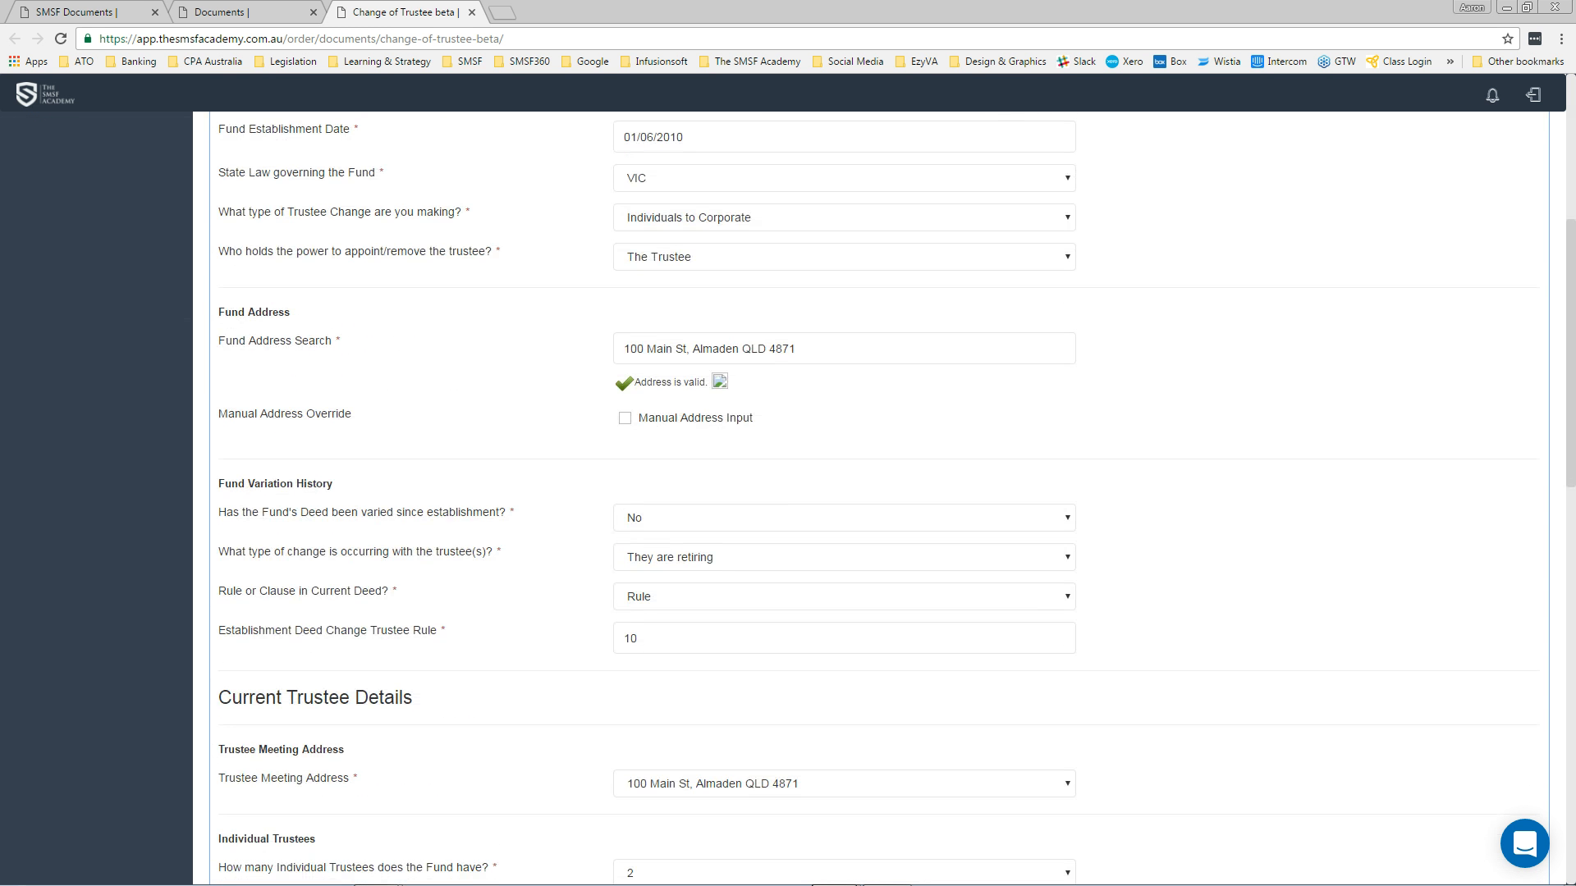
scroll("down", 3)
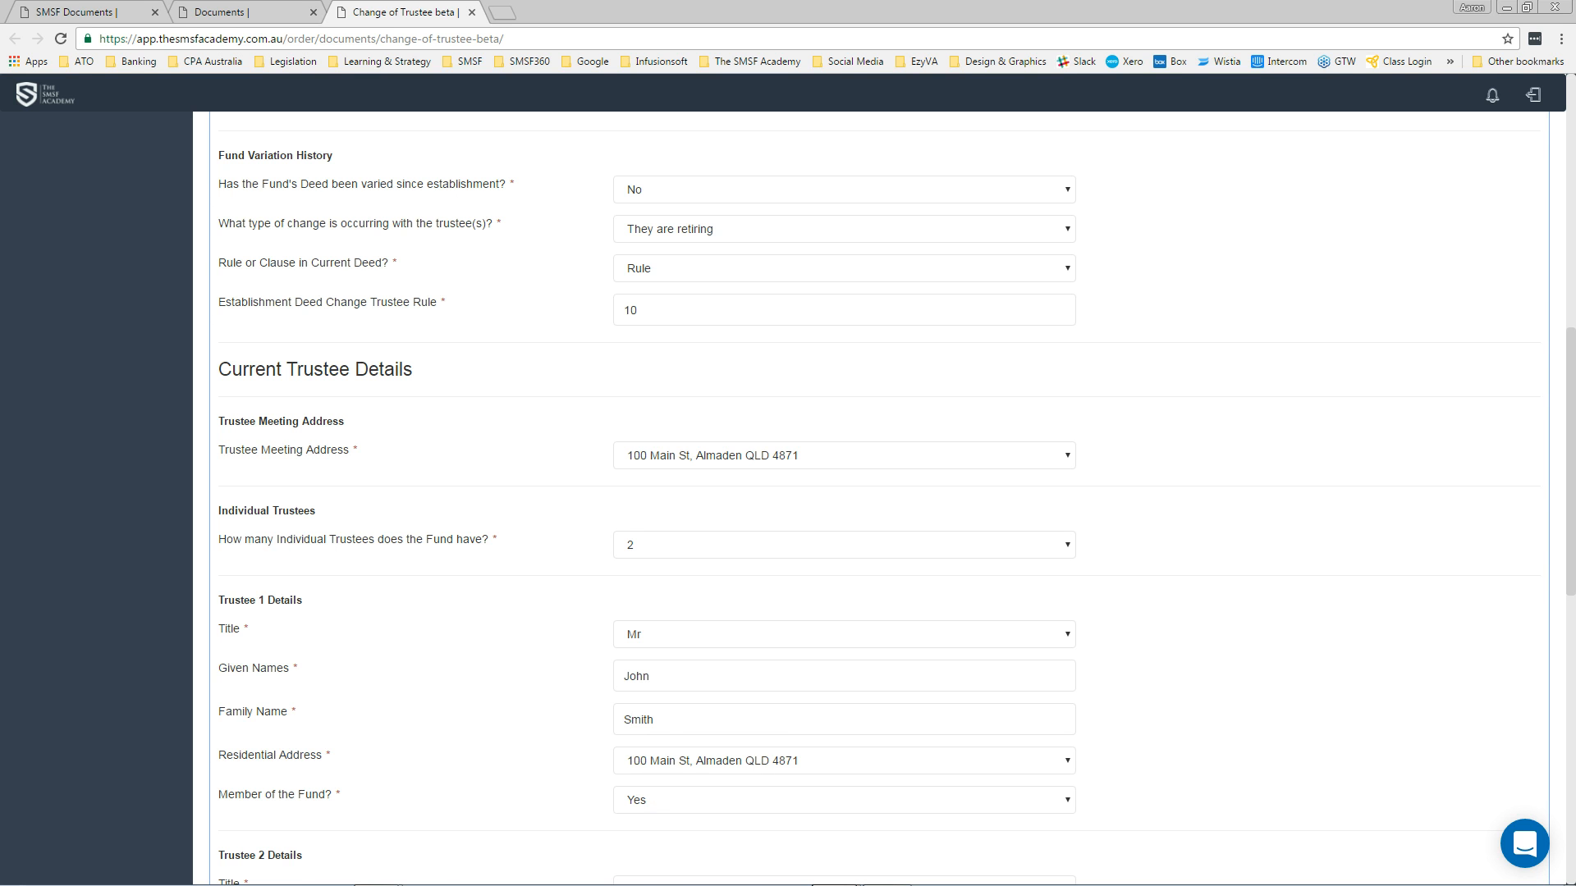
scroll("down", 3)
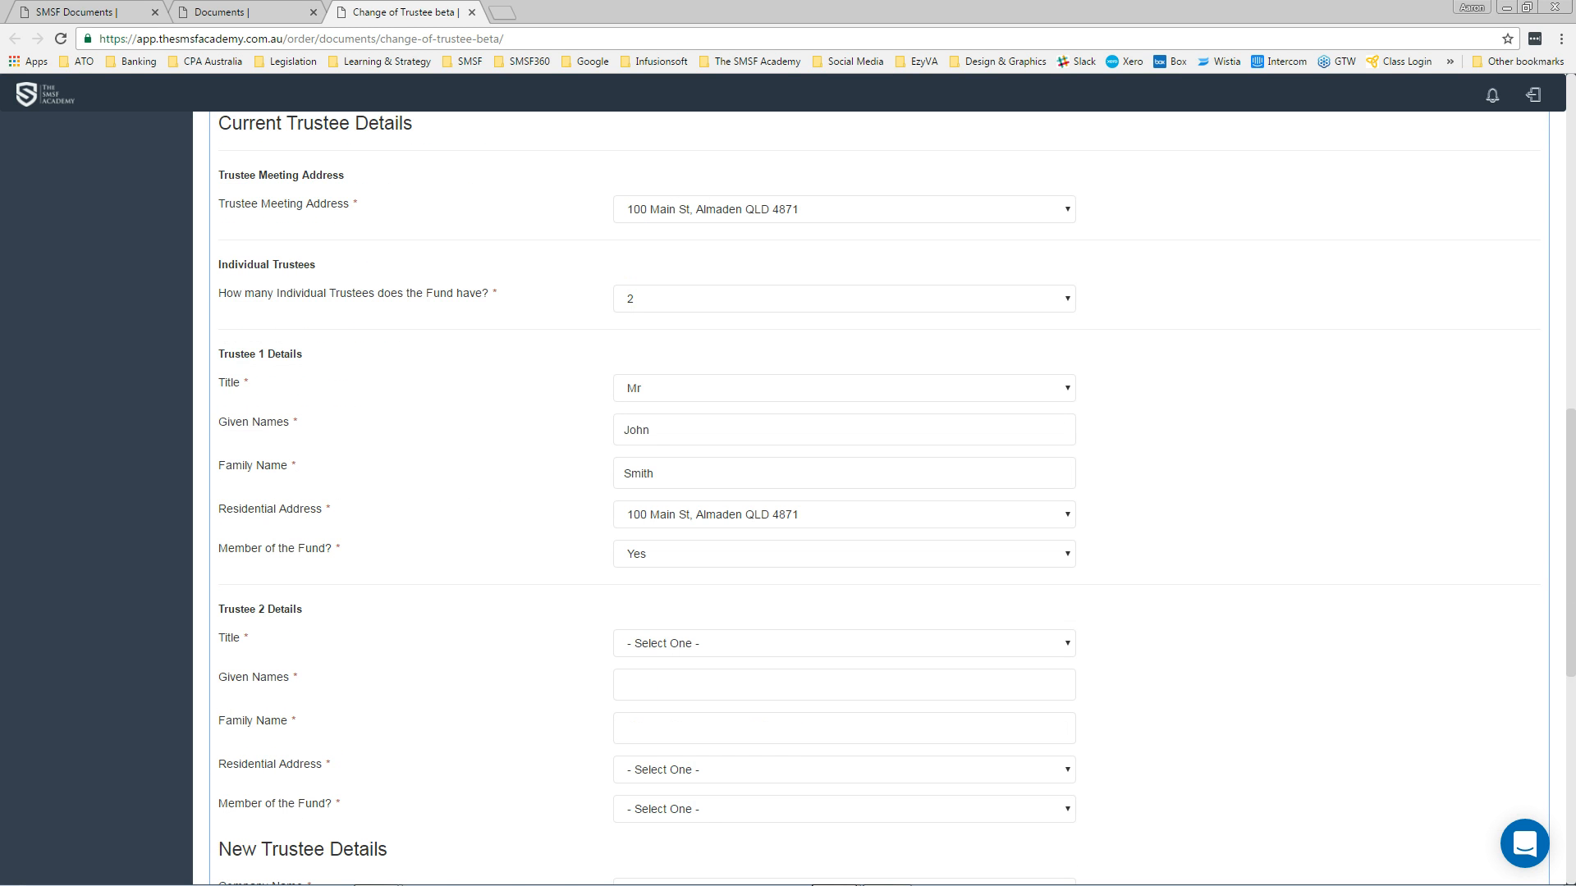
left_click(843, 643)
type("A")
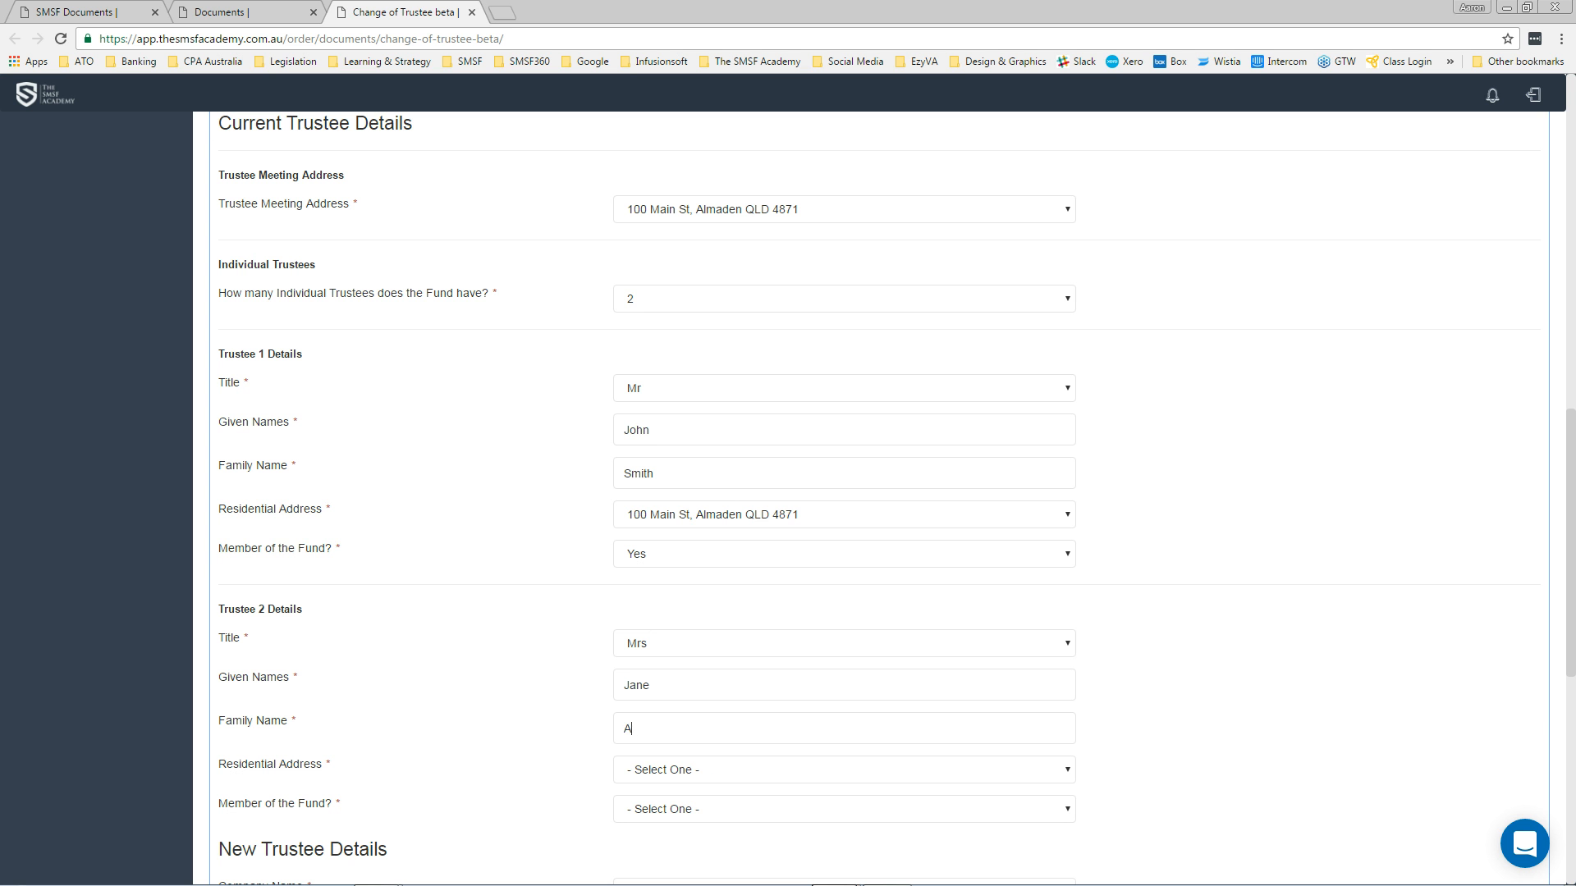
type("mith")
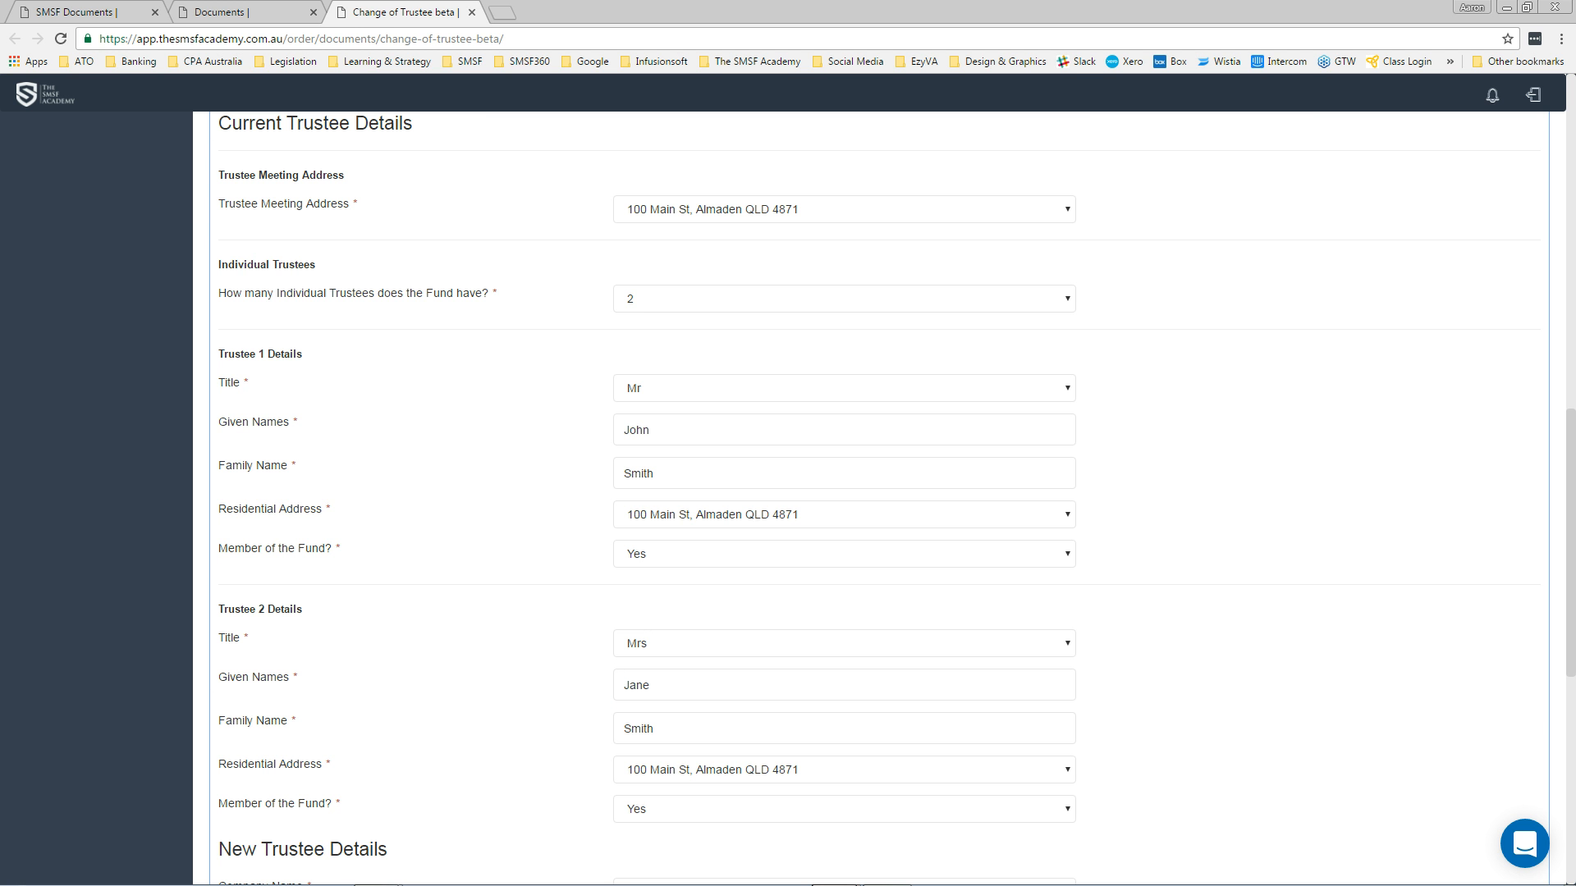
Step: Enter New Co Pty Ltd, ACN 123-131-321, with 100 Main St as its addresses
scroll("down", 3)
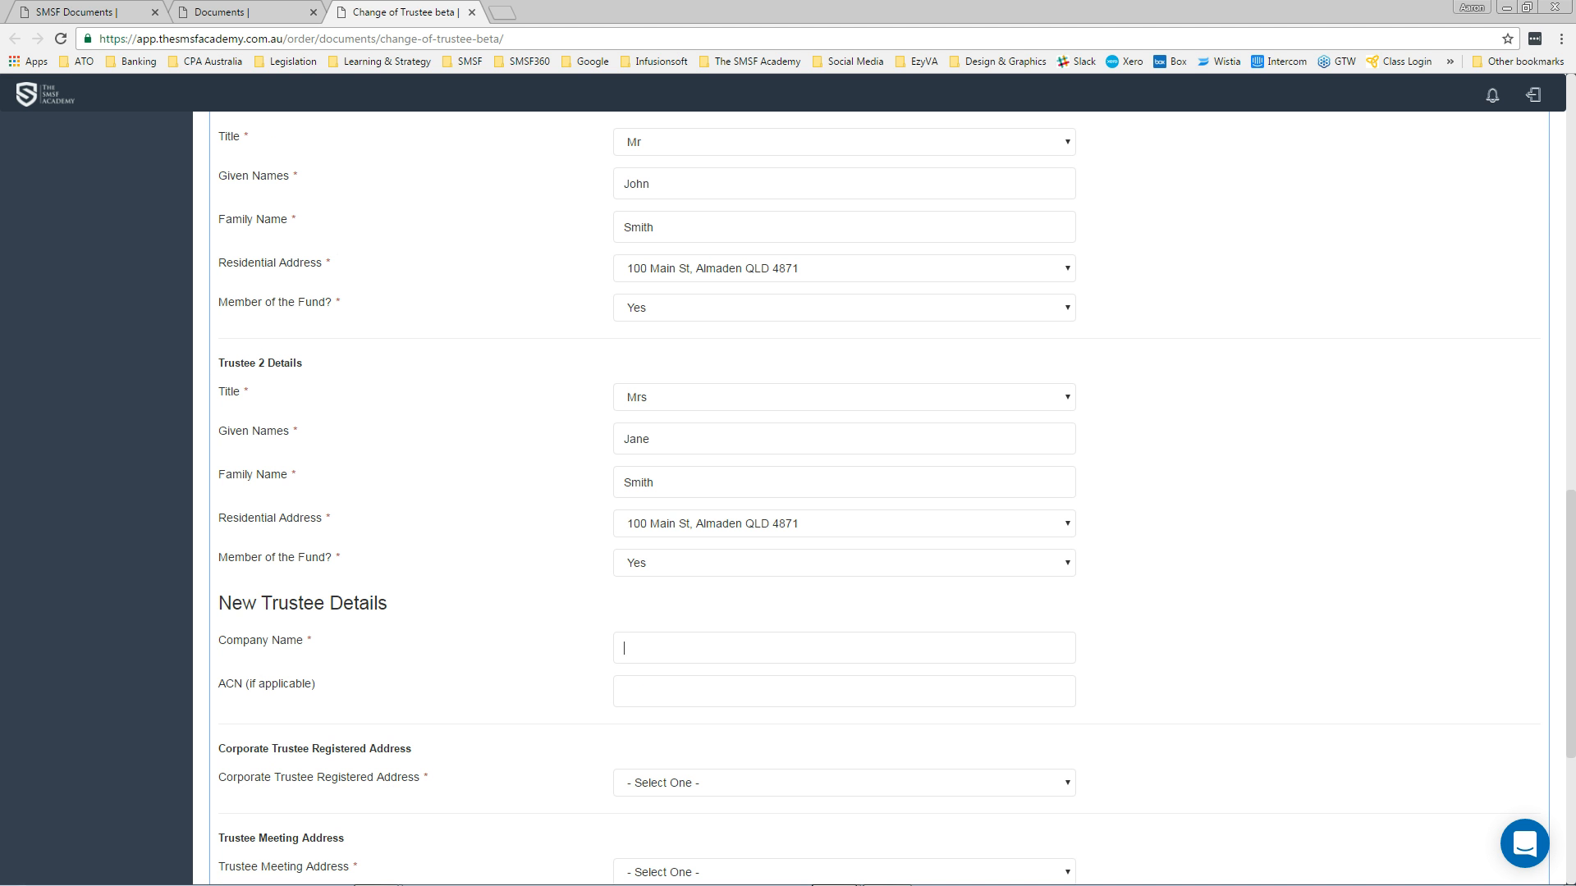
type("New Co Pty Ltd")
left_click(844, 691)
type("12")
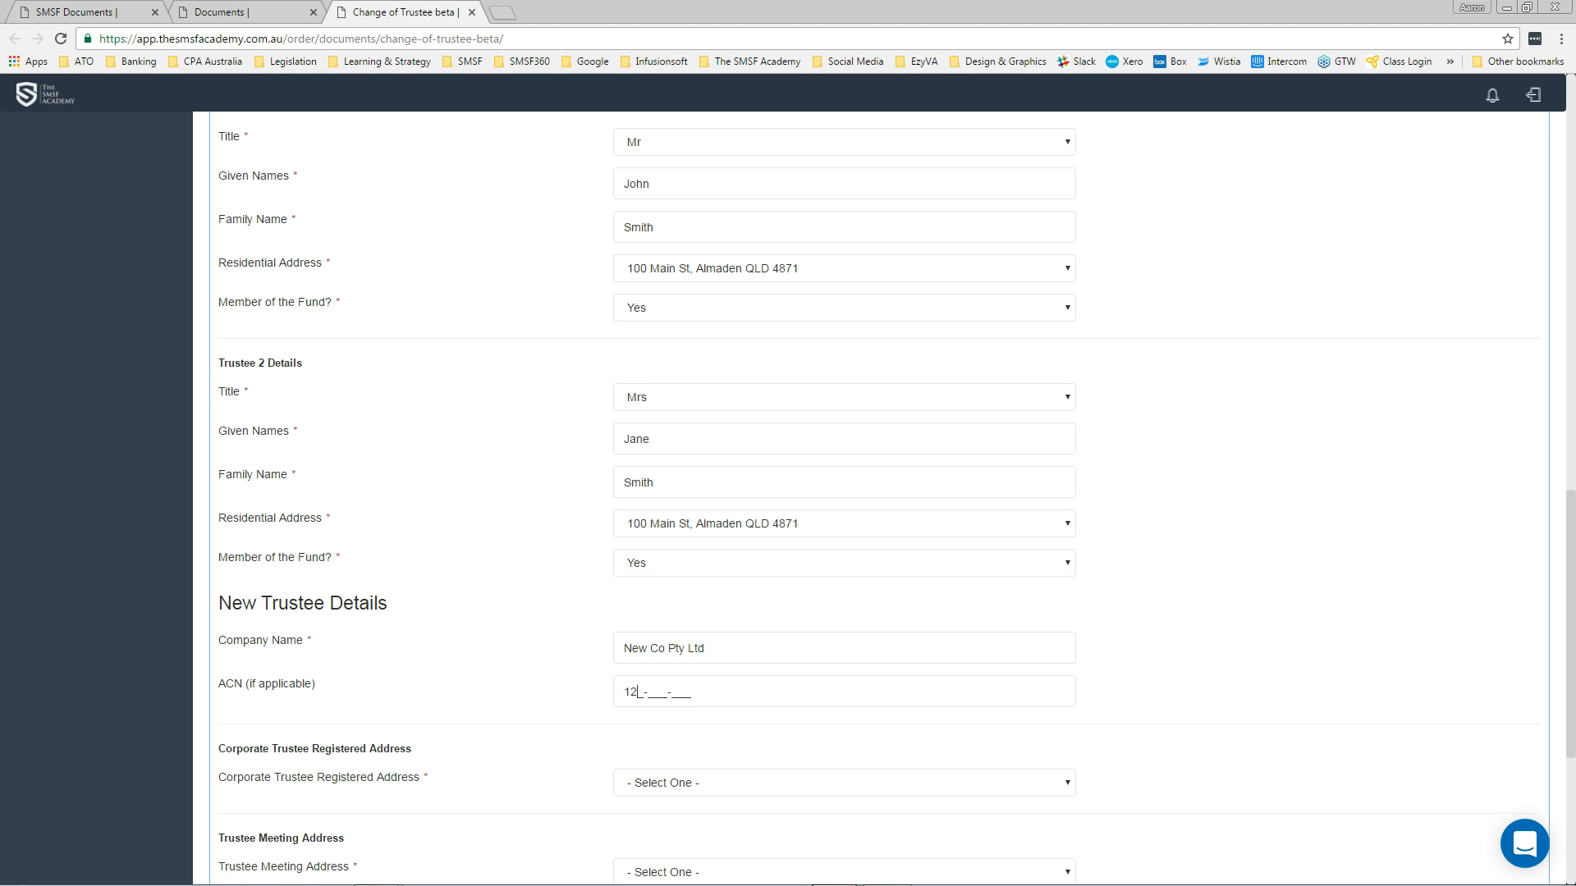
scroll("down", 3)
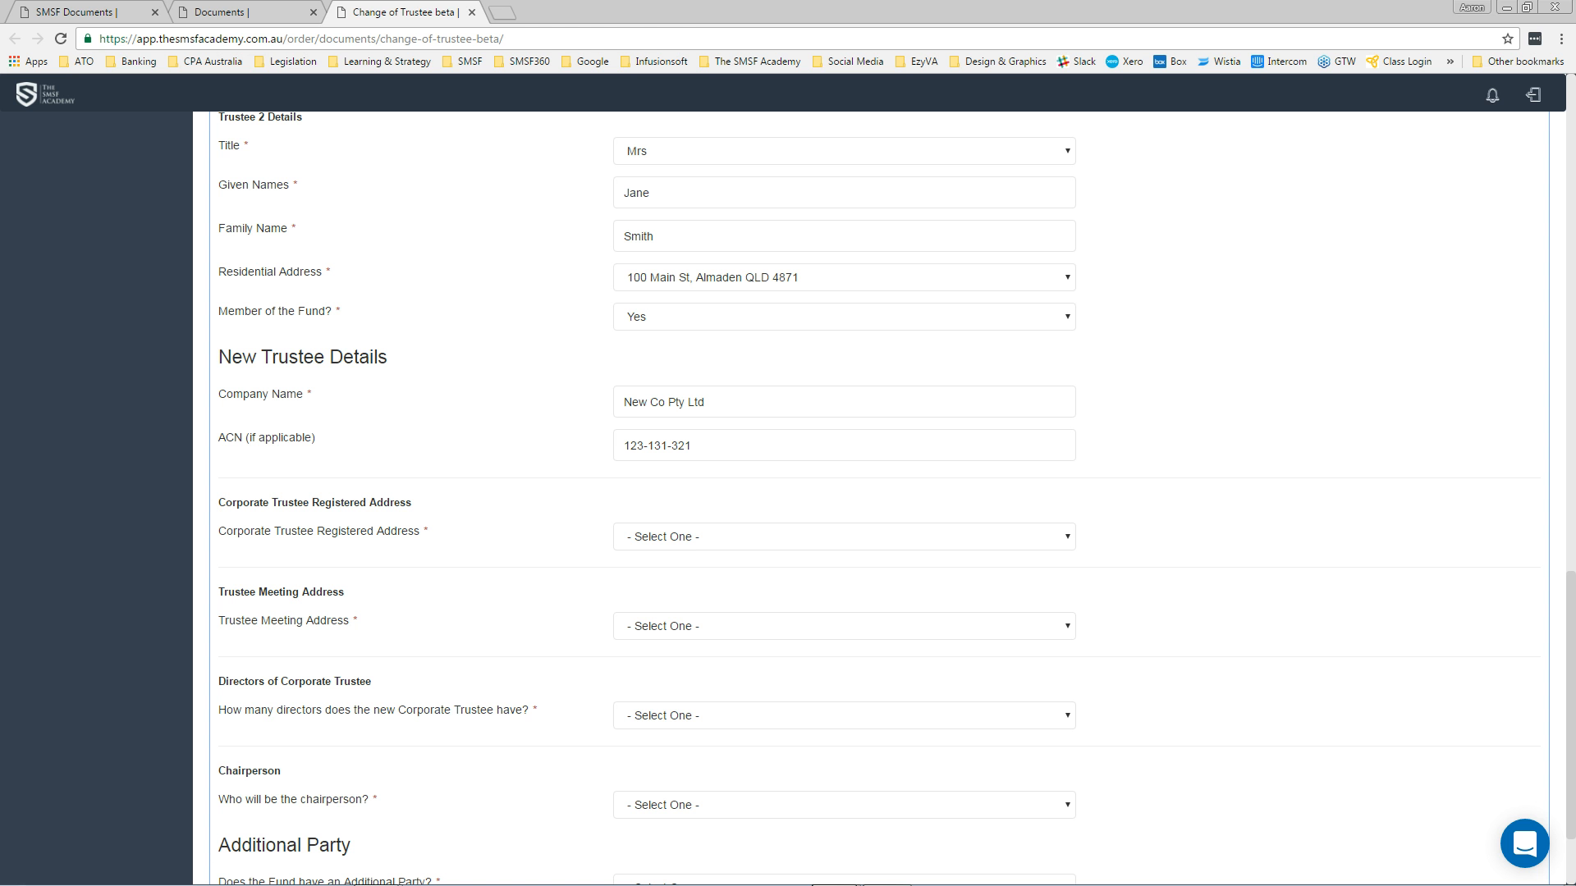
left_click(842, 536)
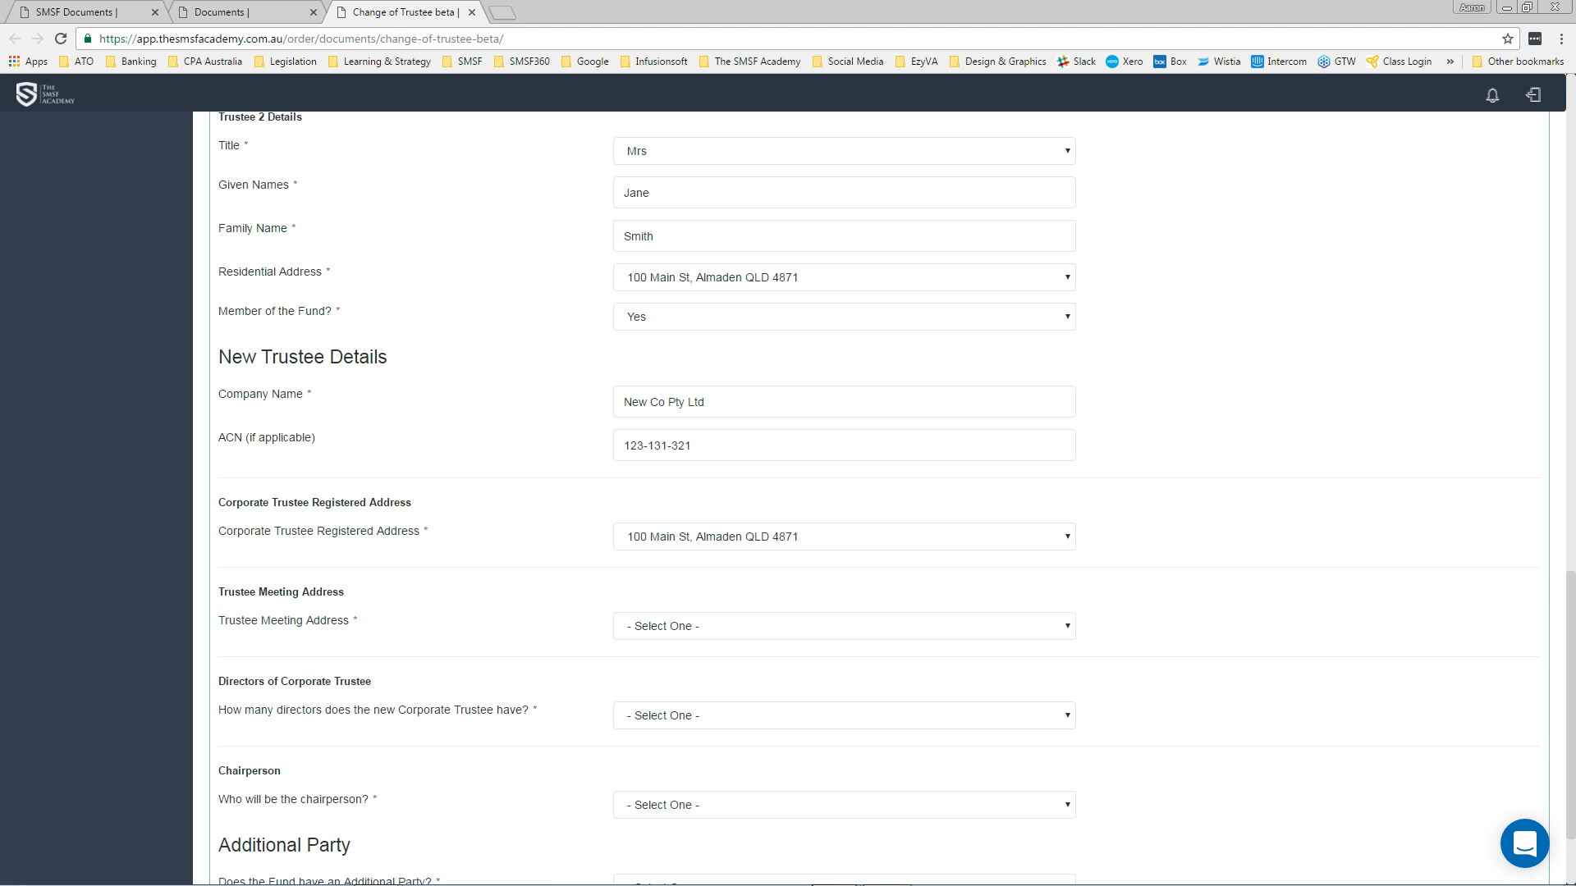
left_click(842, 716)
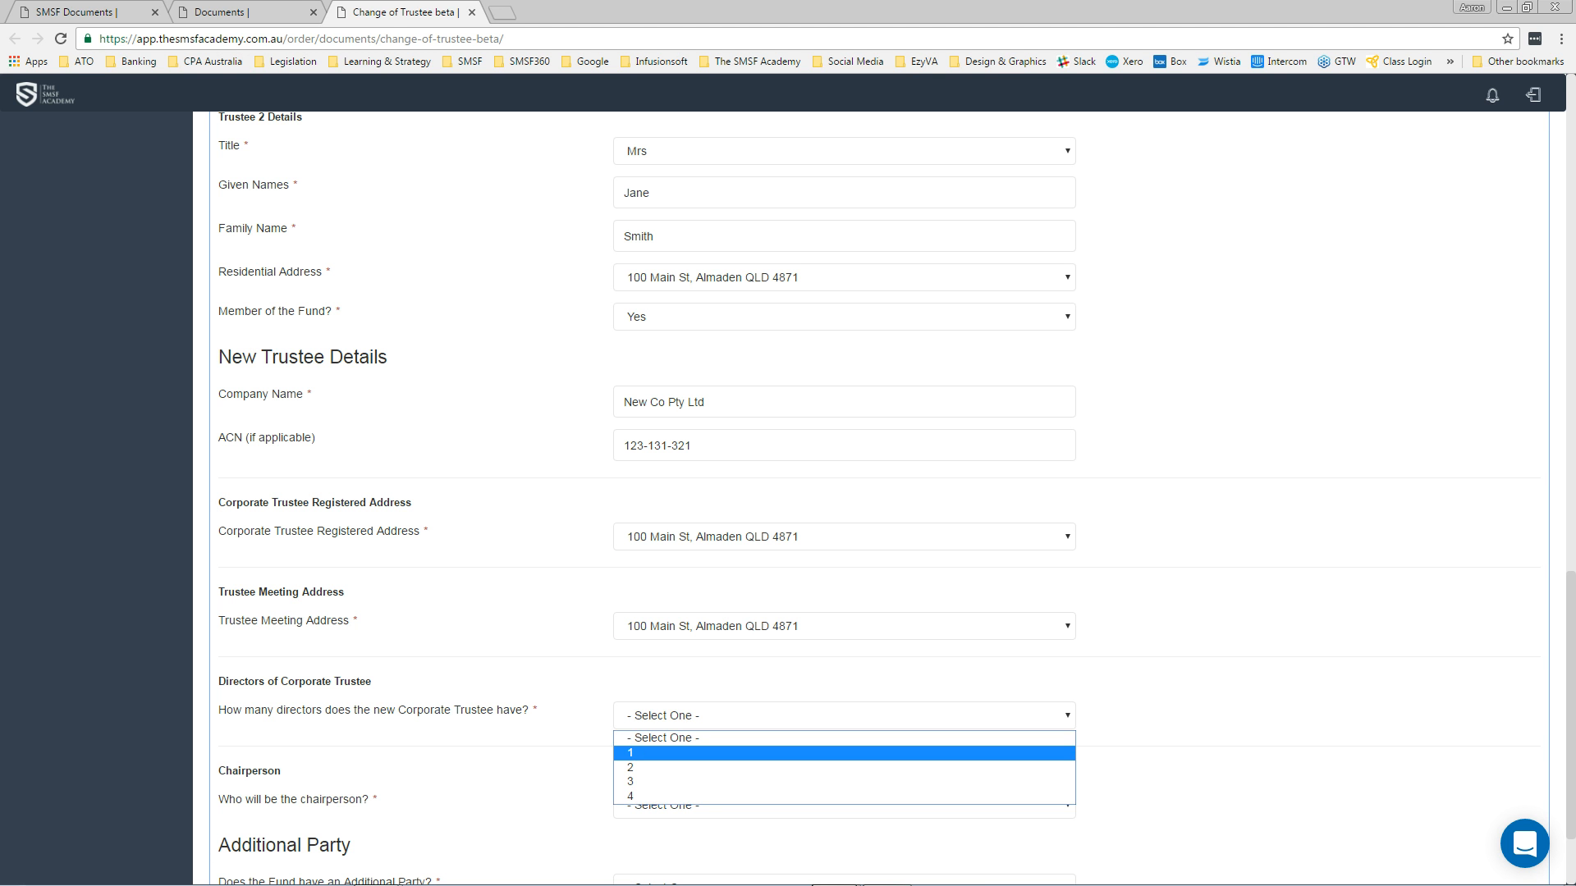
Step: Choose two directors and enter Director 1 as Mr John Smith at 100 Main St
left_click(630, 766)
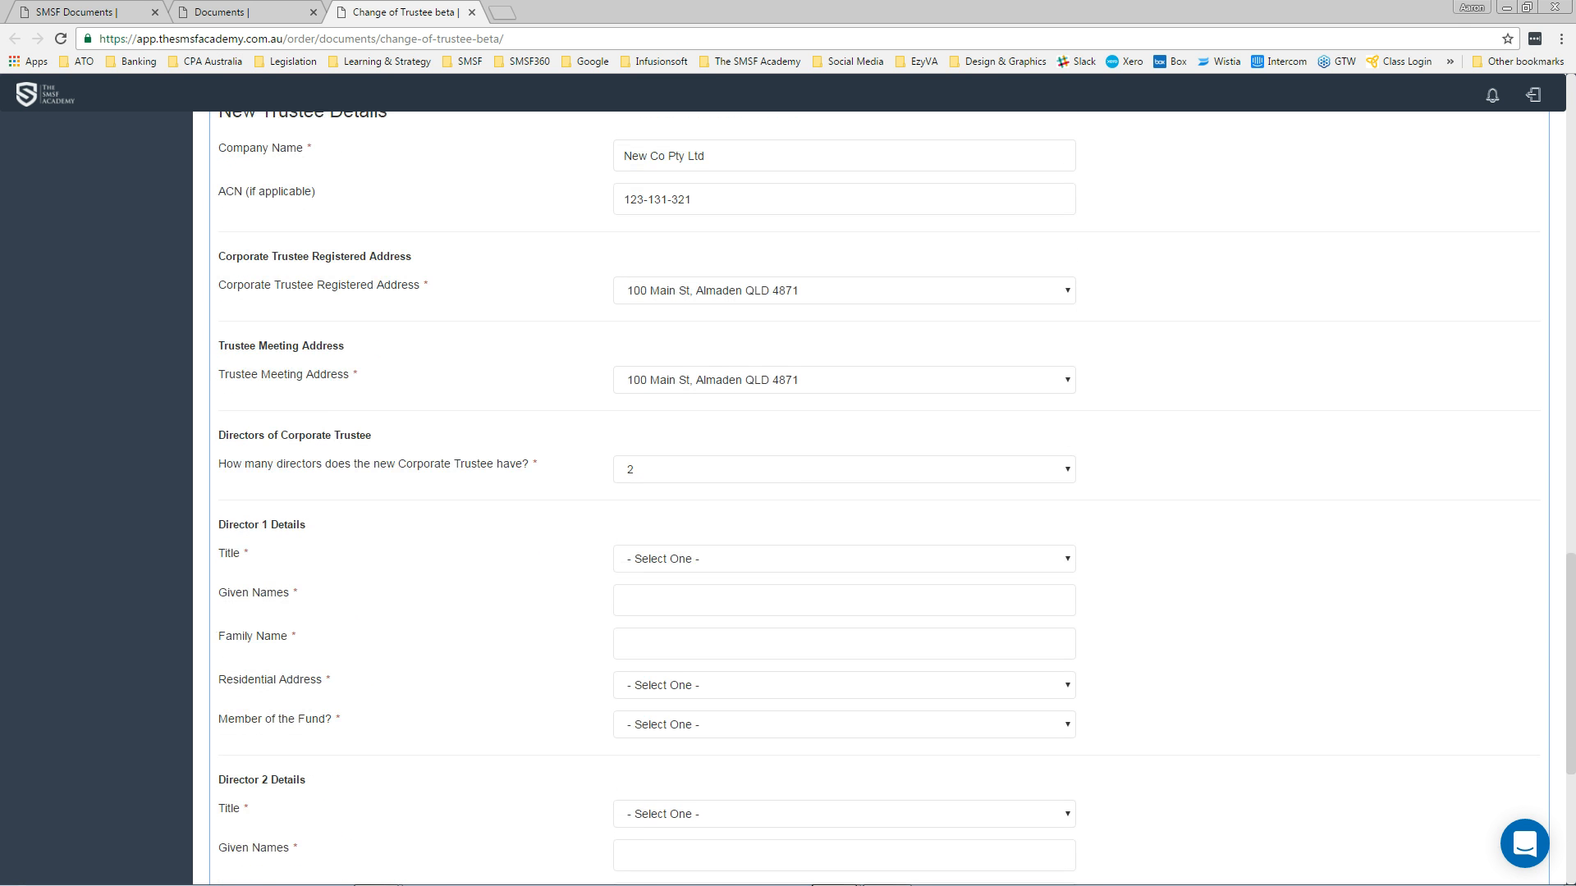
left_click(842, 559)
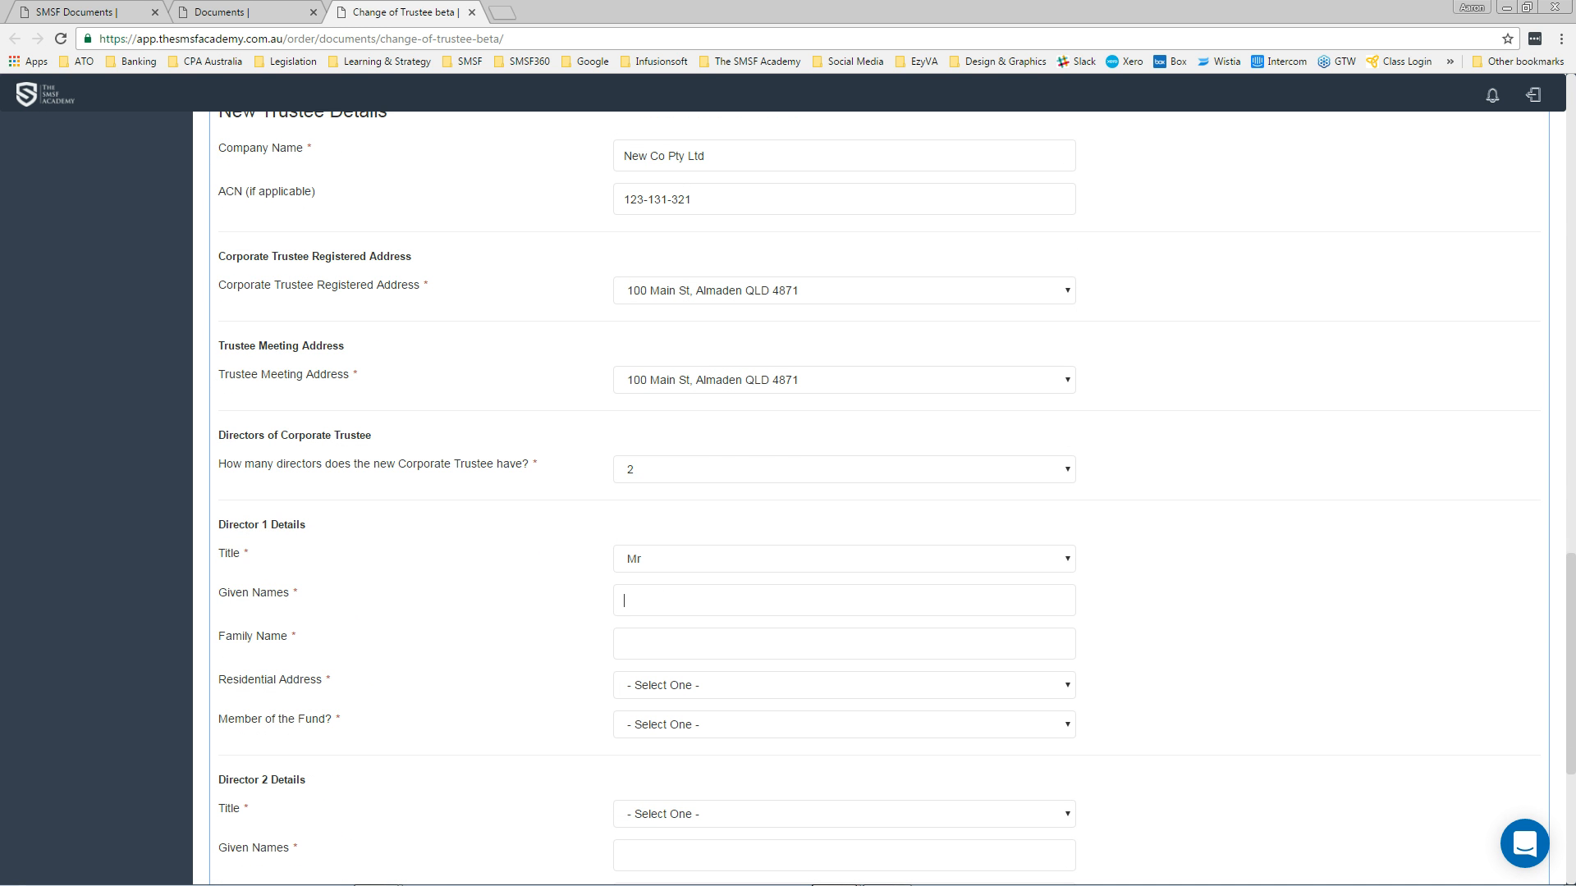
type("John")
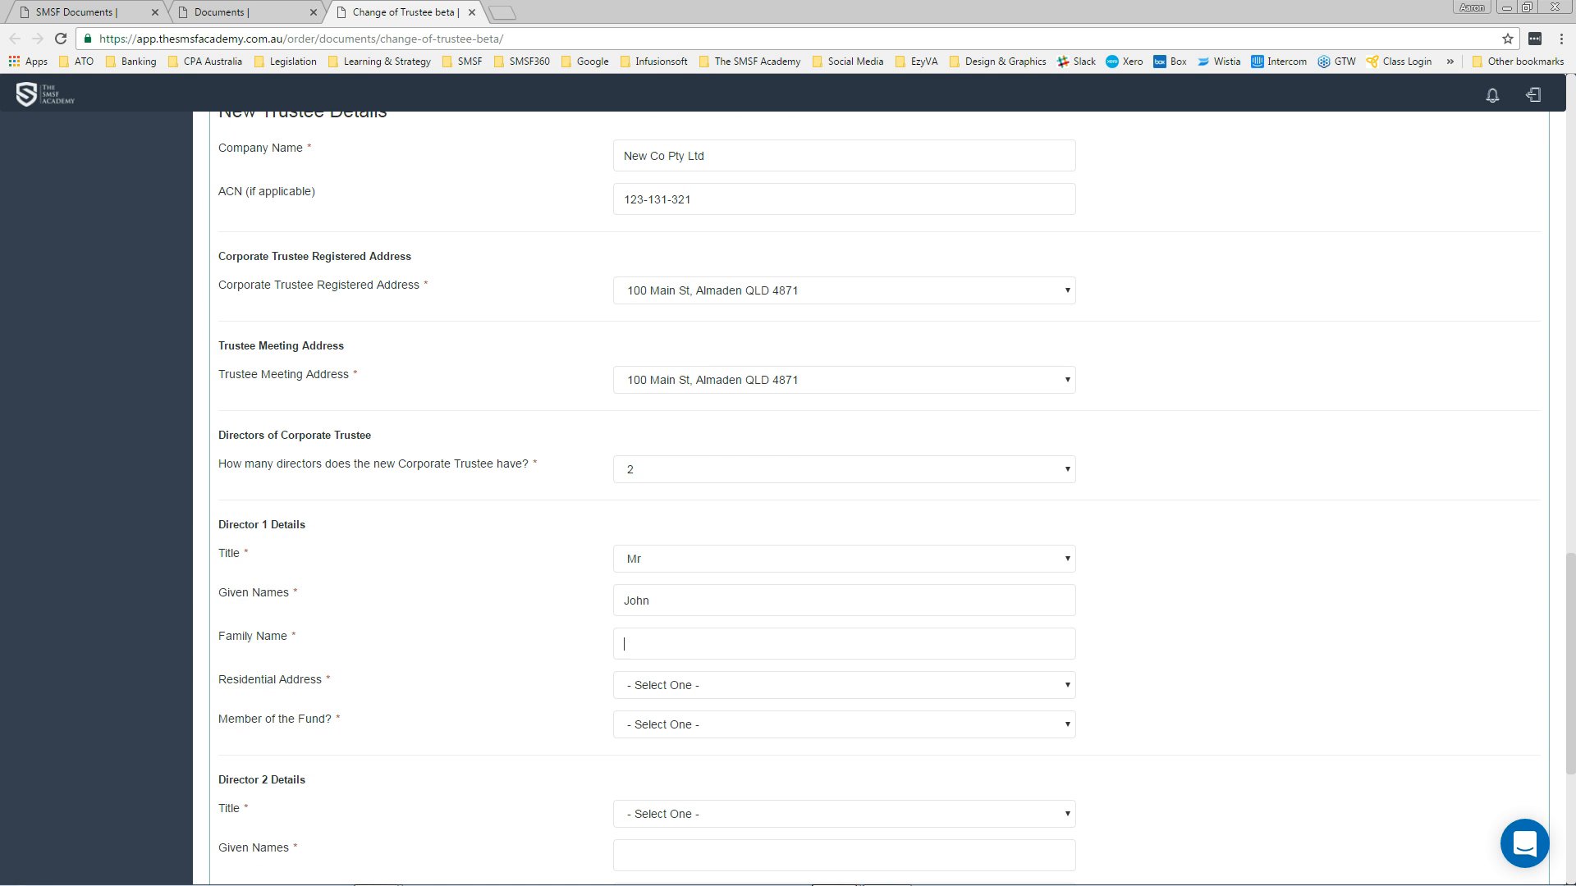
type("Smith")
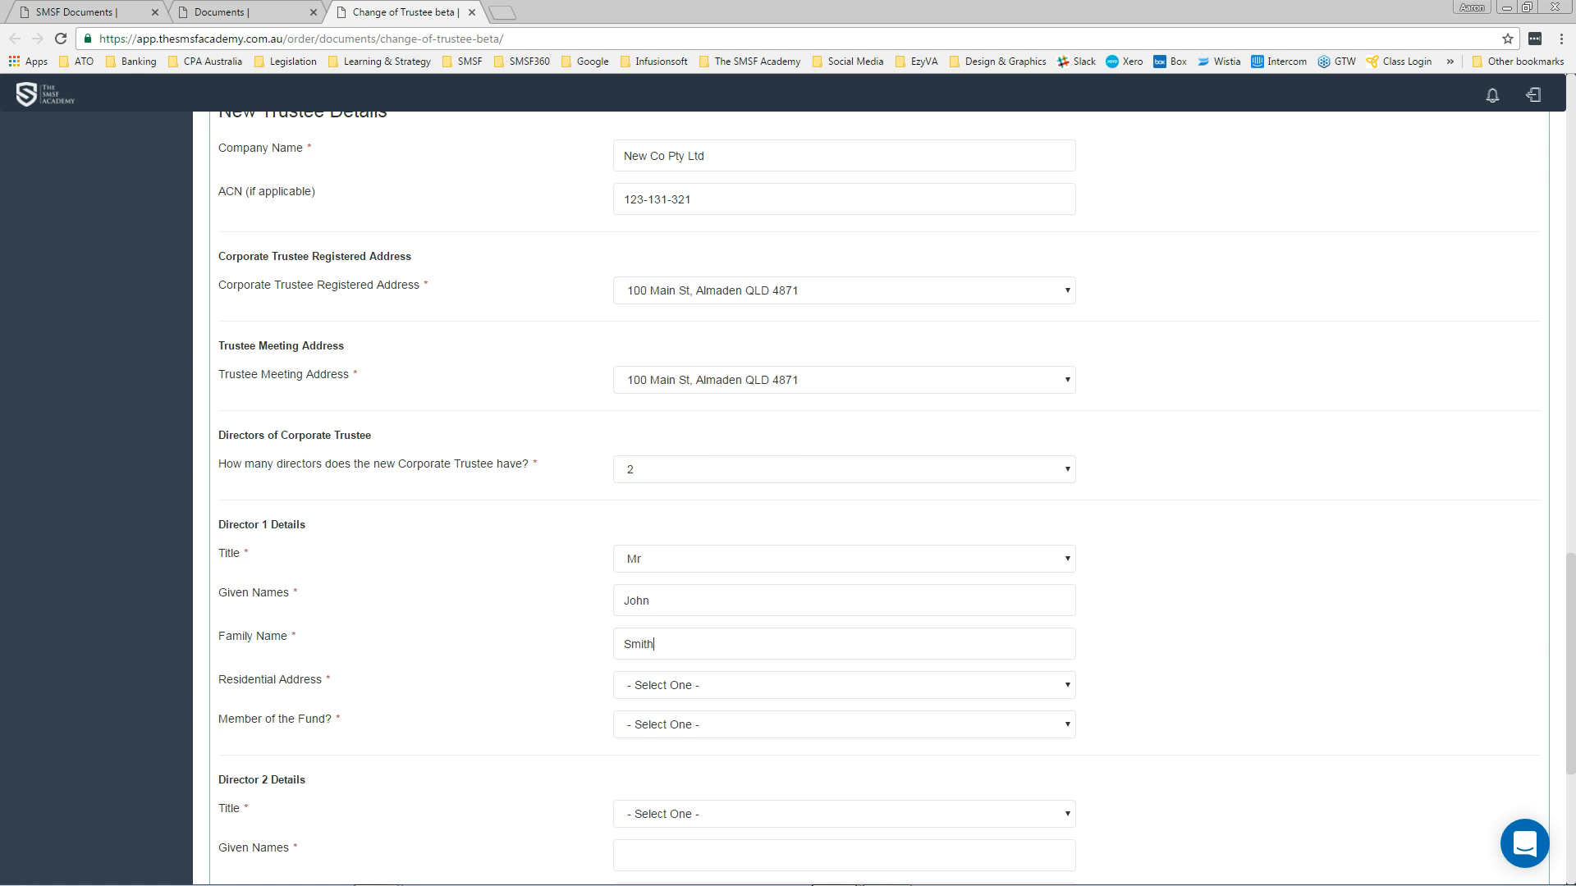
left_click(842, 684)
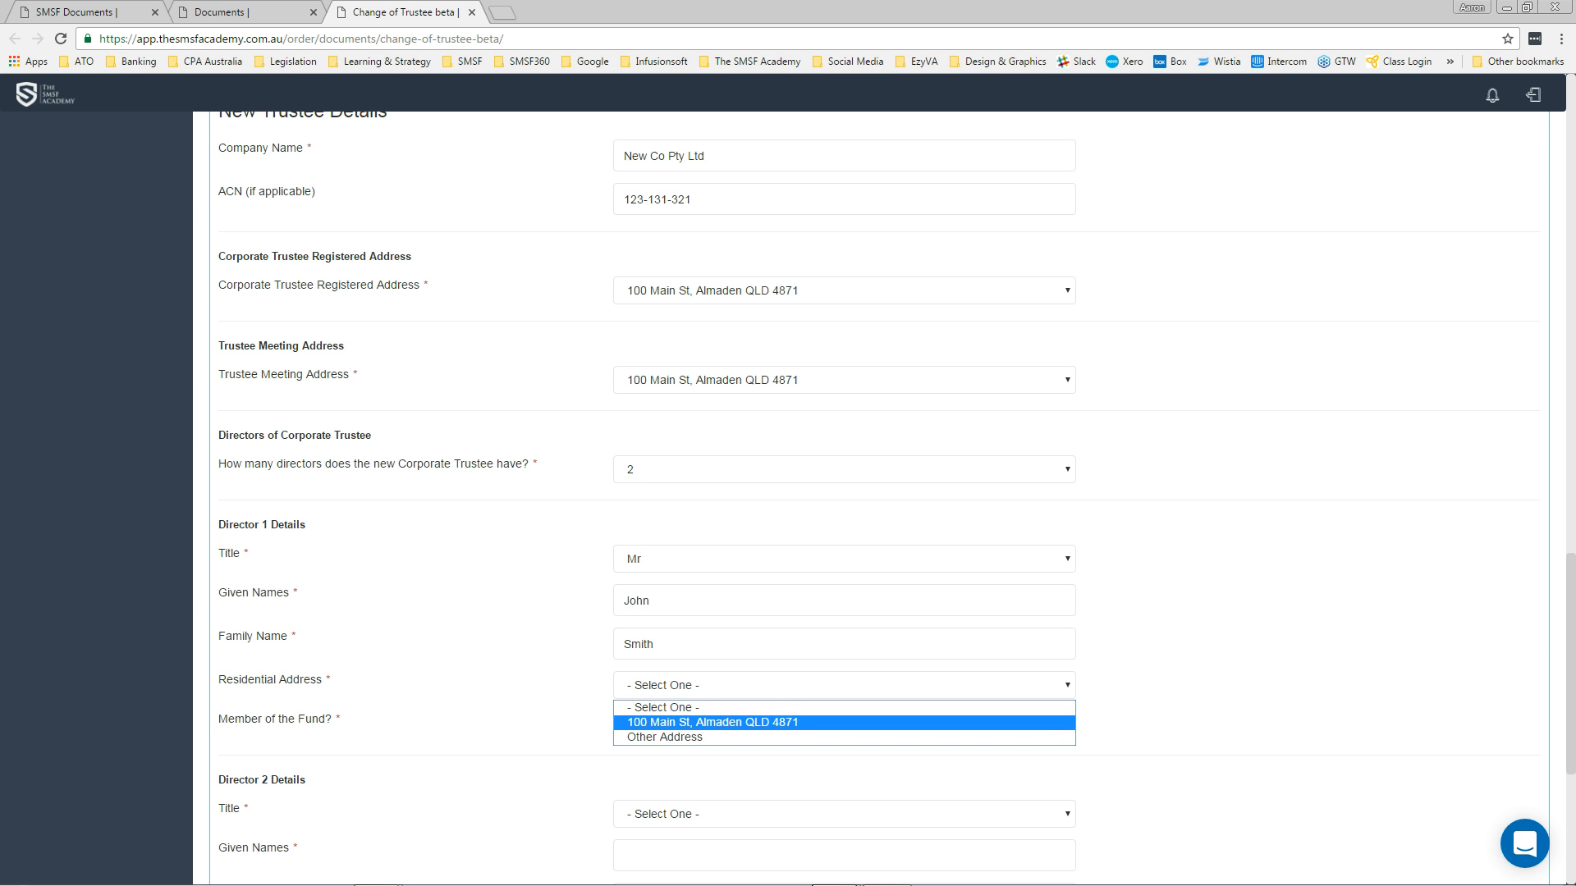
left_click(842, 722)
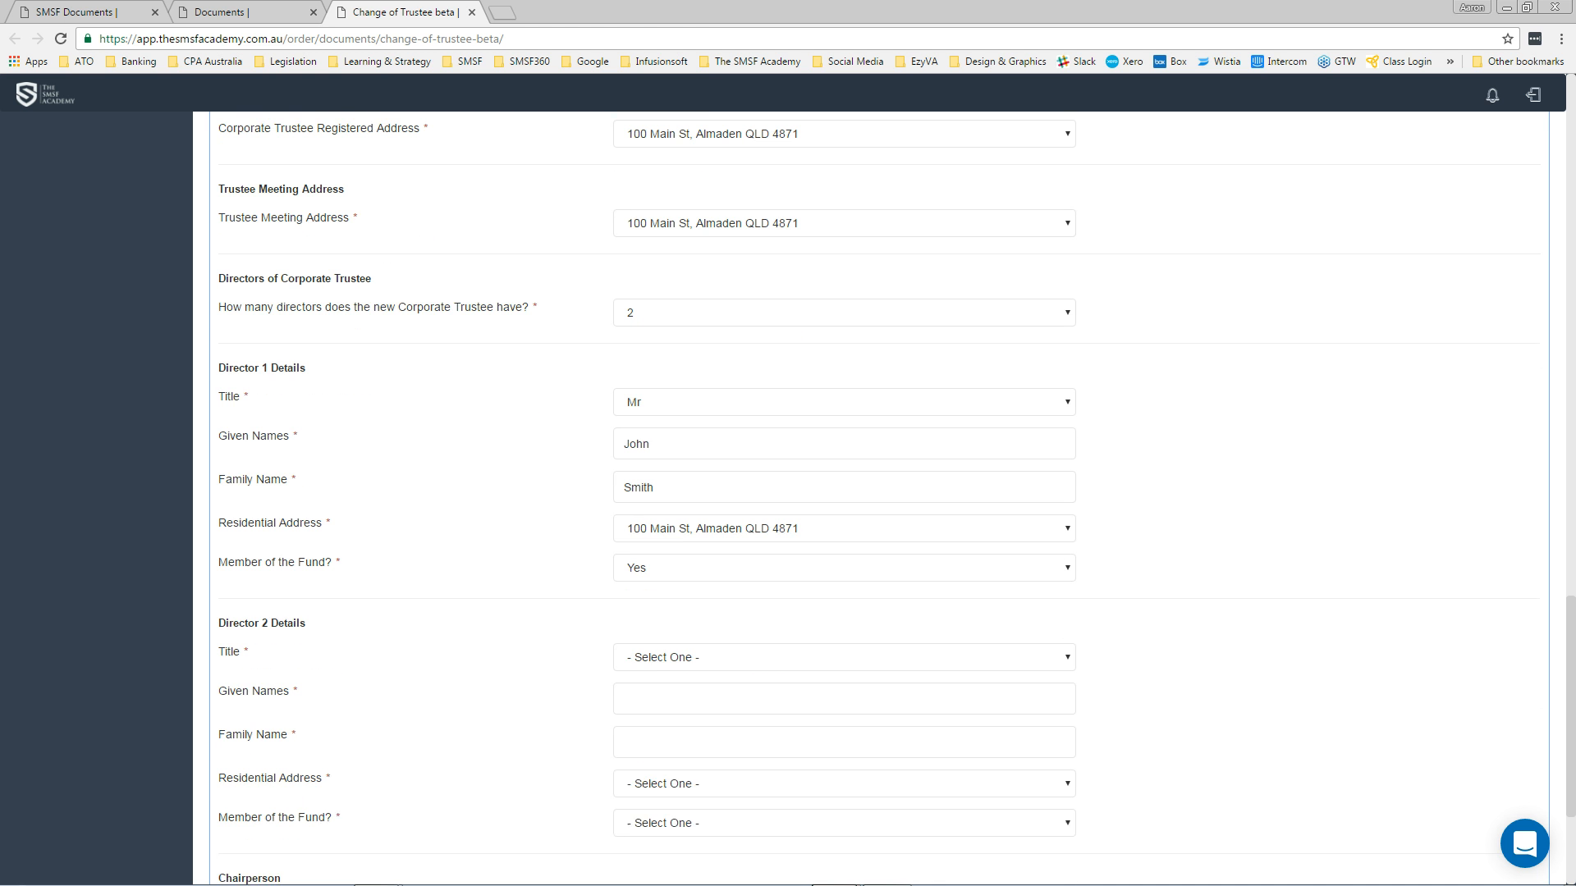
Step: Enter Director 2 as Mrs Jane Smith
left_click(843, 649)
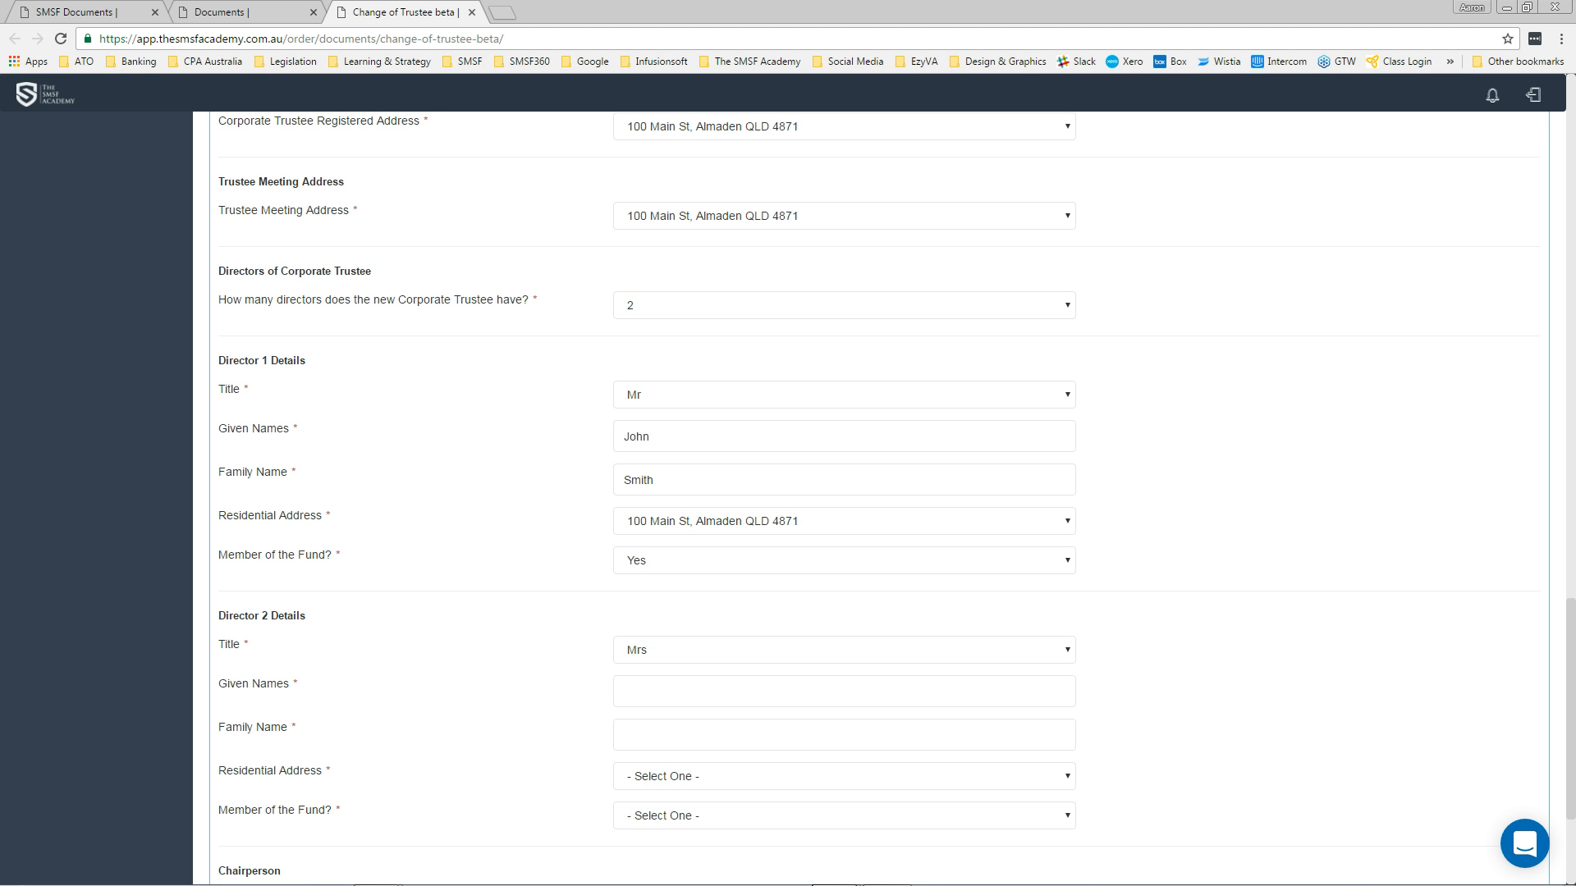
type("Jane")
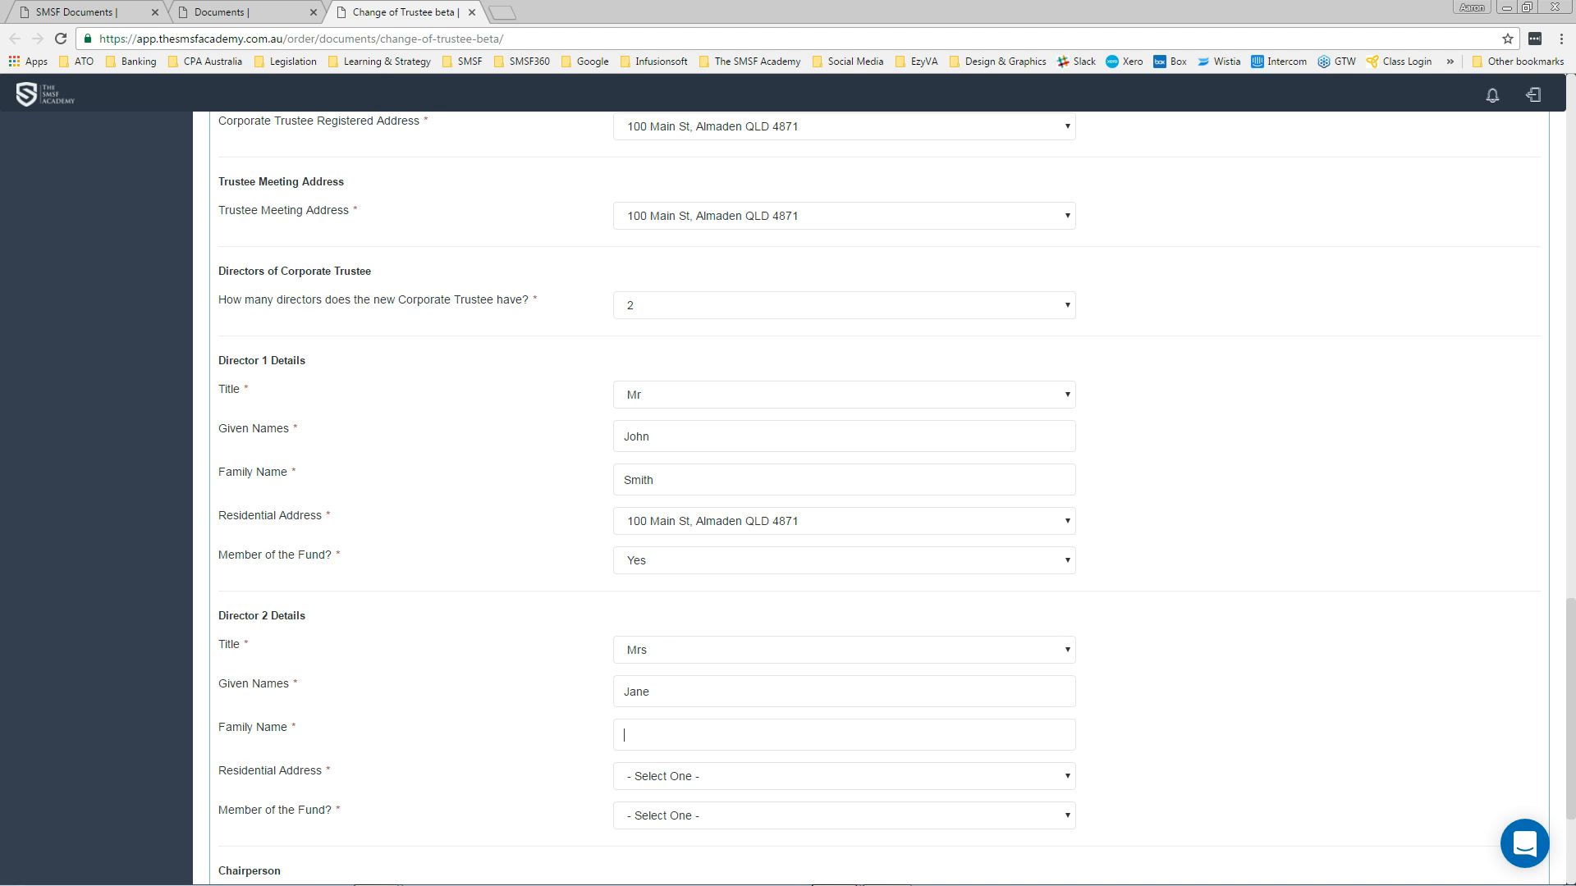
type("Smith")
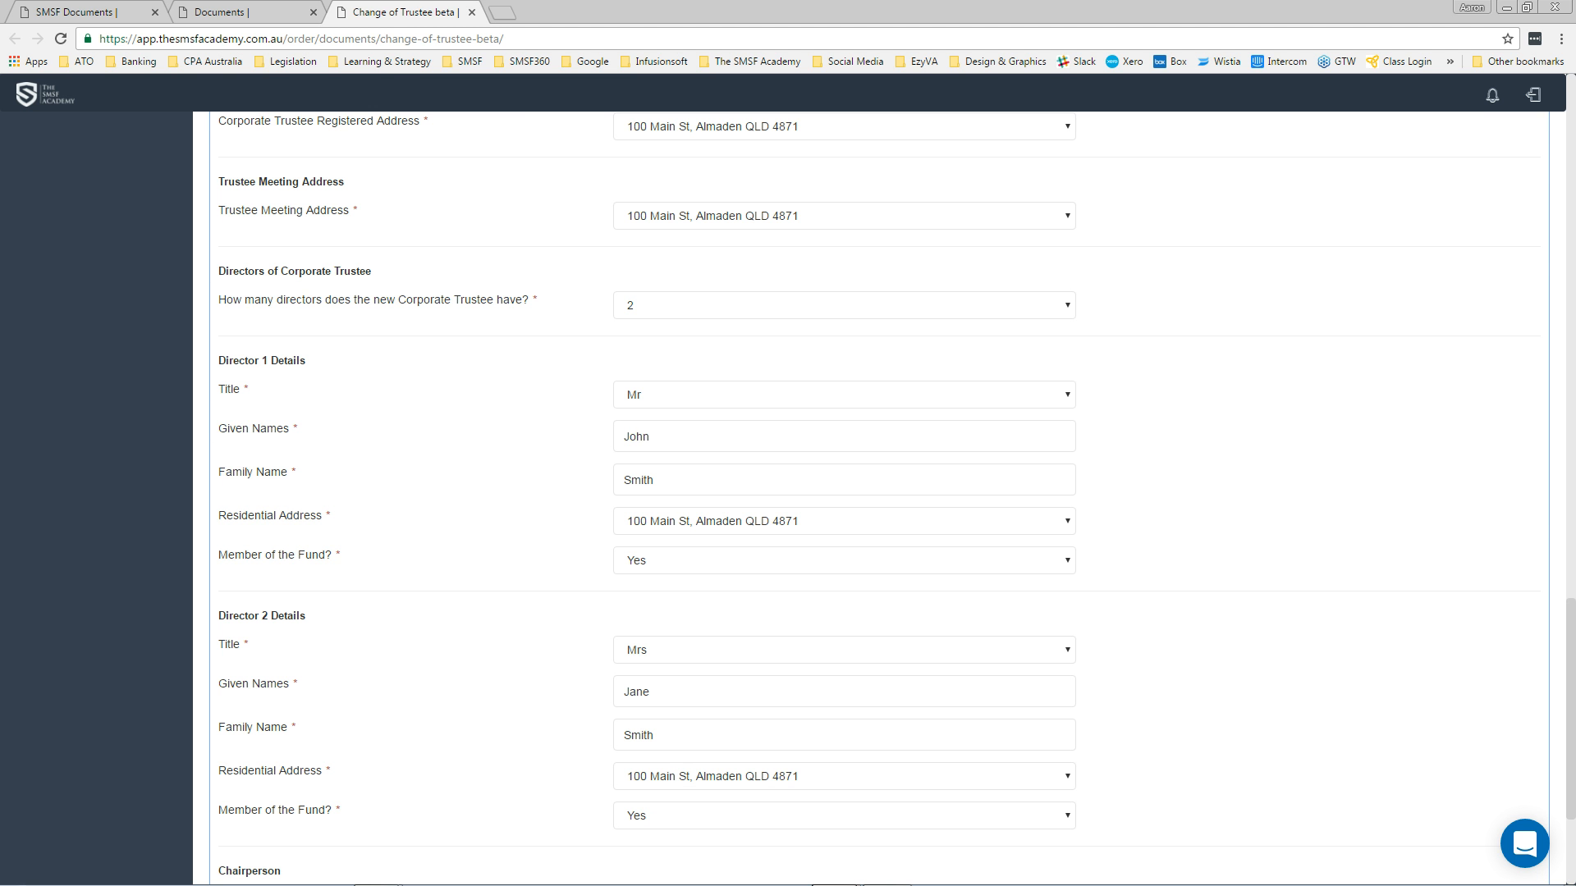
Step: Make John Smith the chairperson of the new trustee company
scroll("down", 3)
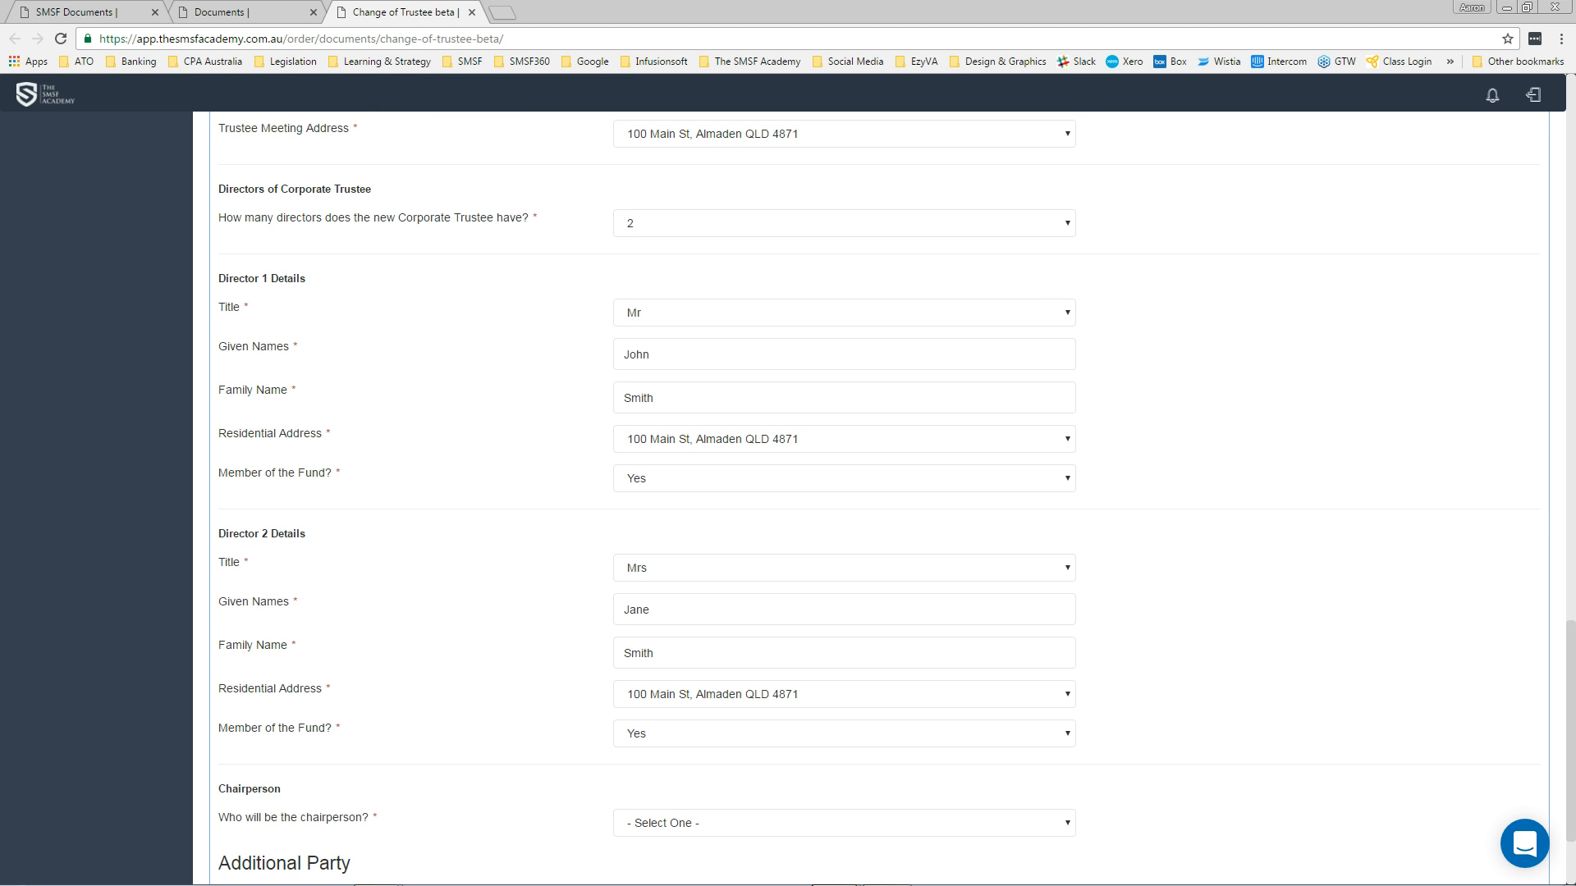
scroll("down", 3)
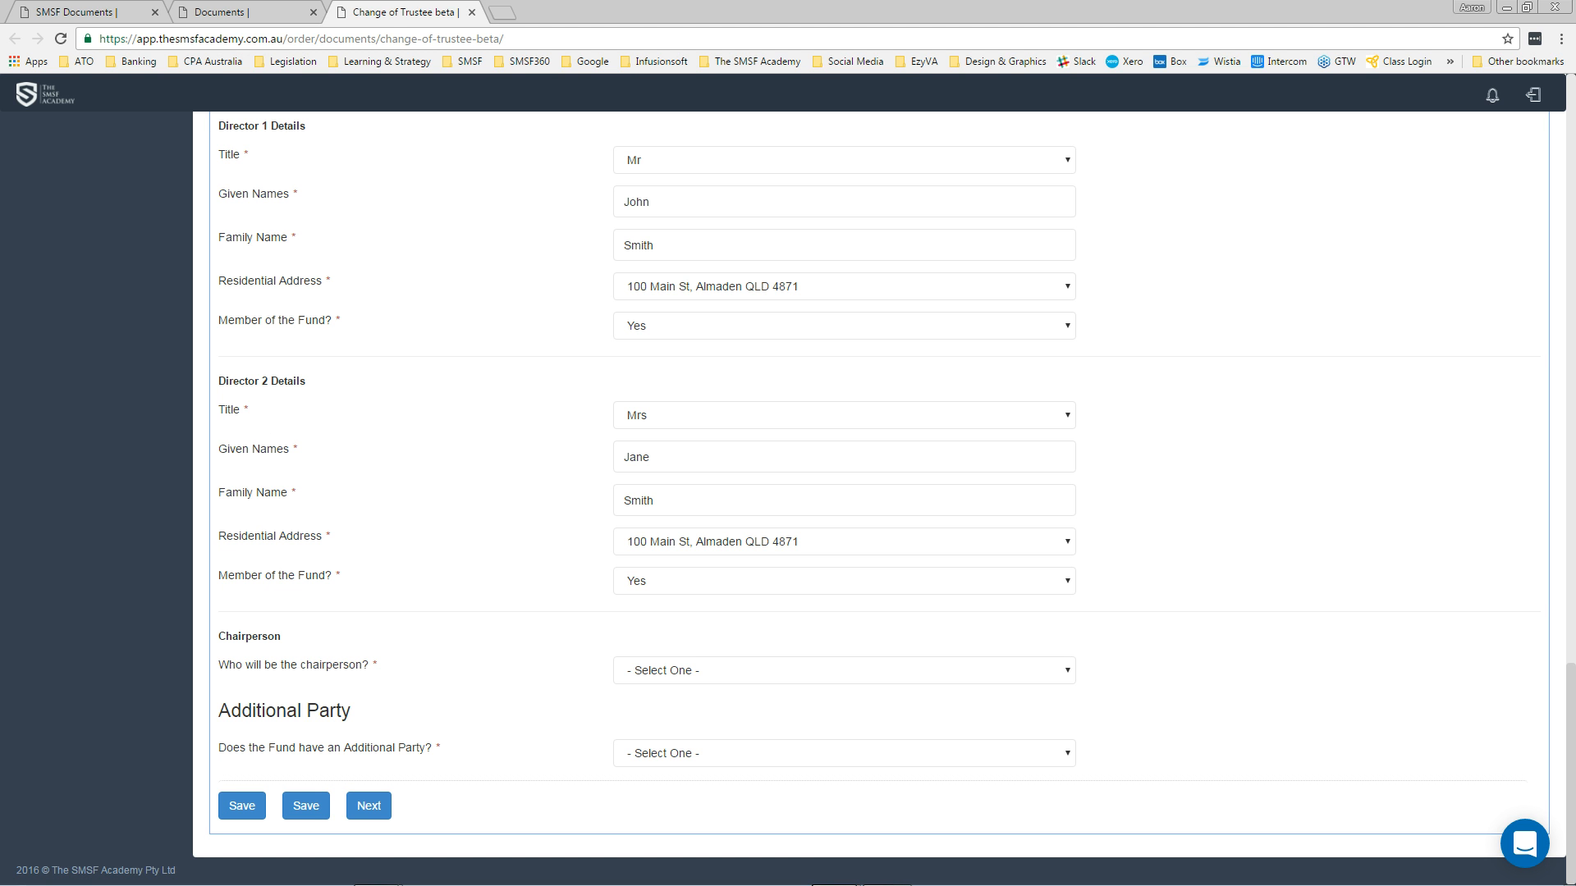
left_click(842, 671)
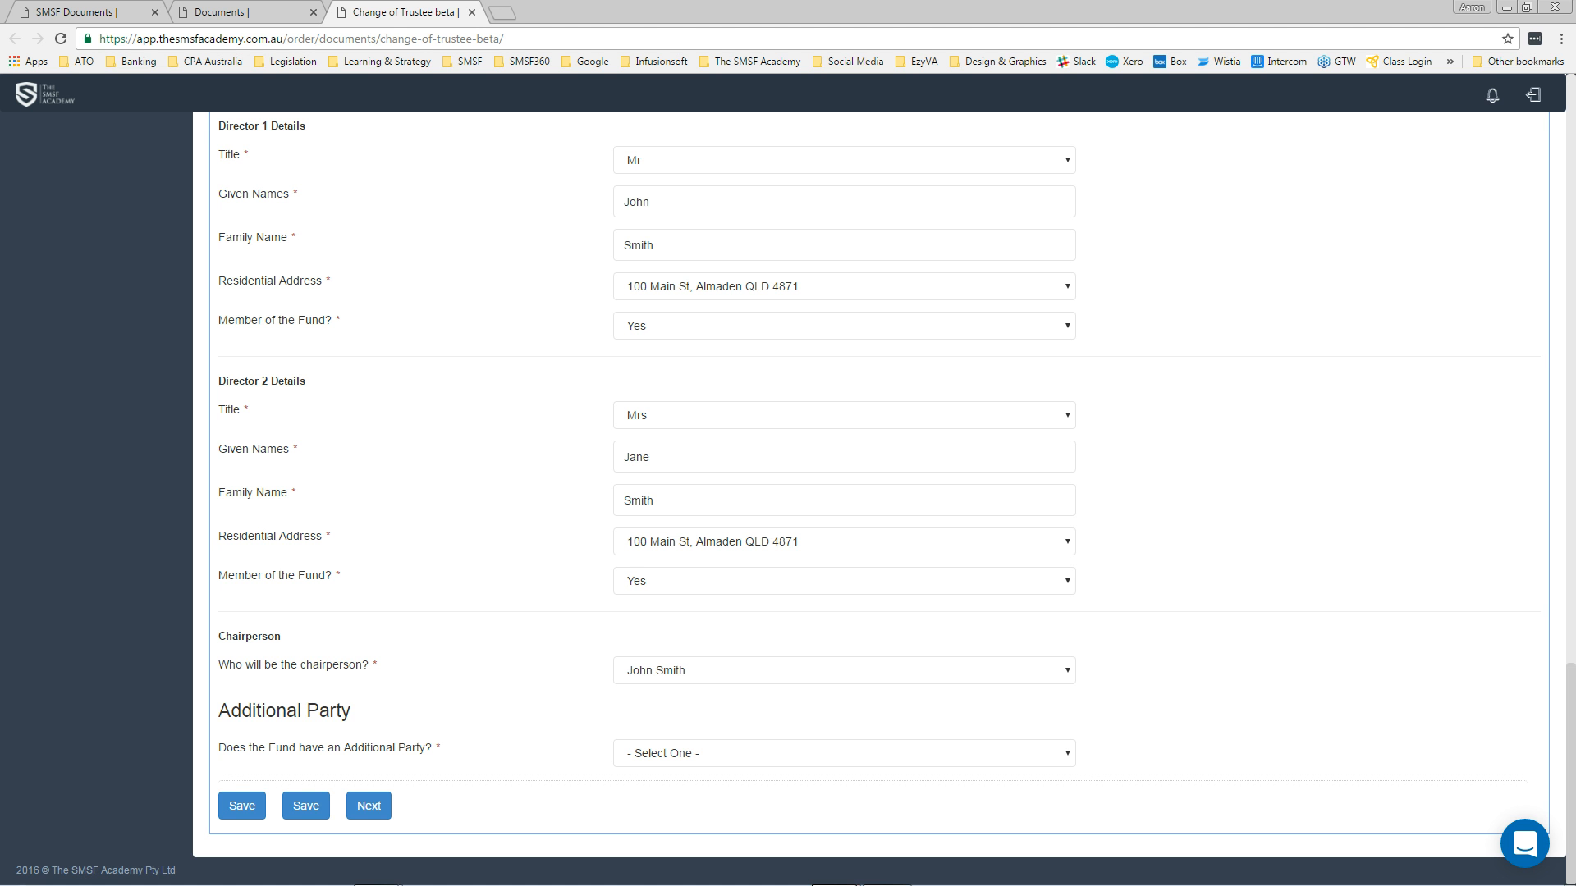
Step: Record that the fund has no additional party and proceed to Review & Submit
left_click(844, 753)
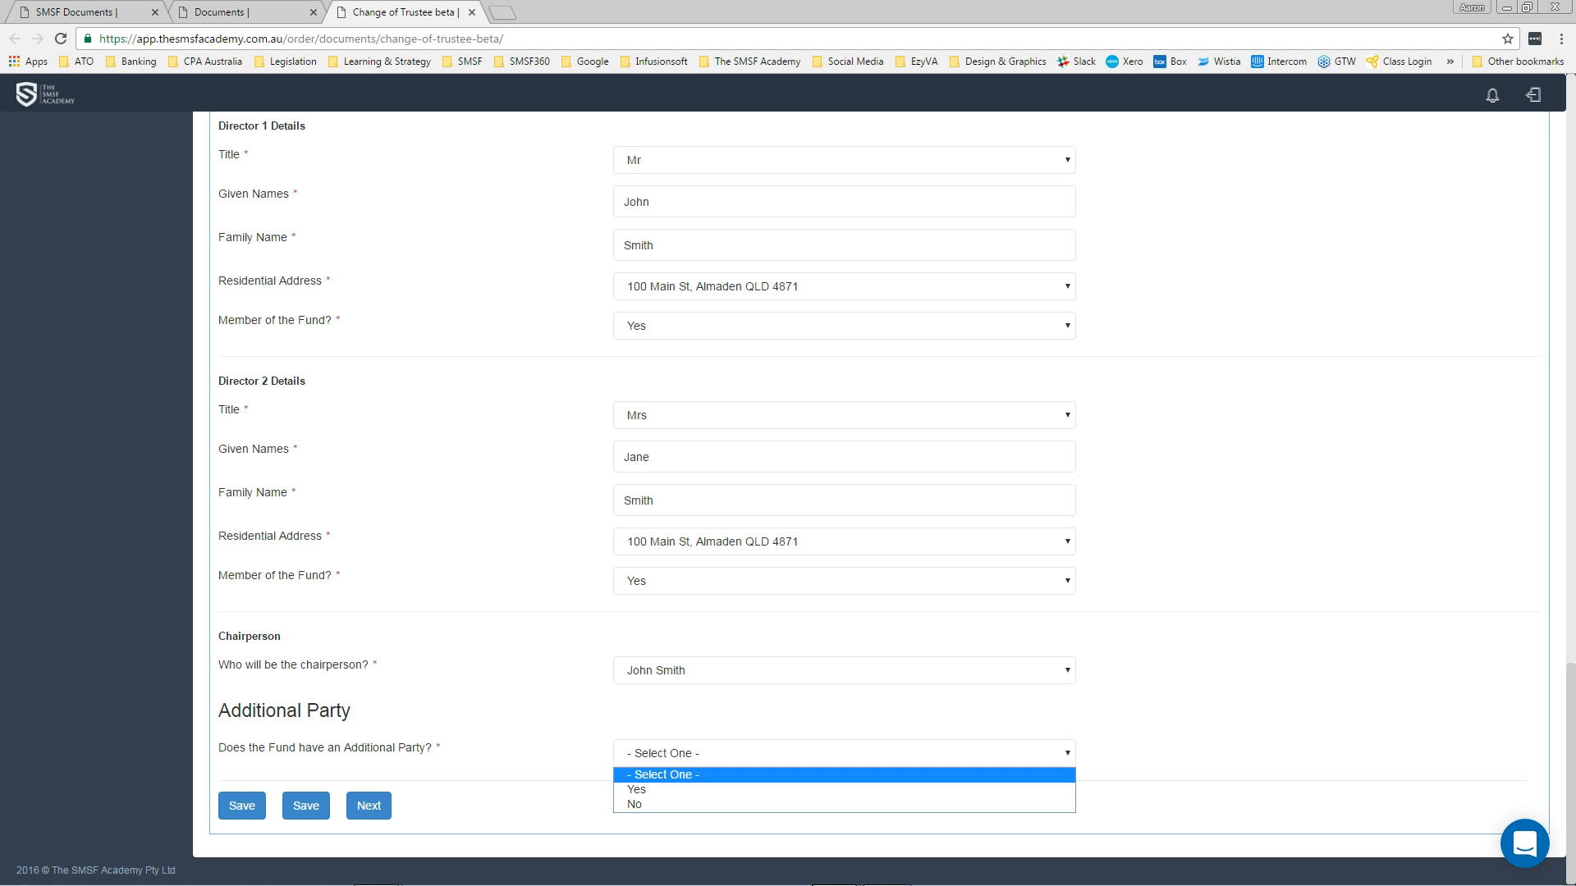
left_click(635, 803)
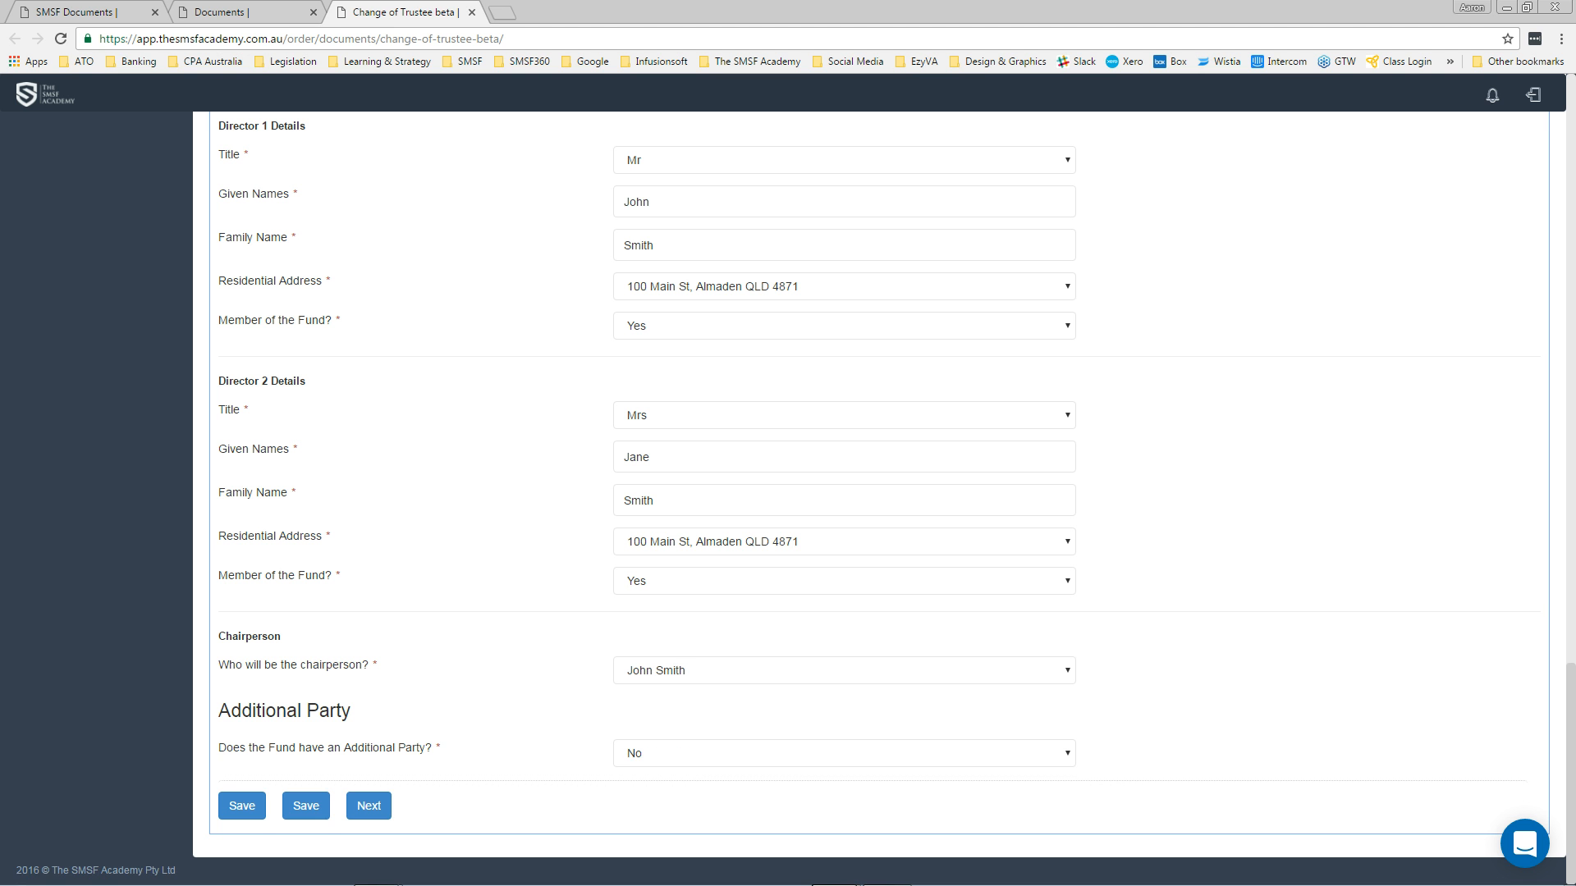
left_click(842, 753)
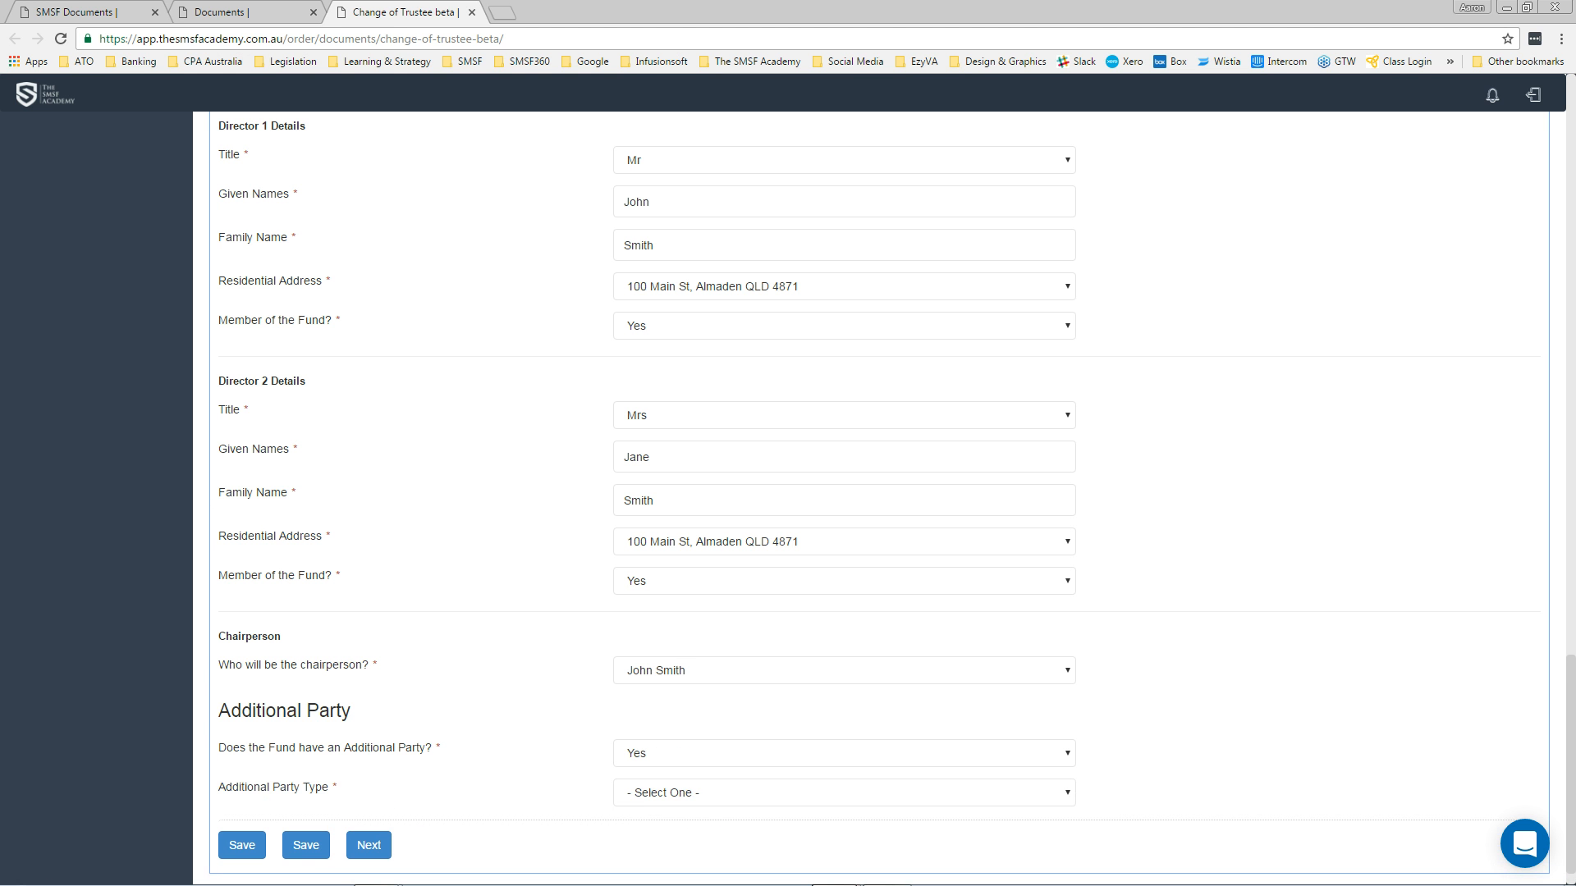
left_click(842, 753)
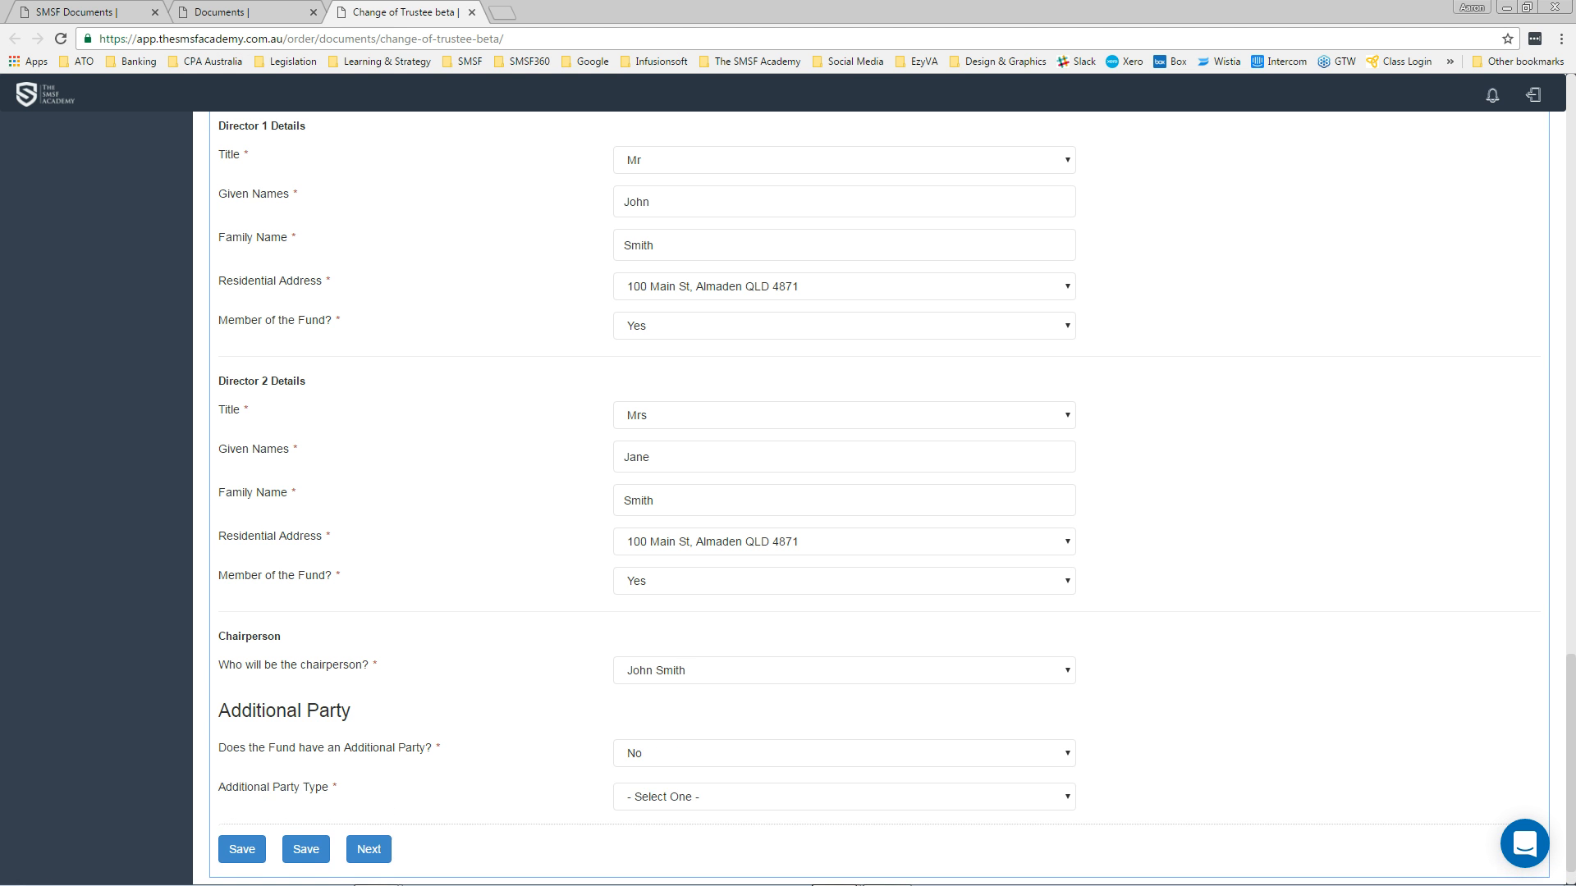
left_click(368, 848)
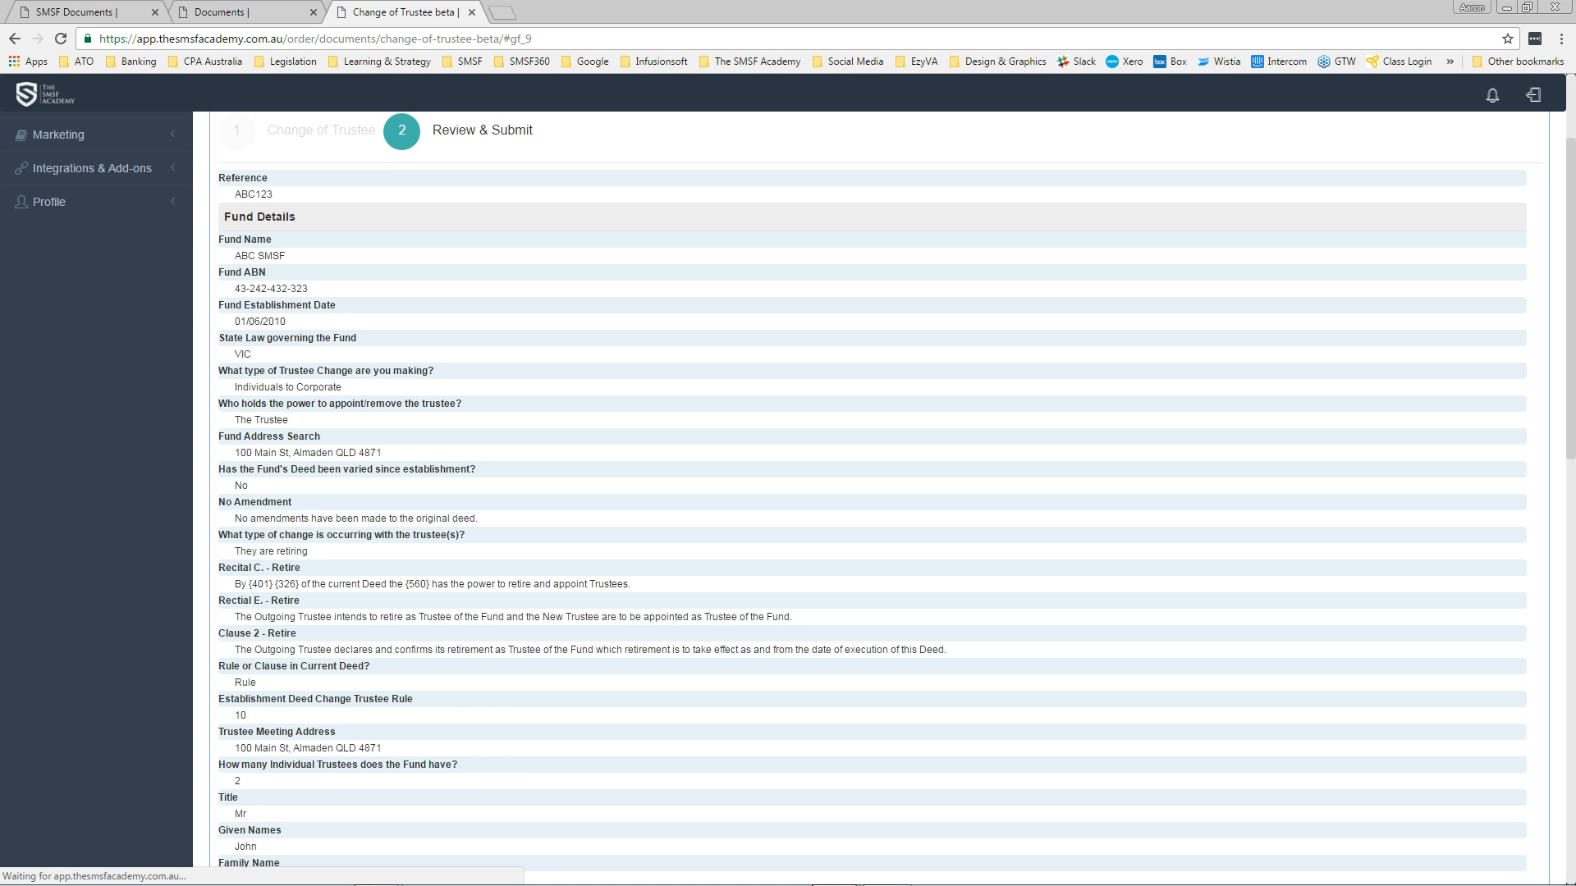
Step: Look through the Review & Submit summary, then submit the ABC SMSF order
scroll("down", 3)
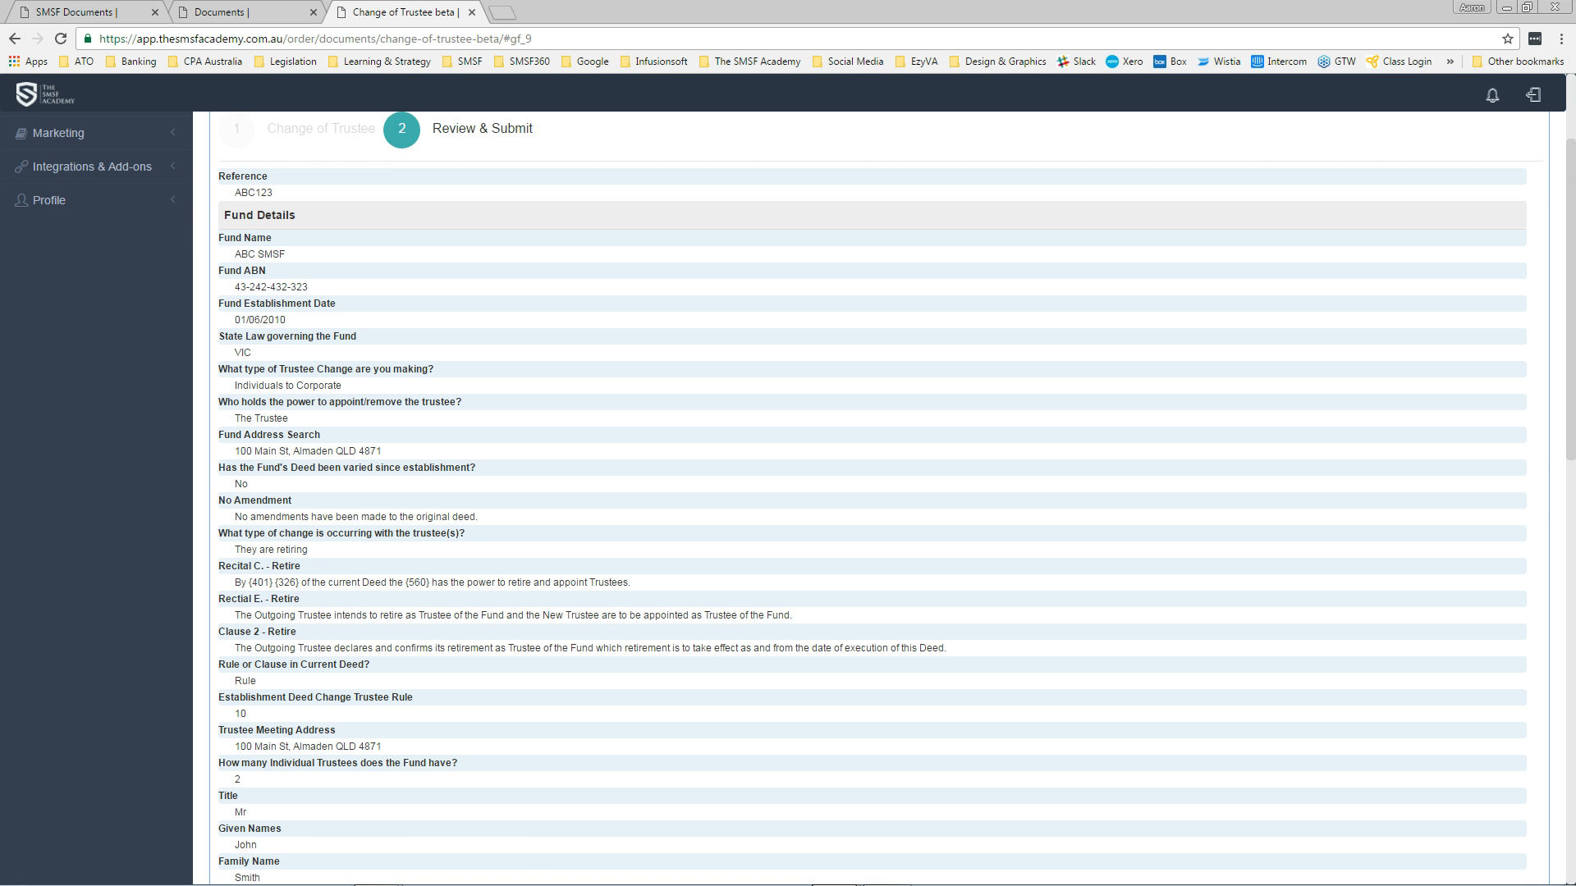
scroll("down", 3)
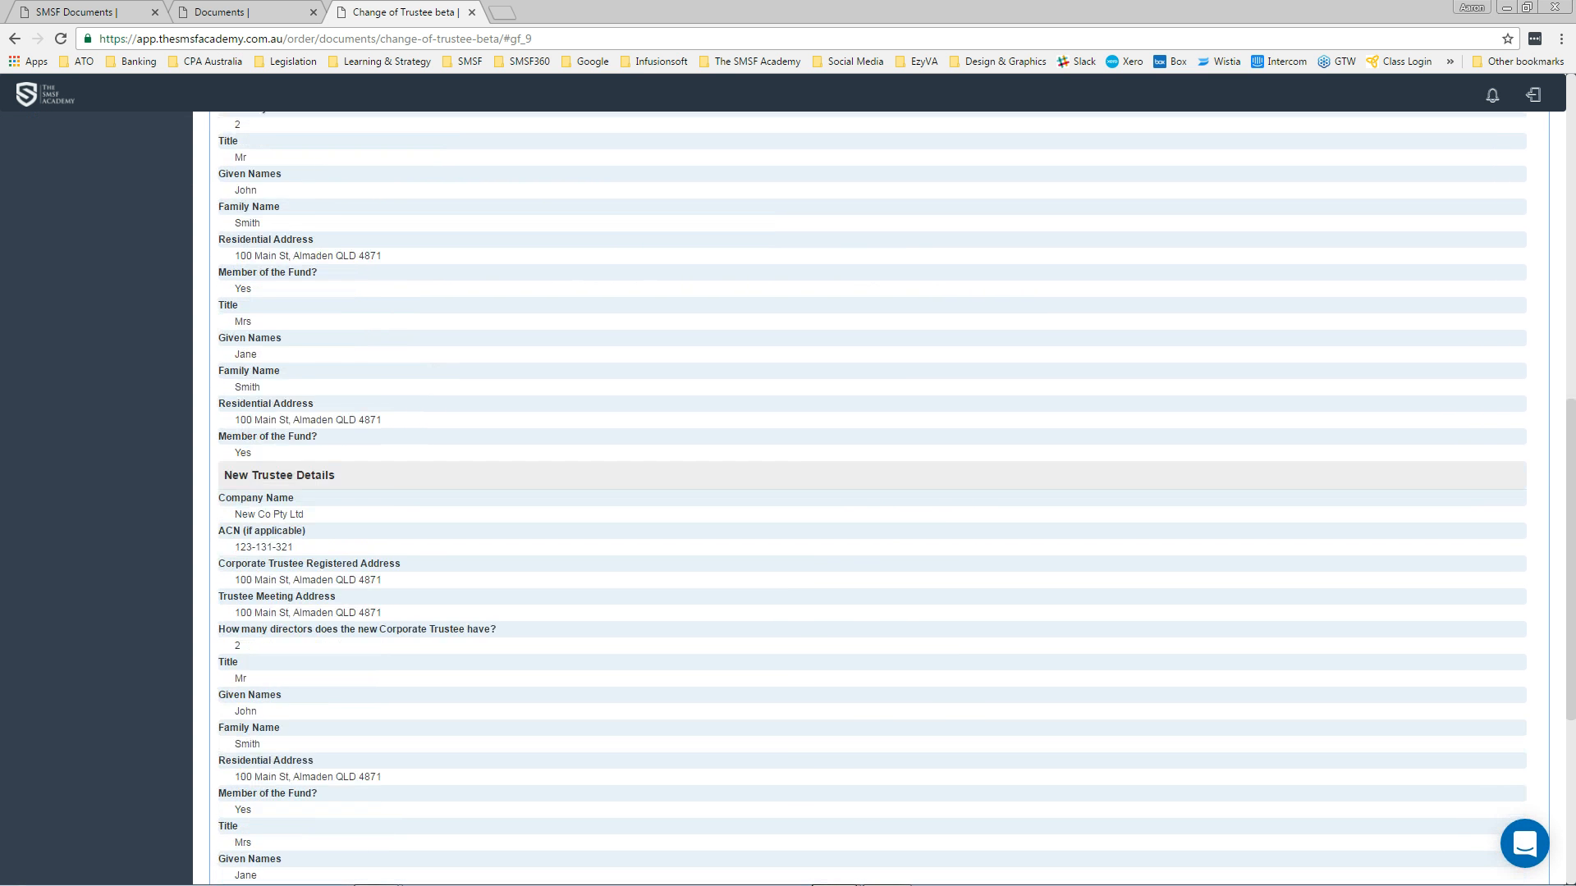
scroll("down", 3)
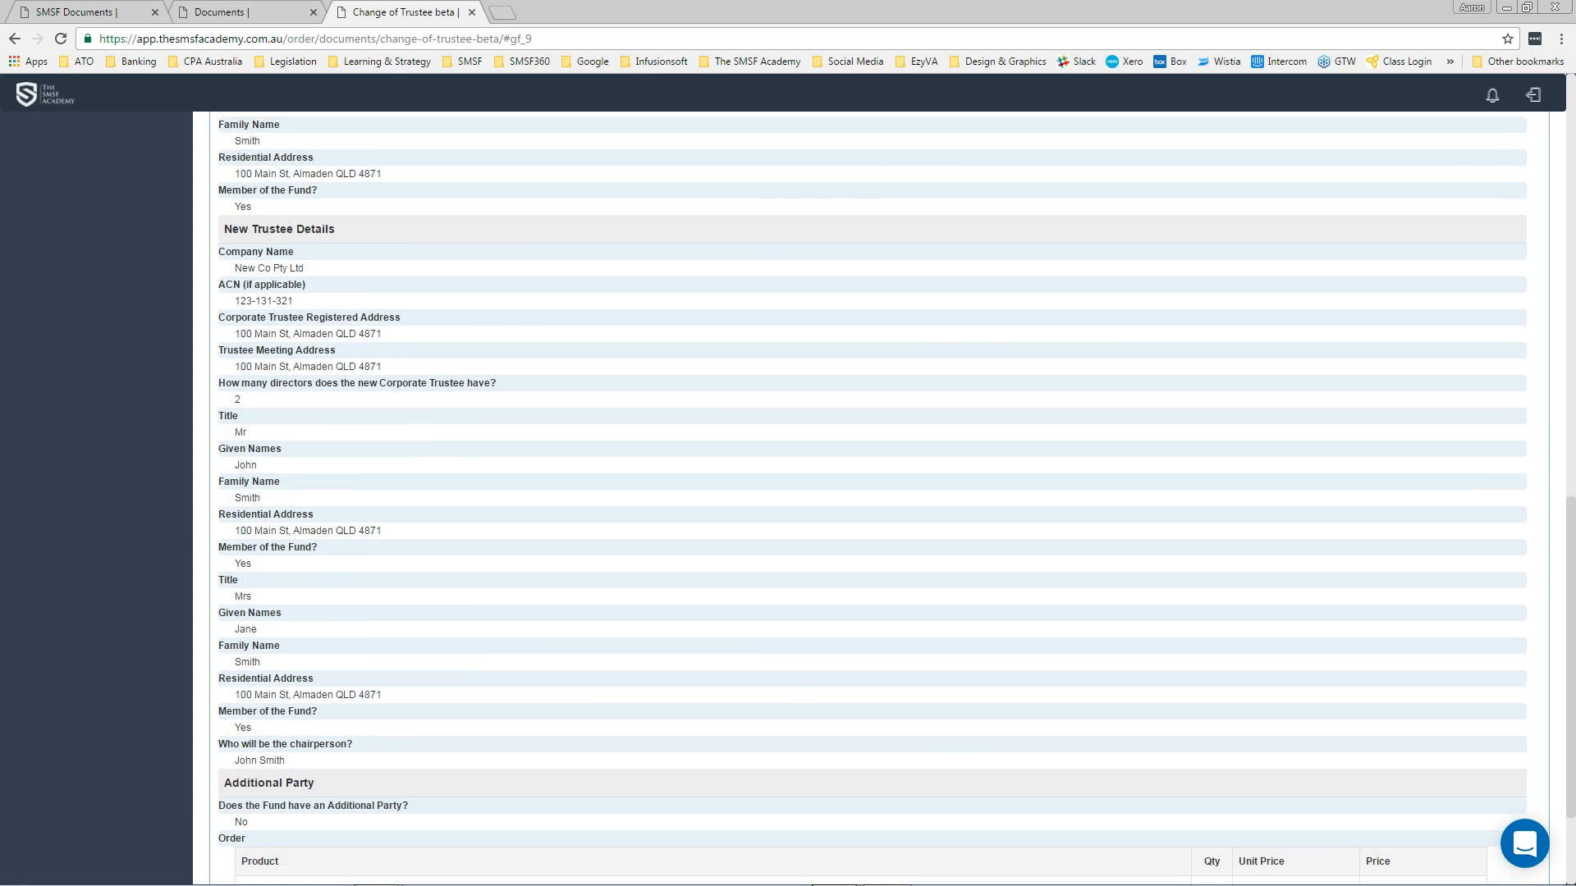
scroll("down", 3)
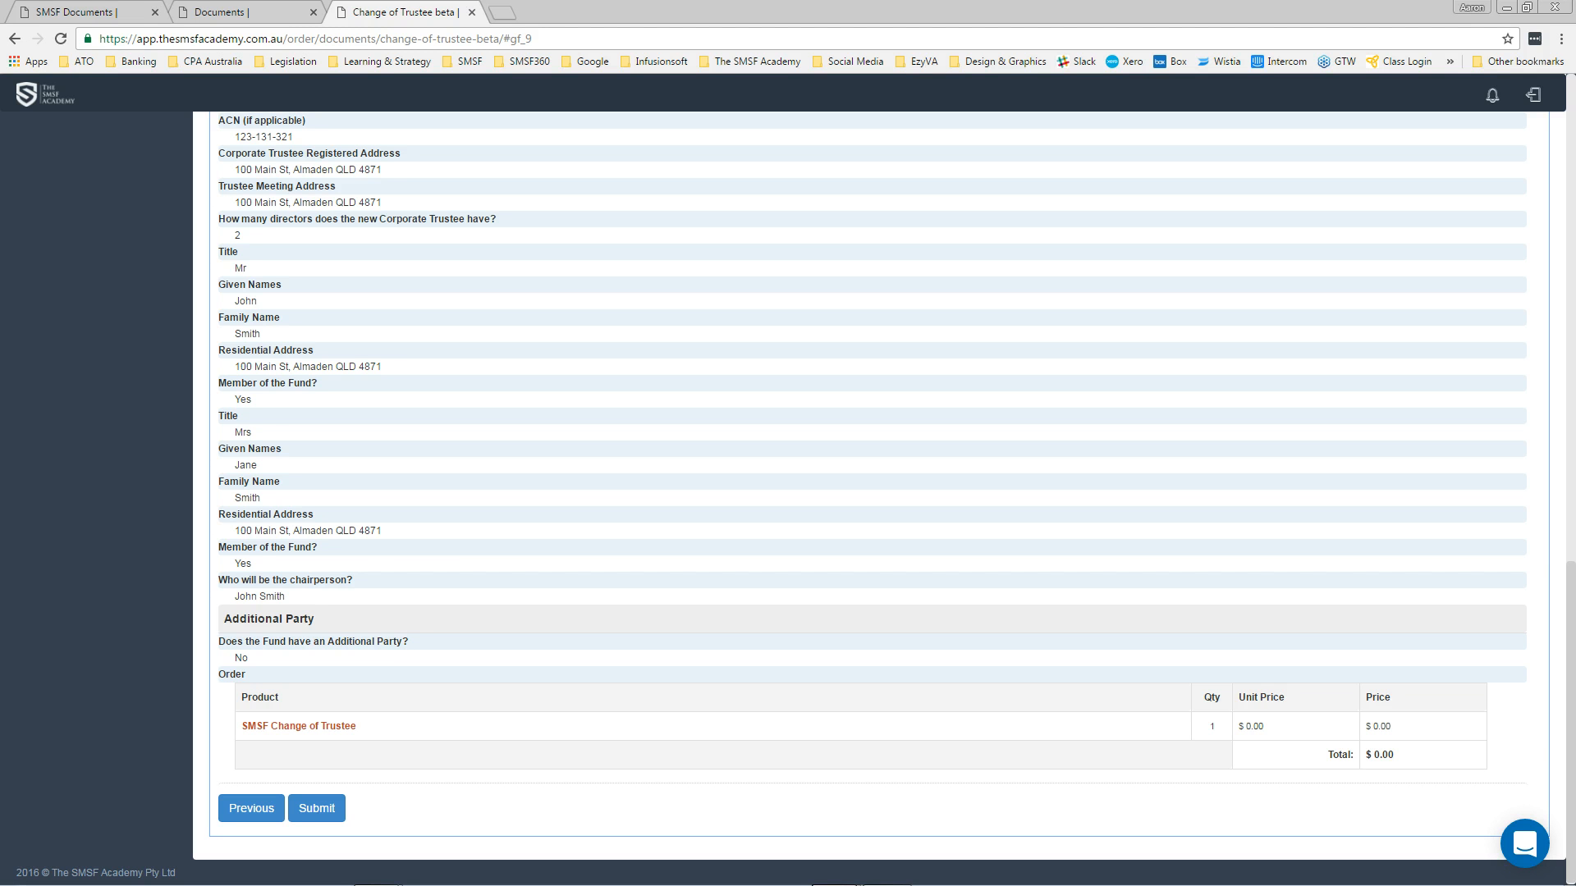
left_click(315, 808)
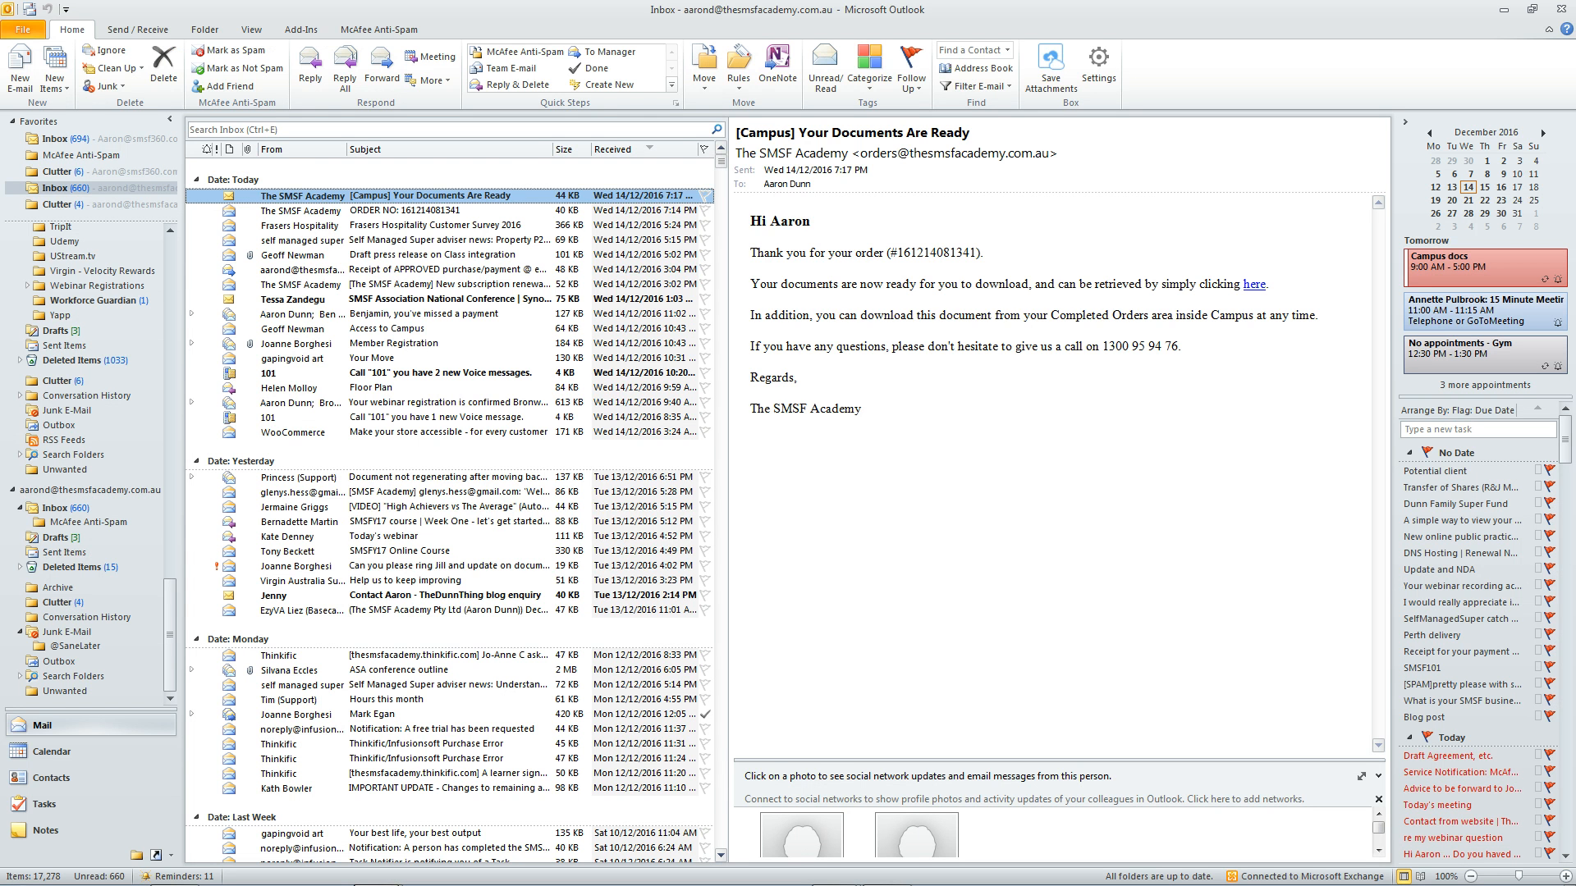
Step: Open the '[Campus] Your Documents Are Ready' email and follow its 'here' download link
double_click(402, 195)
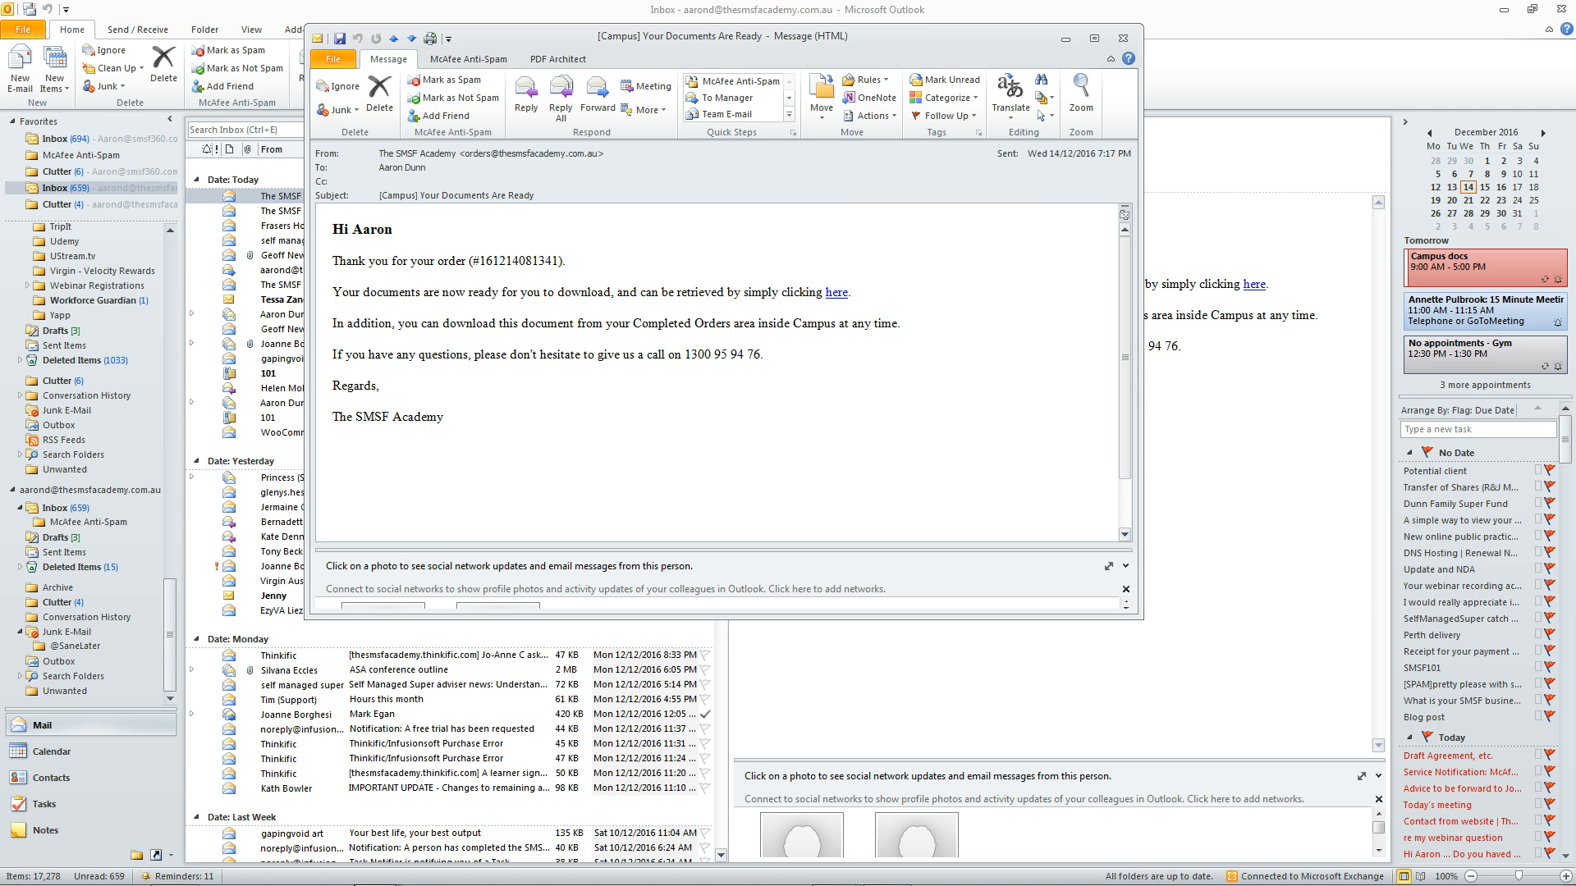
left_click(836, 292)
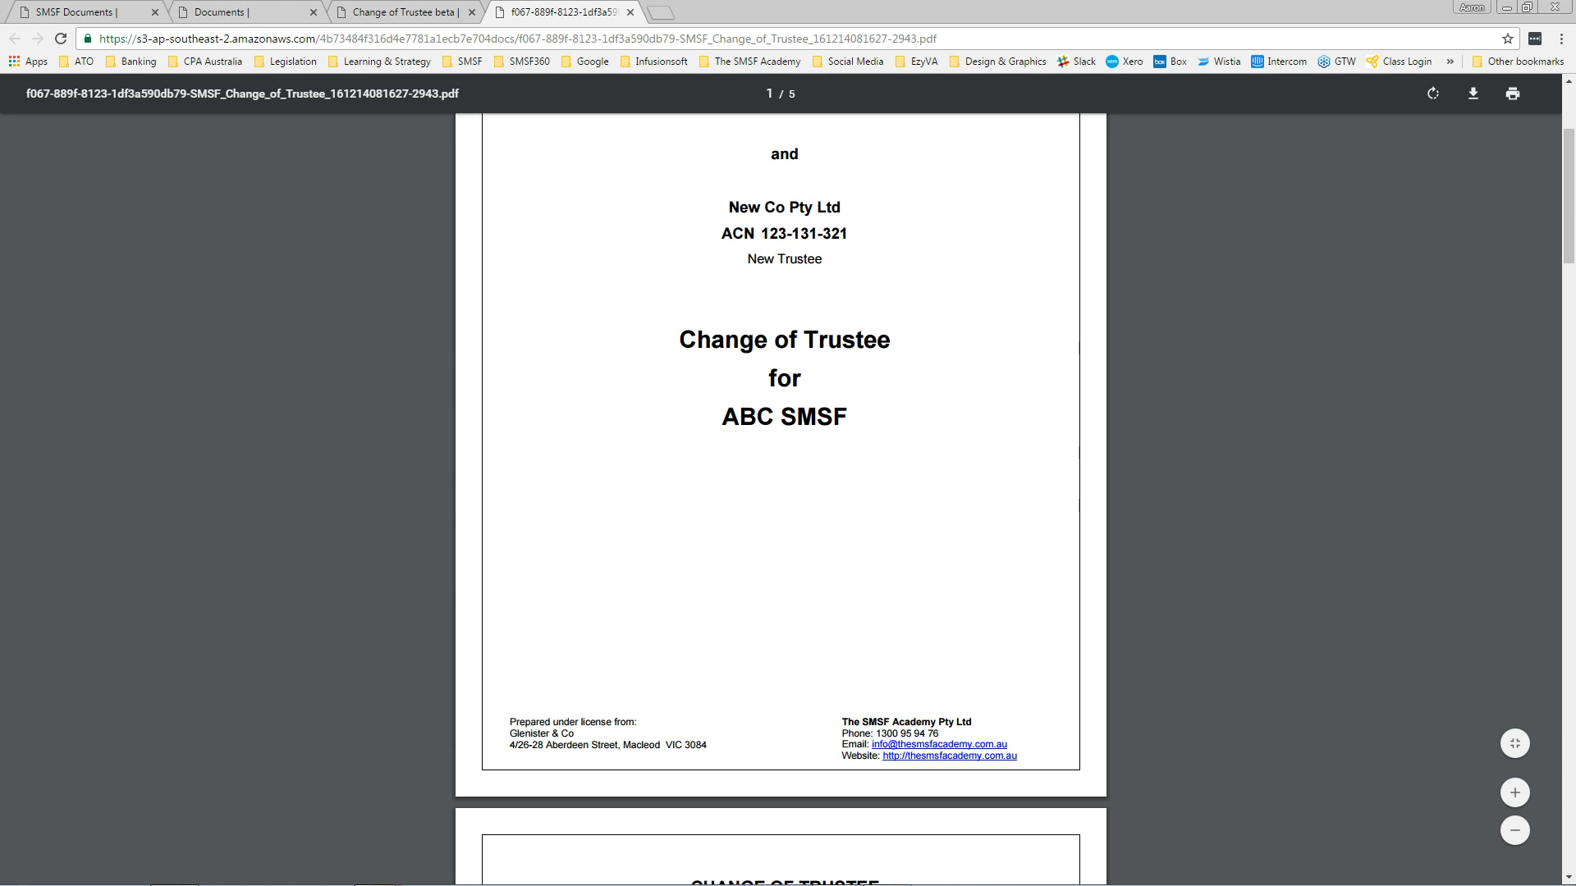
Step: Read all five deed pages, then return to the 'Change of Trustee beta' tab
scroll("down", 3)
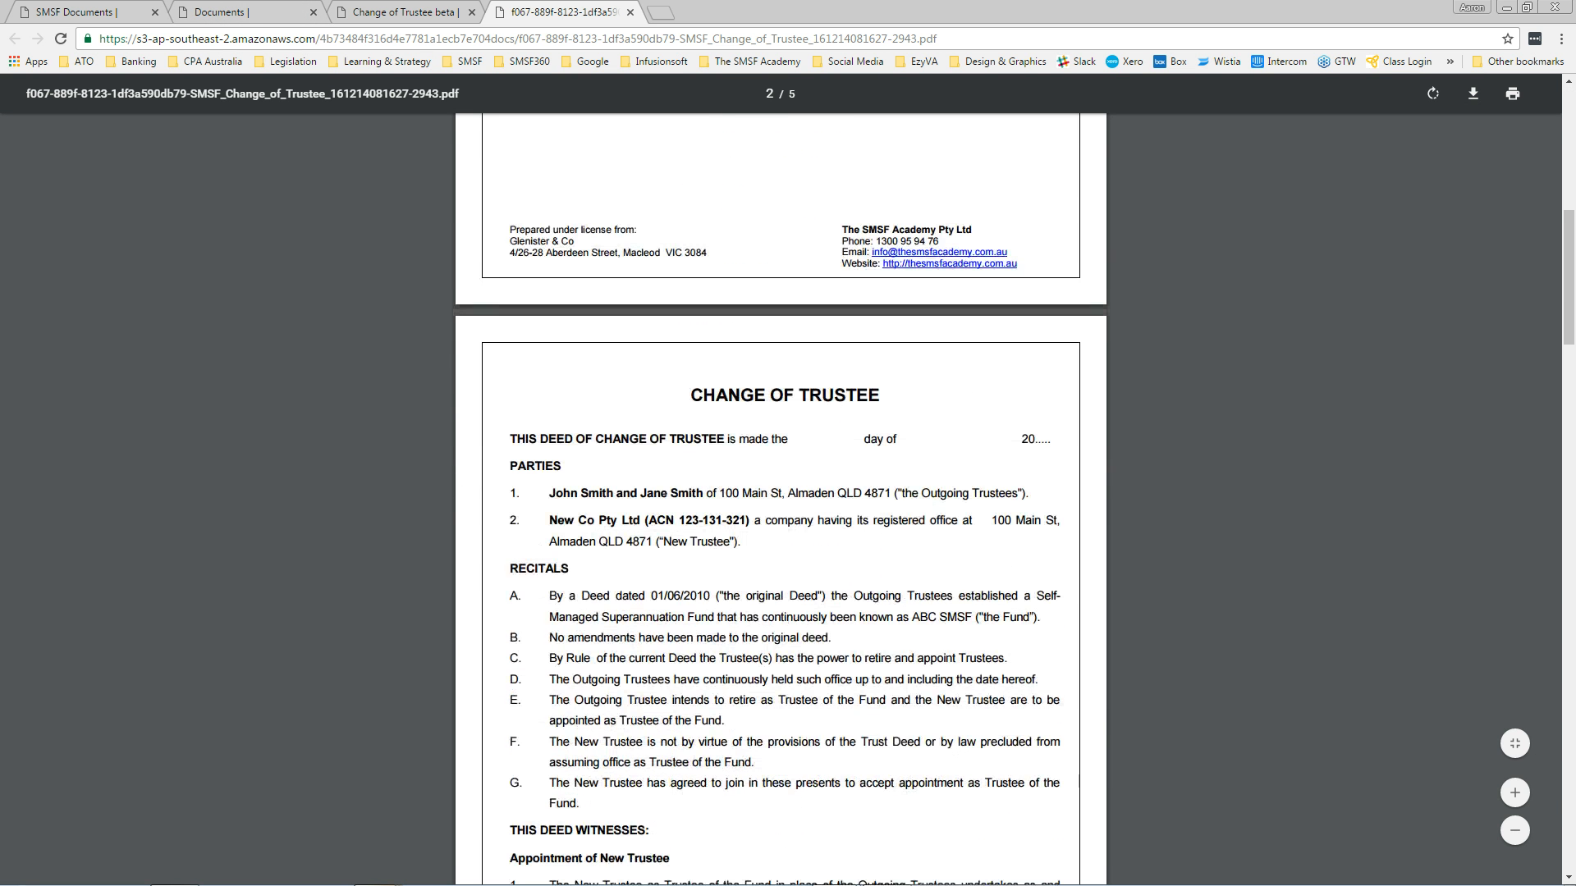
scroll("down", 3)
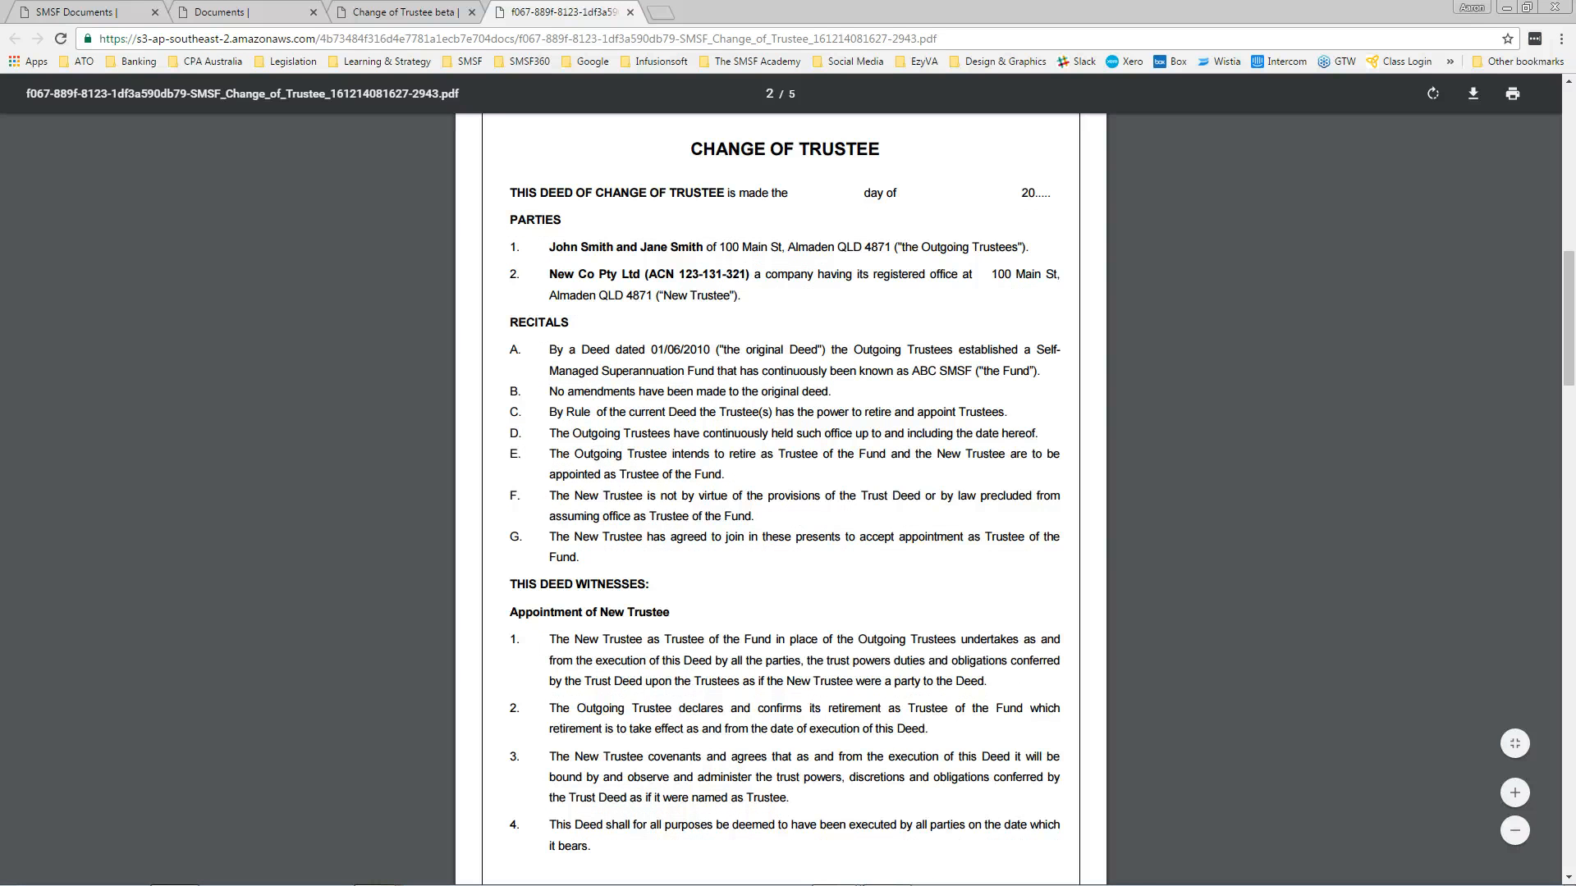
scroll("down", 3)
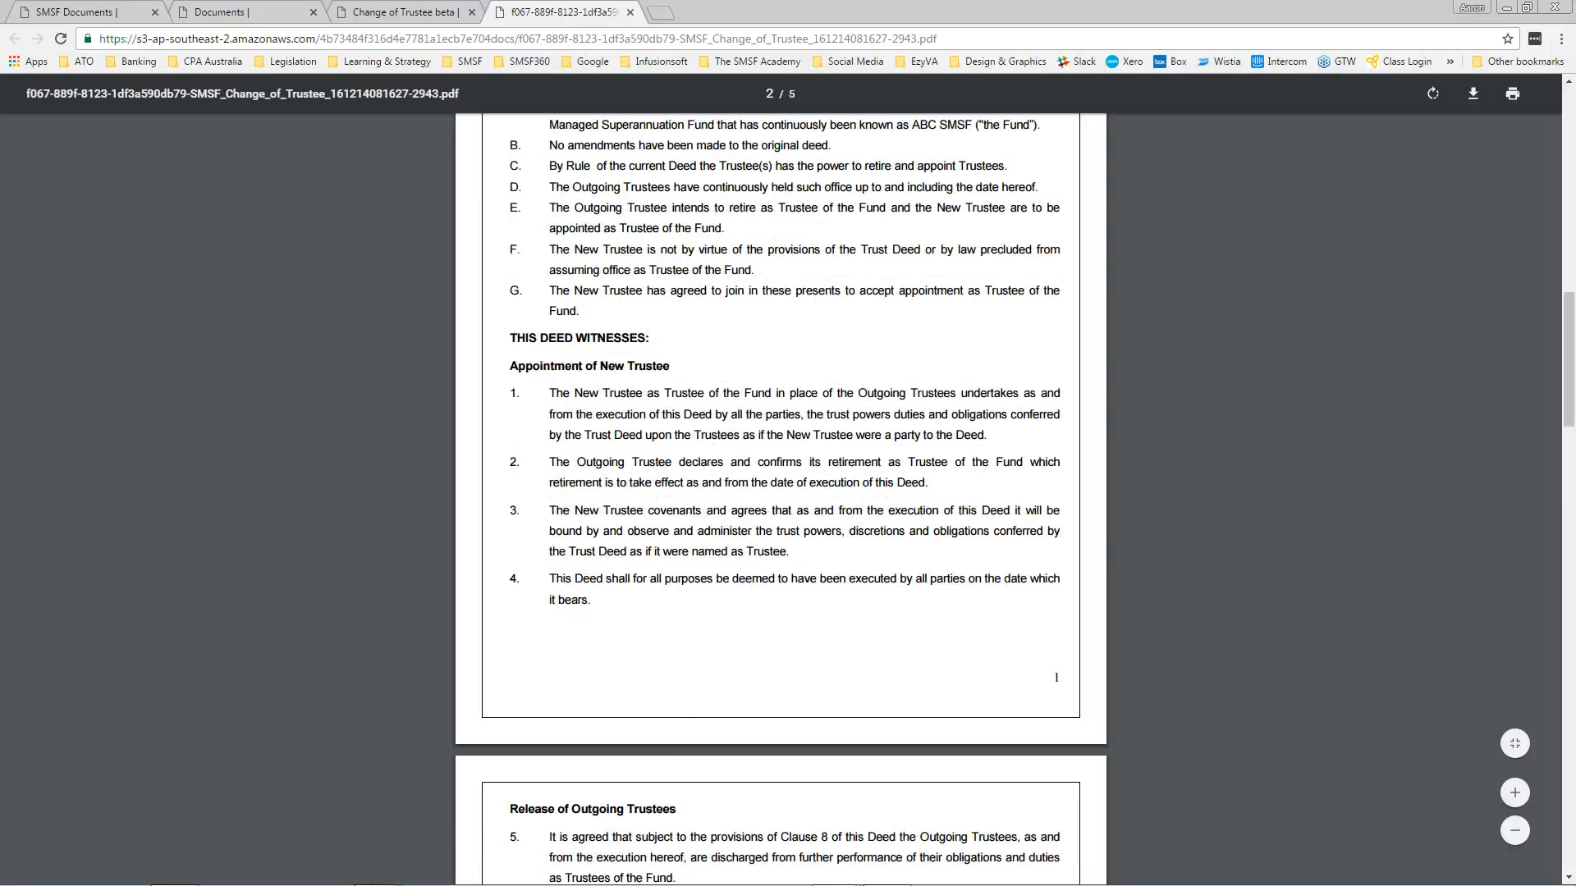
scroll("down", 3)
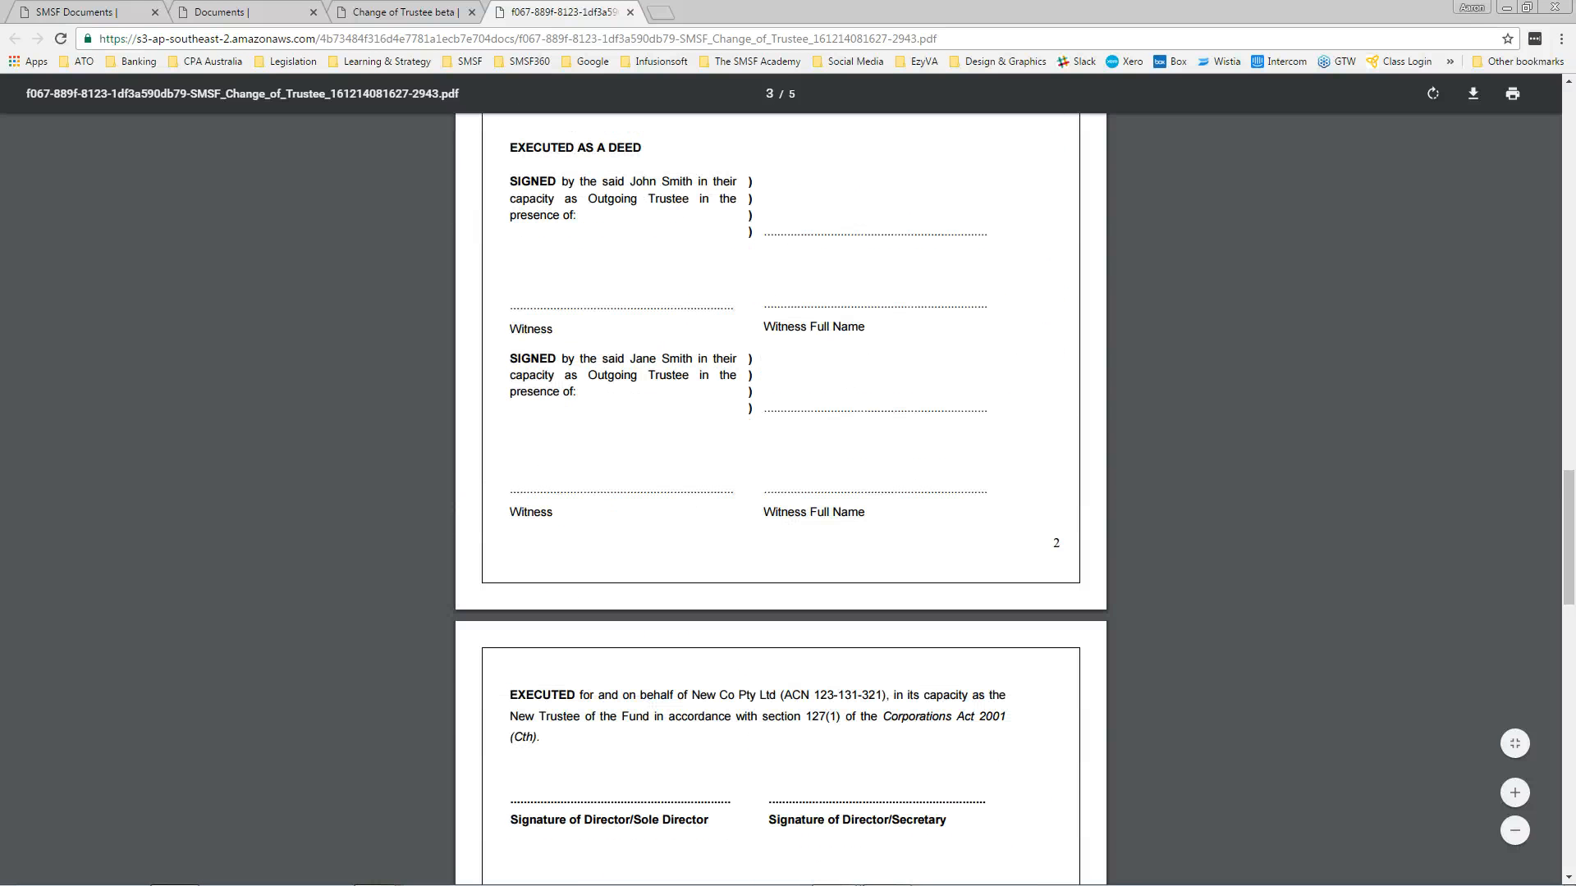
scroll("down", 3)
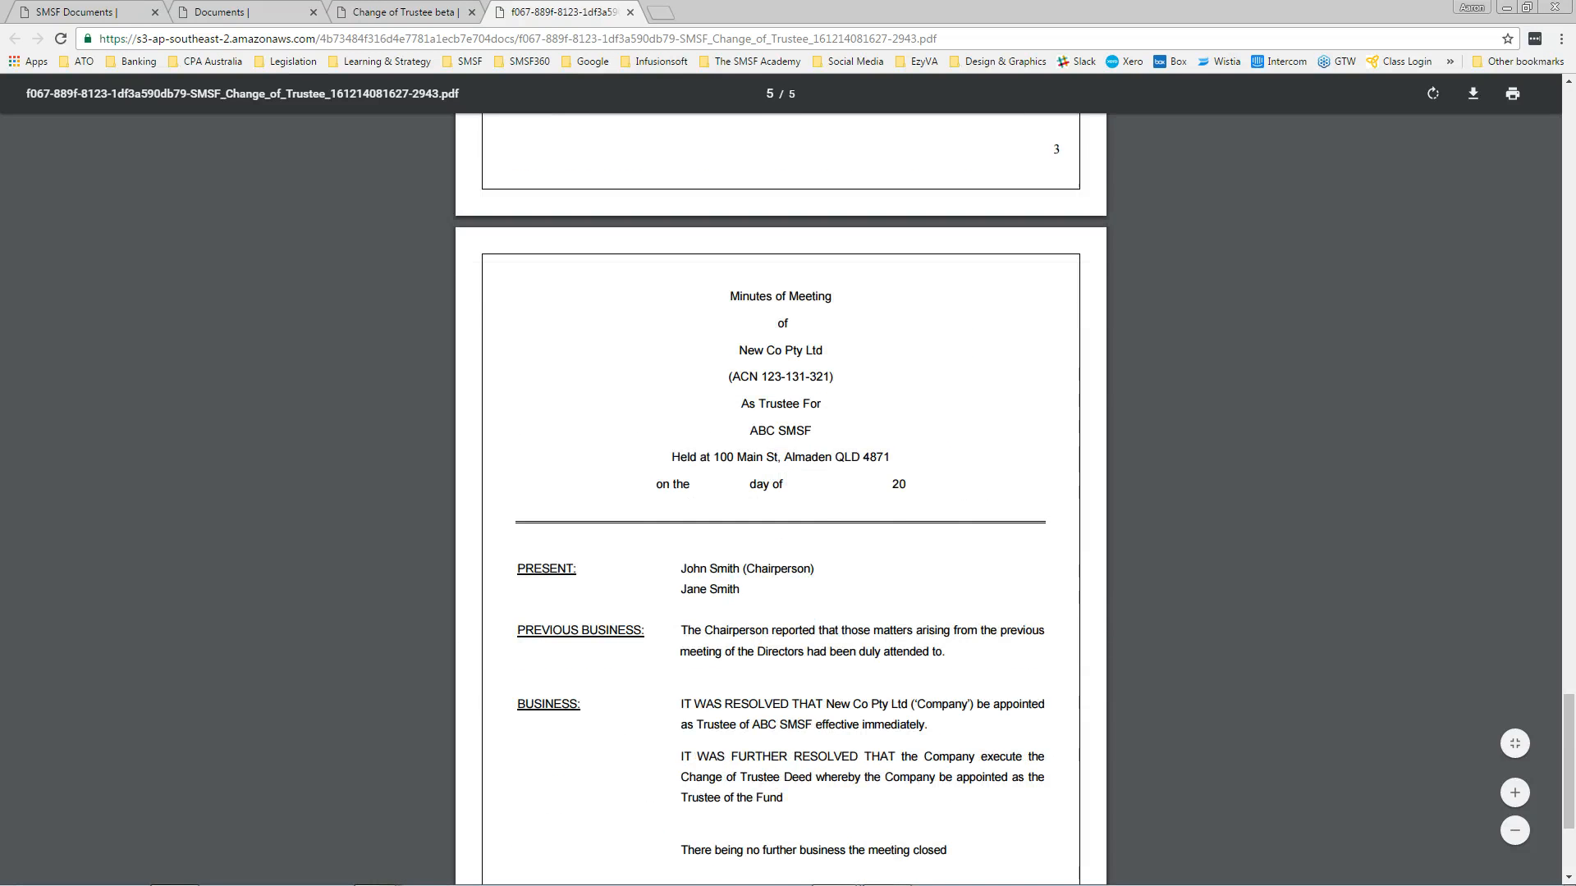
scroll("down", 3)
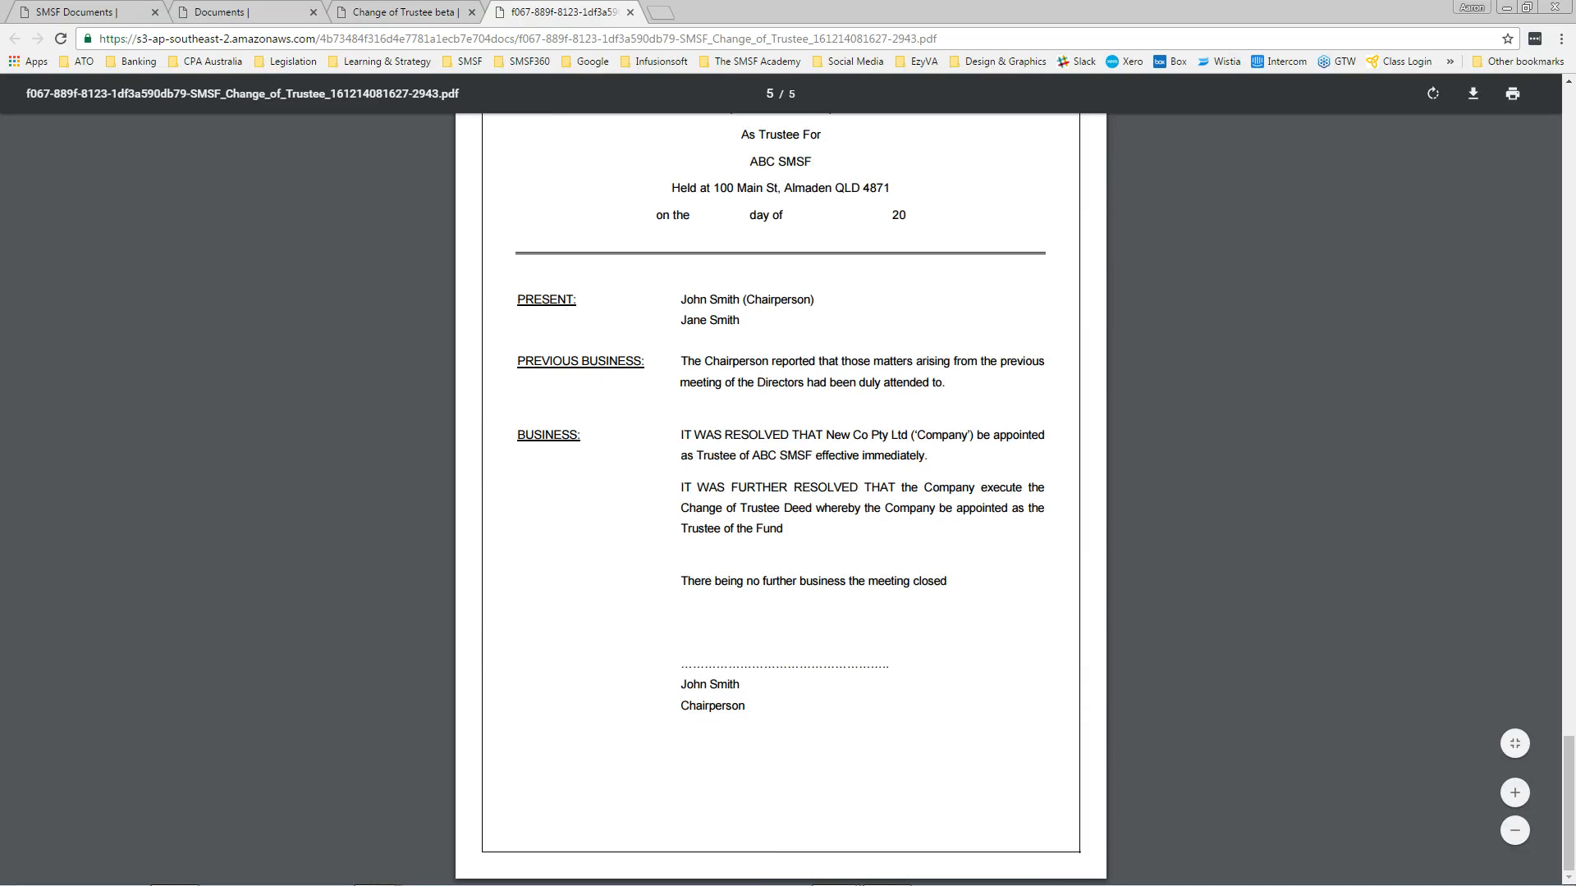
scroll("up", 3)
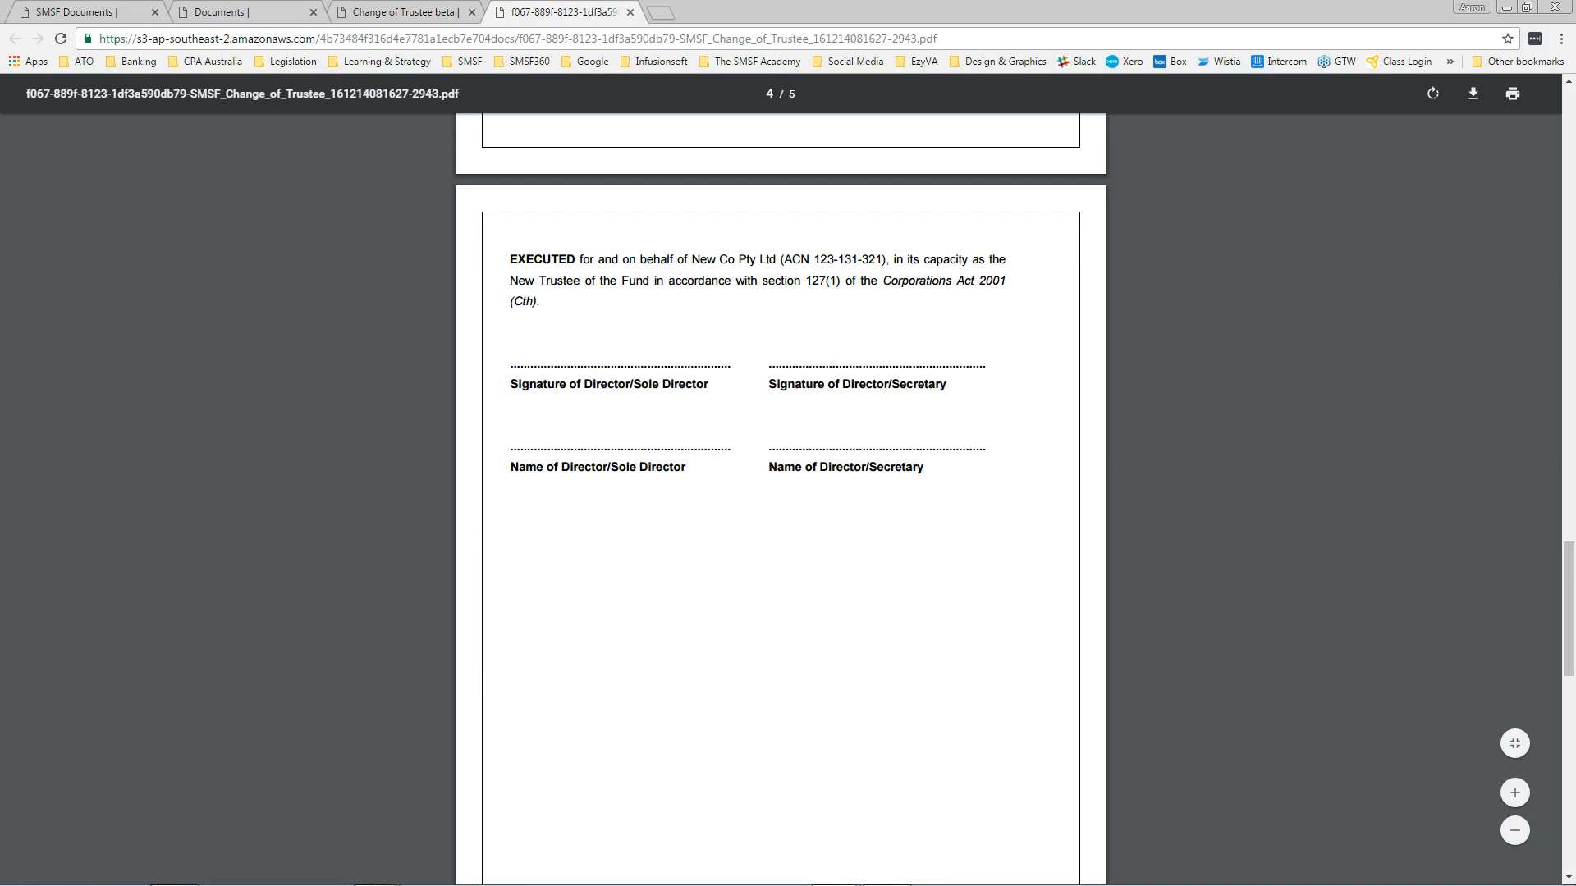
scroll("up", 3)
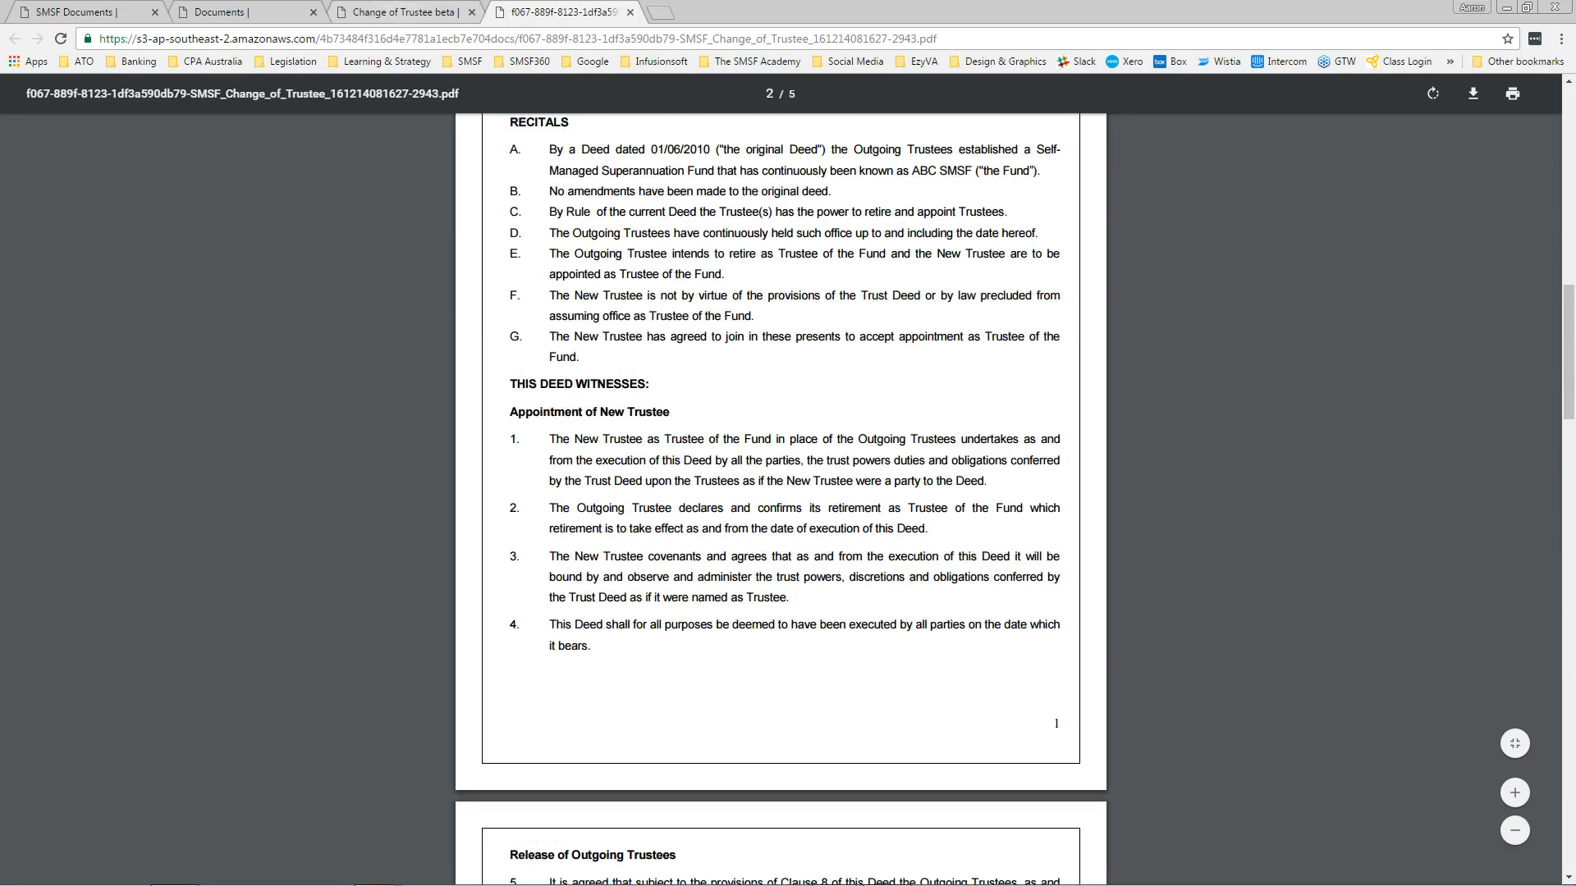
left_click(244, 10)
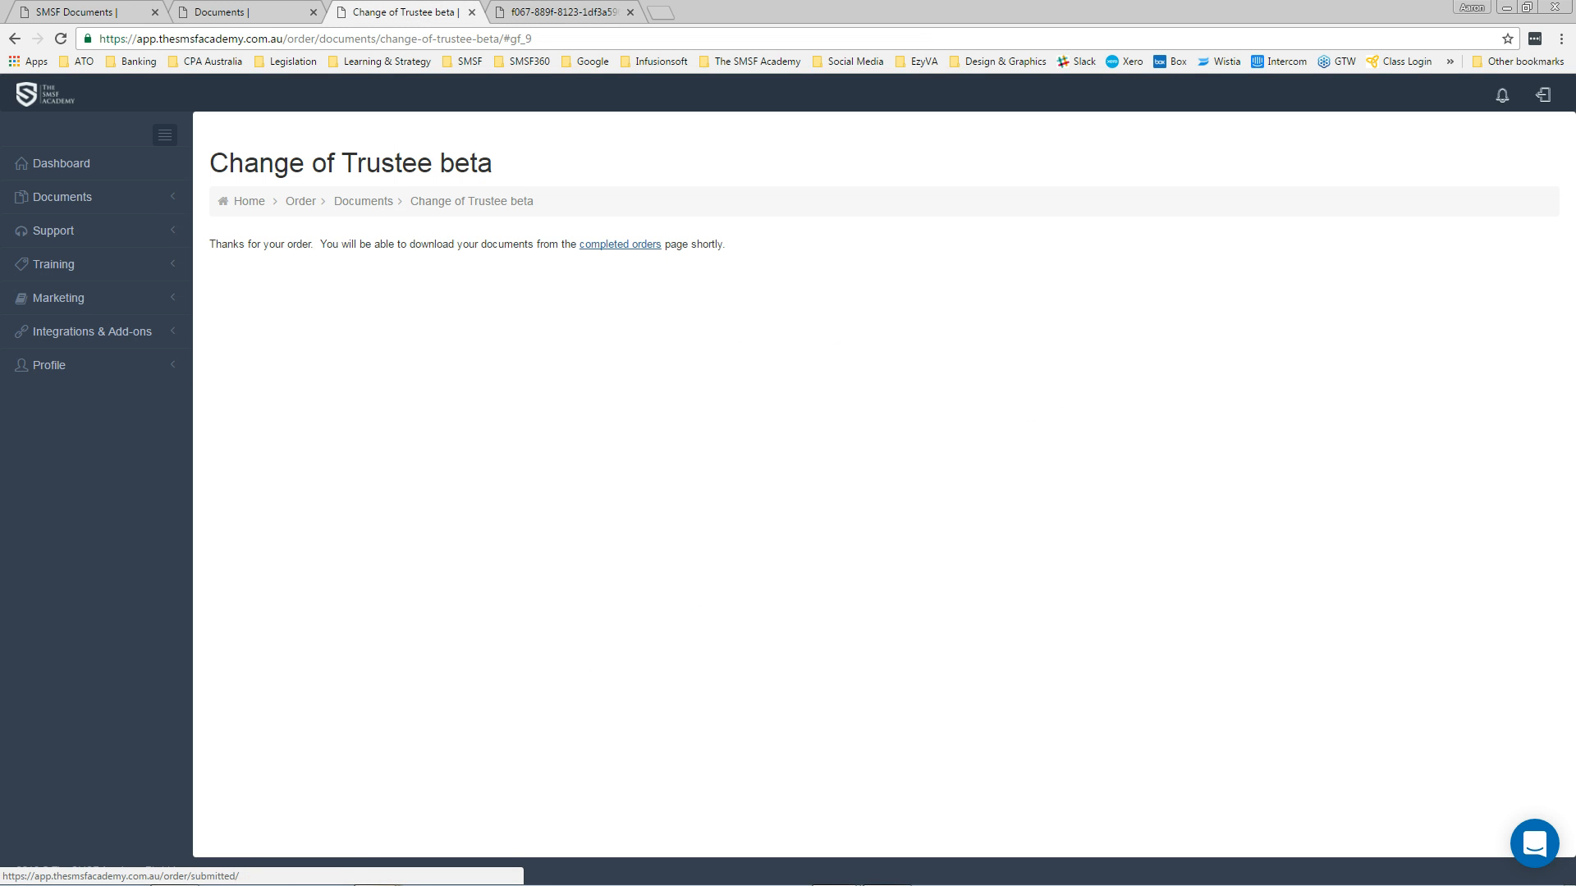
Step: View the Submitted table of completed orders, then go back to the deed PDF
left_click(618, 243)
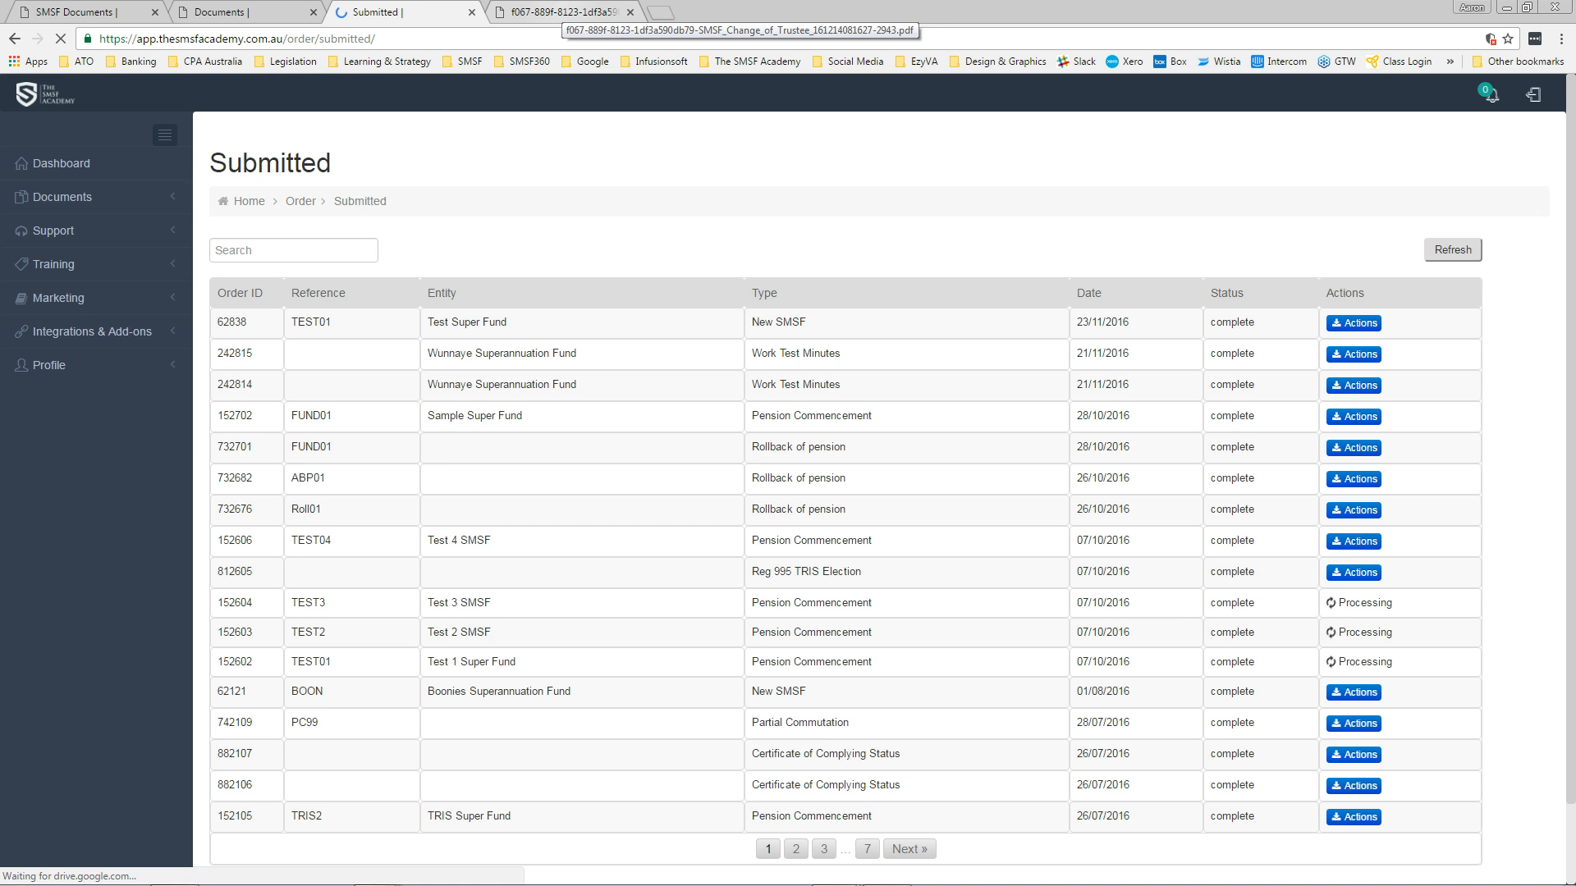
scroll("down", 3)
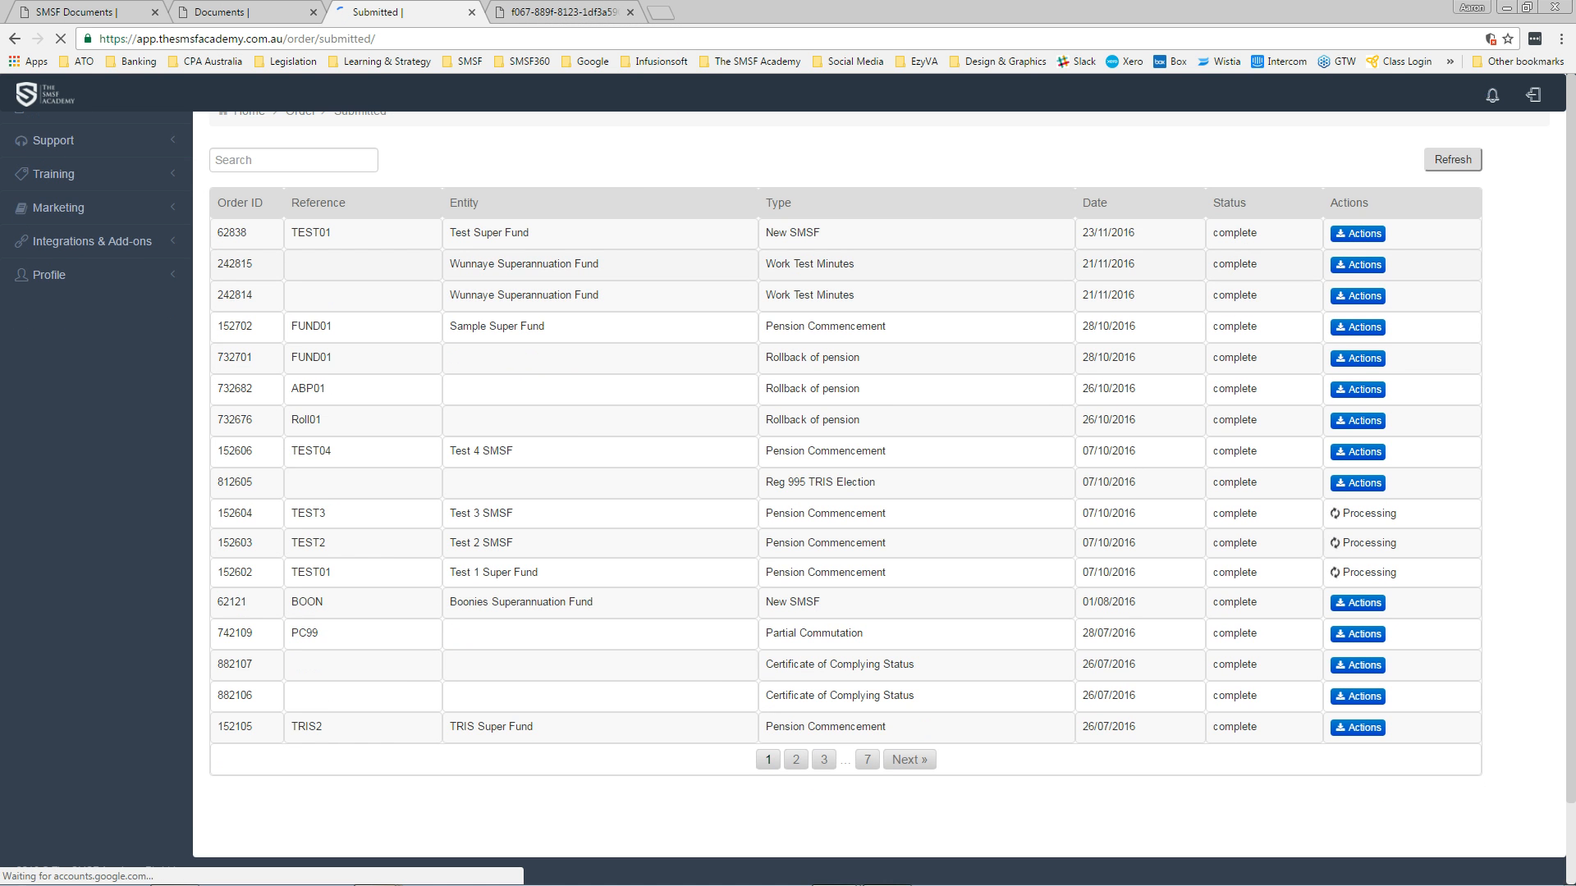
left_click(543, 13)
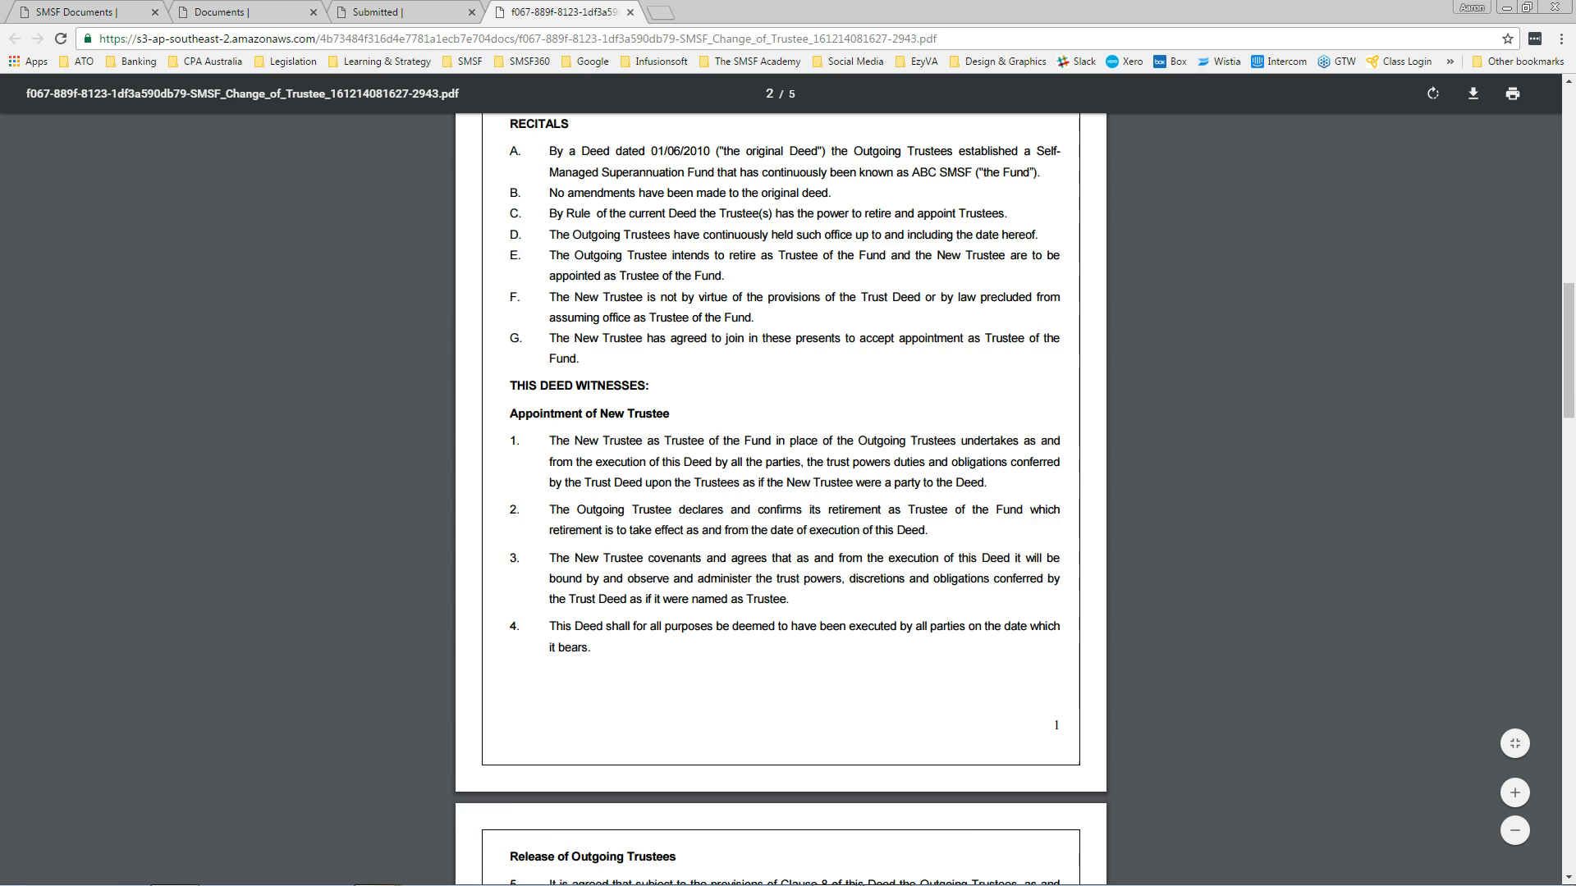
Step: Scroll back to the Change of Trustee page, then restore the Outlook documents-ready email
scroll("up", 3)
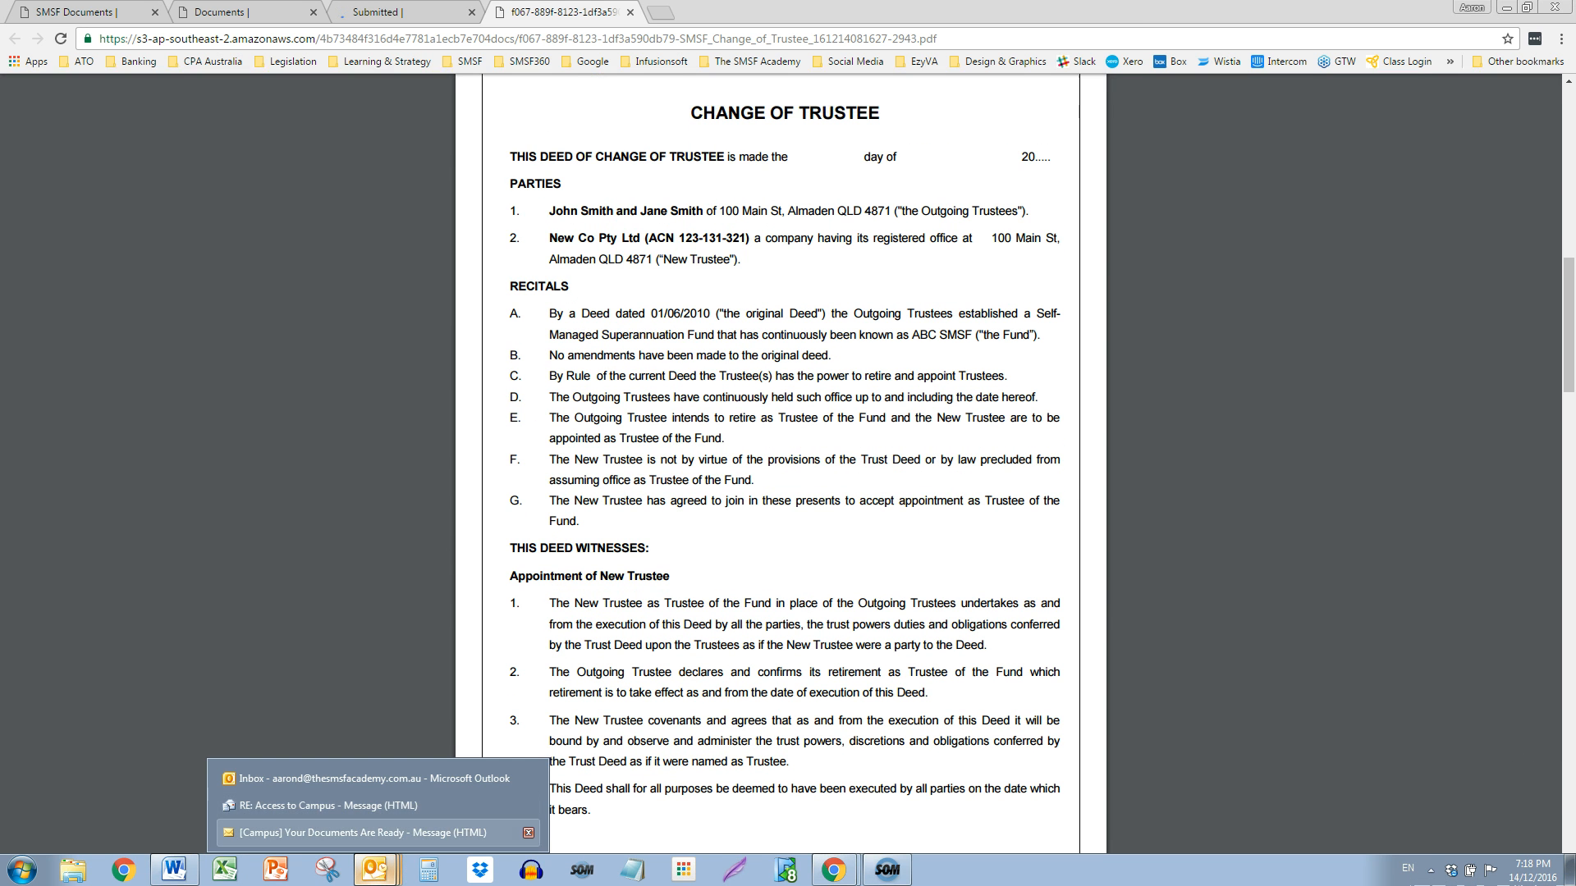
left_click(371, 832)
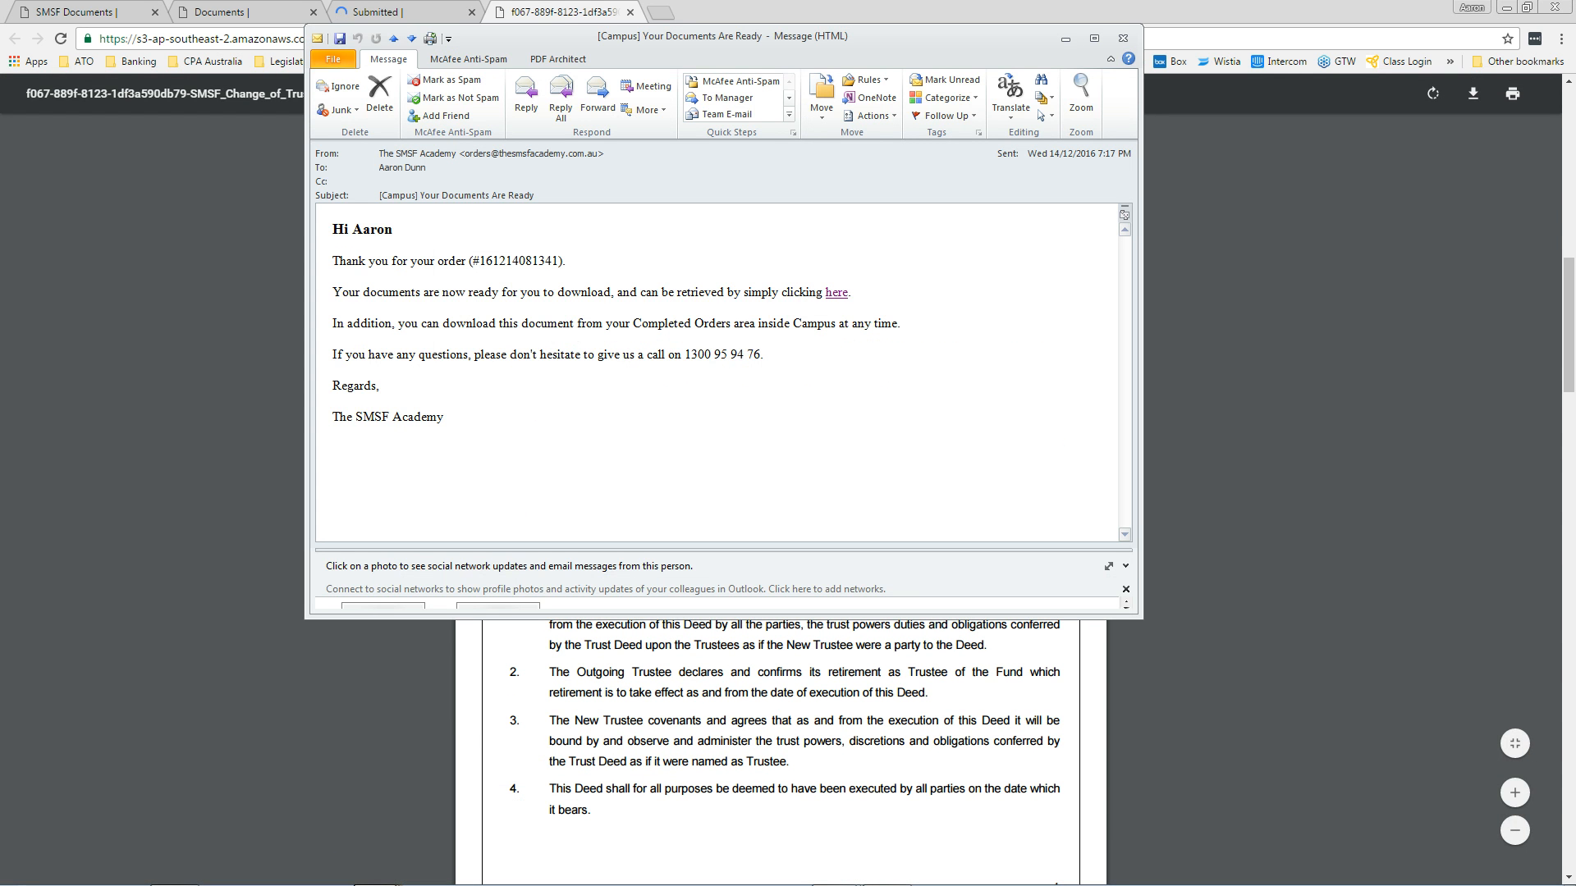